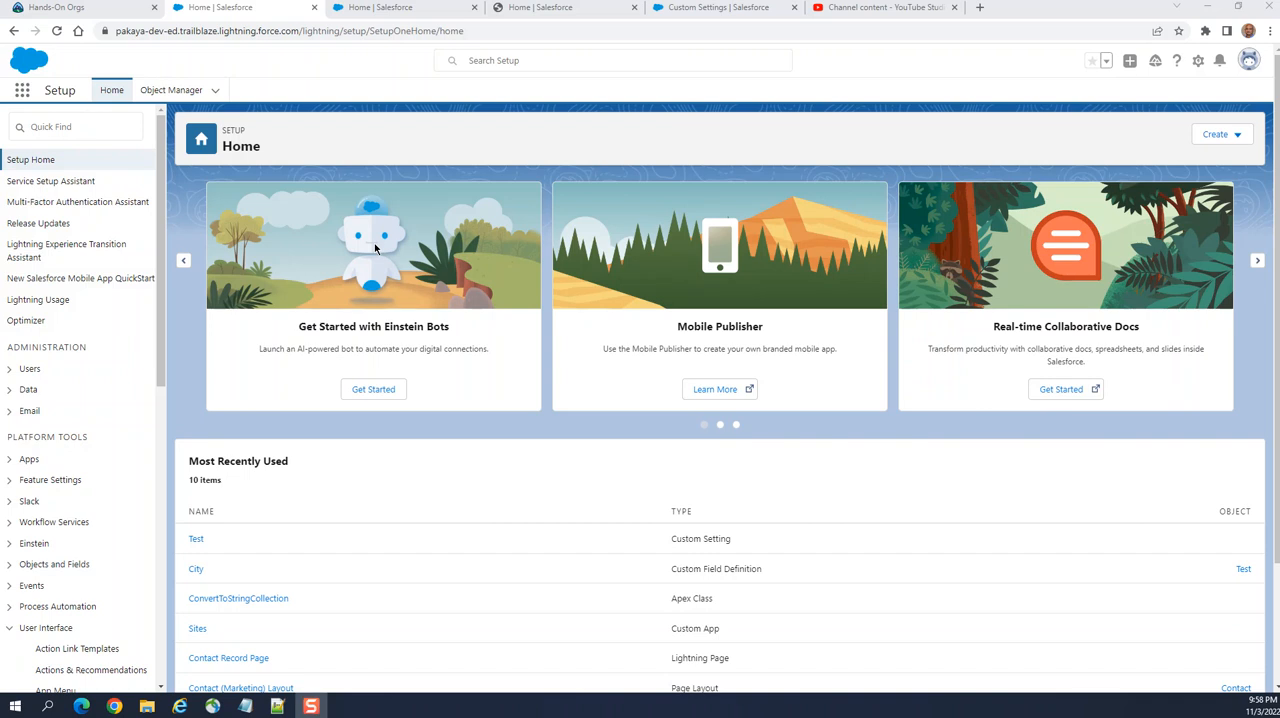
{"action": "mouse_move", "coordinate": [535, 157]}
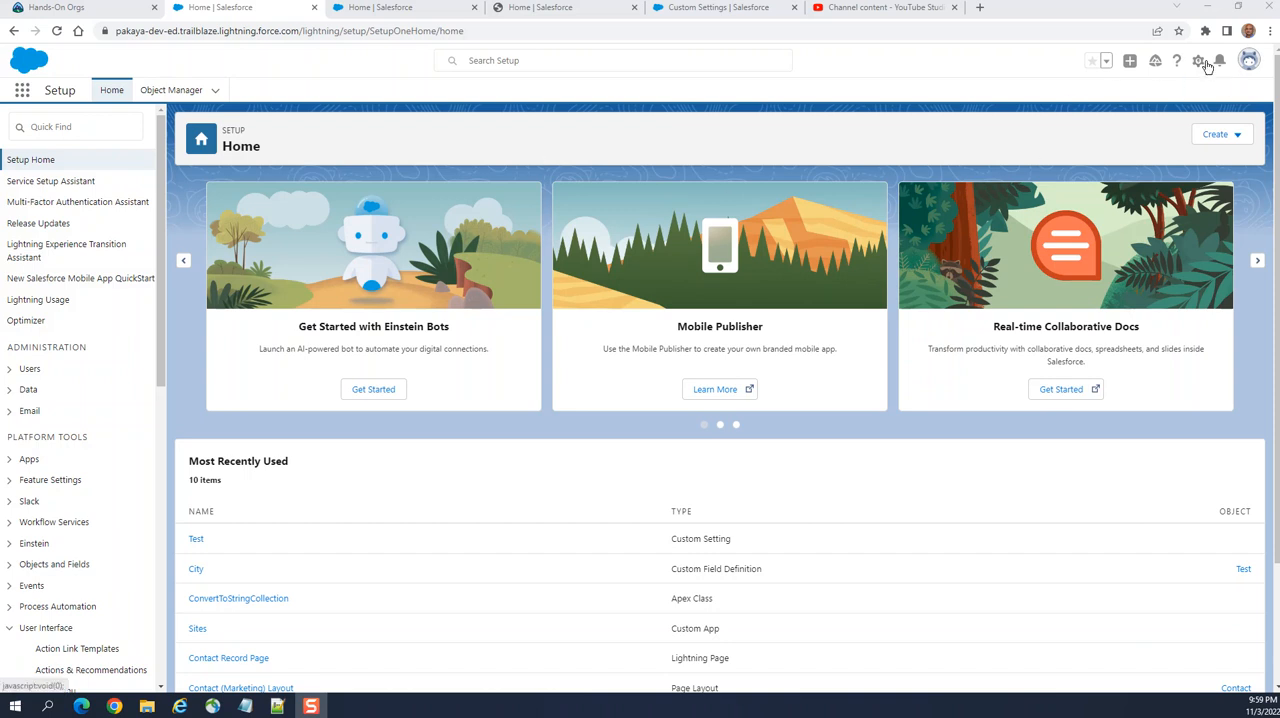
{"action": "mouse_move", "coordinate": [1201, 61]}
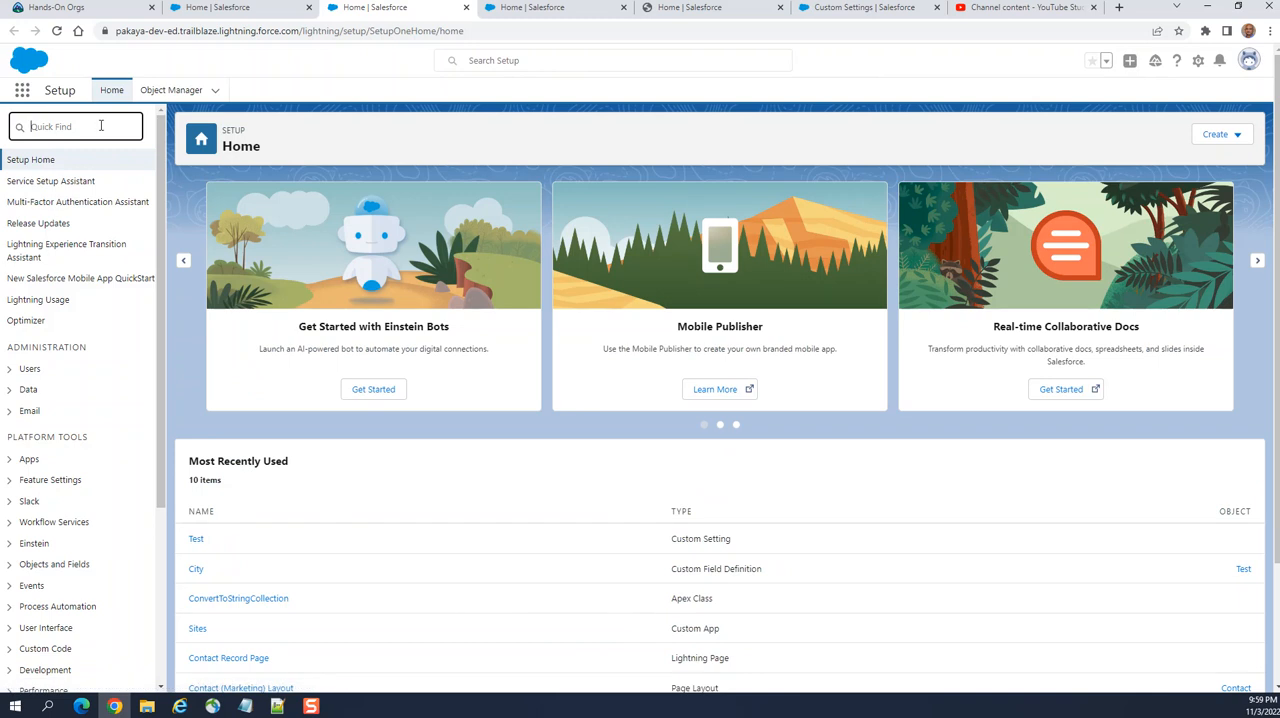
- Search Setup's Quick Find for 'path' to surface Path Settings
{"action": "type", "text": "path se"}
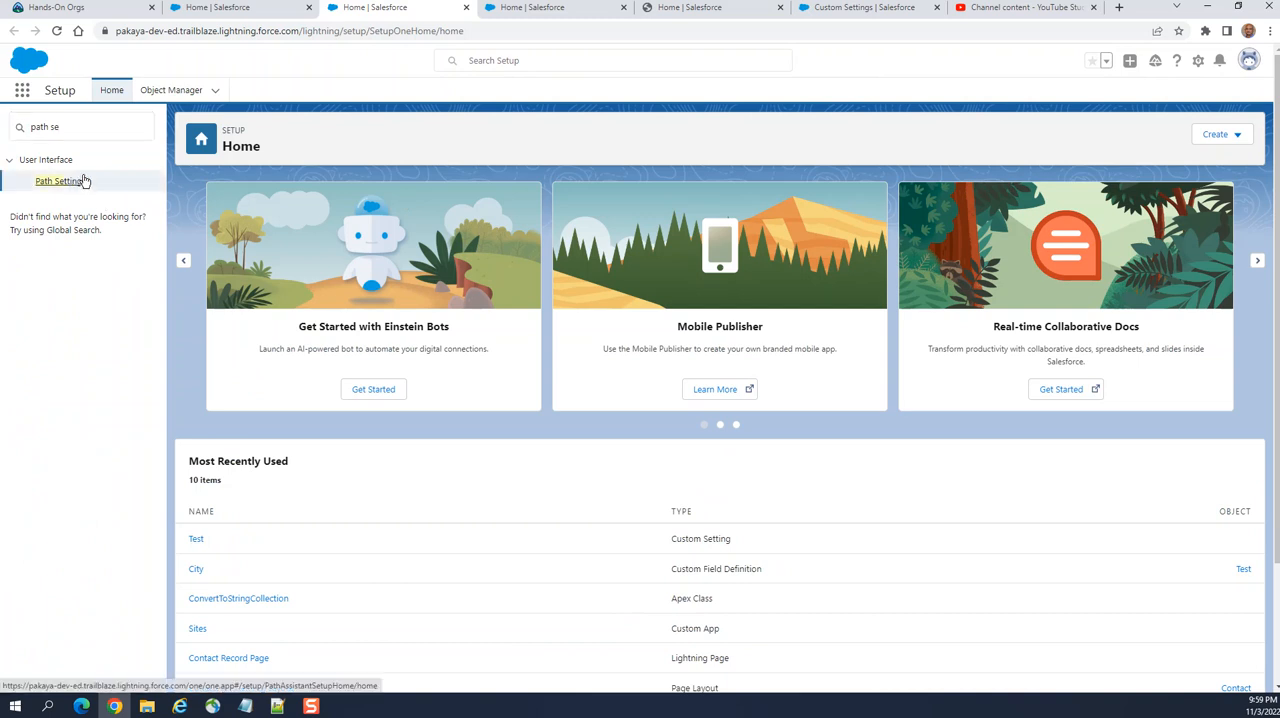
- Open Path Settings under User Interface
{"action": "left_click", "coordinate": [60, 181]}
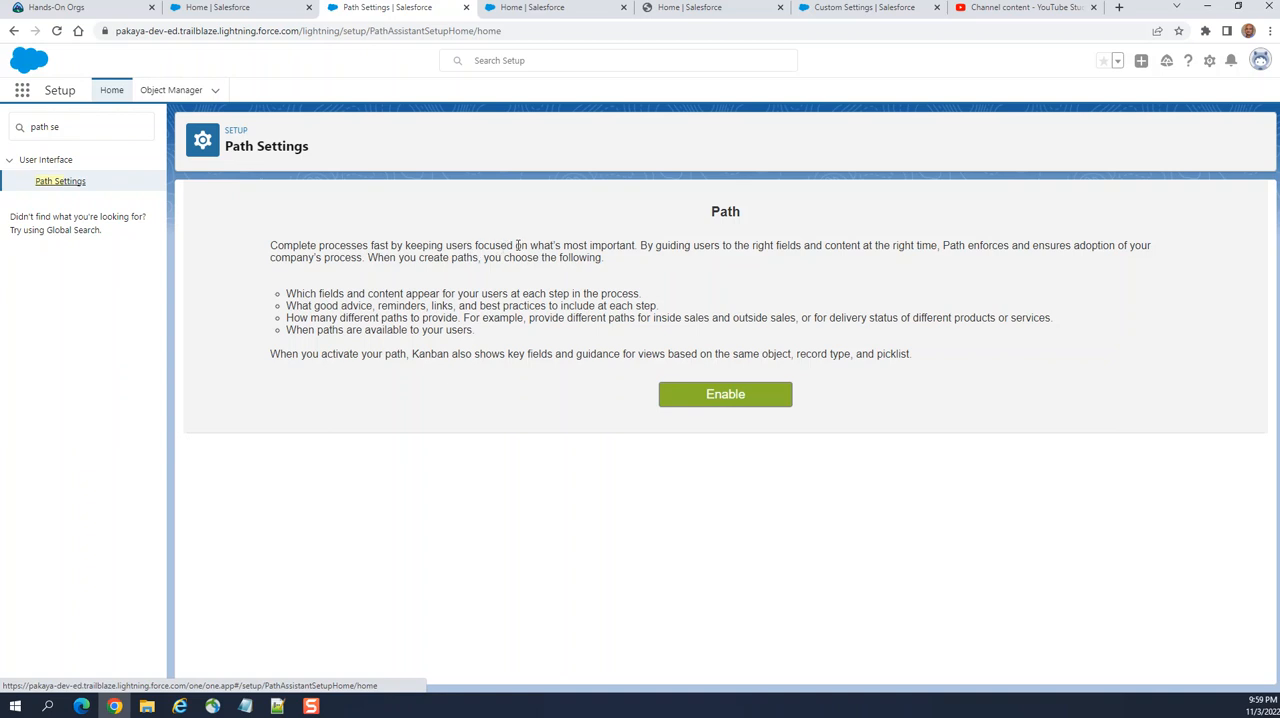
{"action": "mouse_move", "coordinate": [656, 267]}
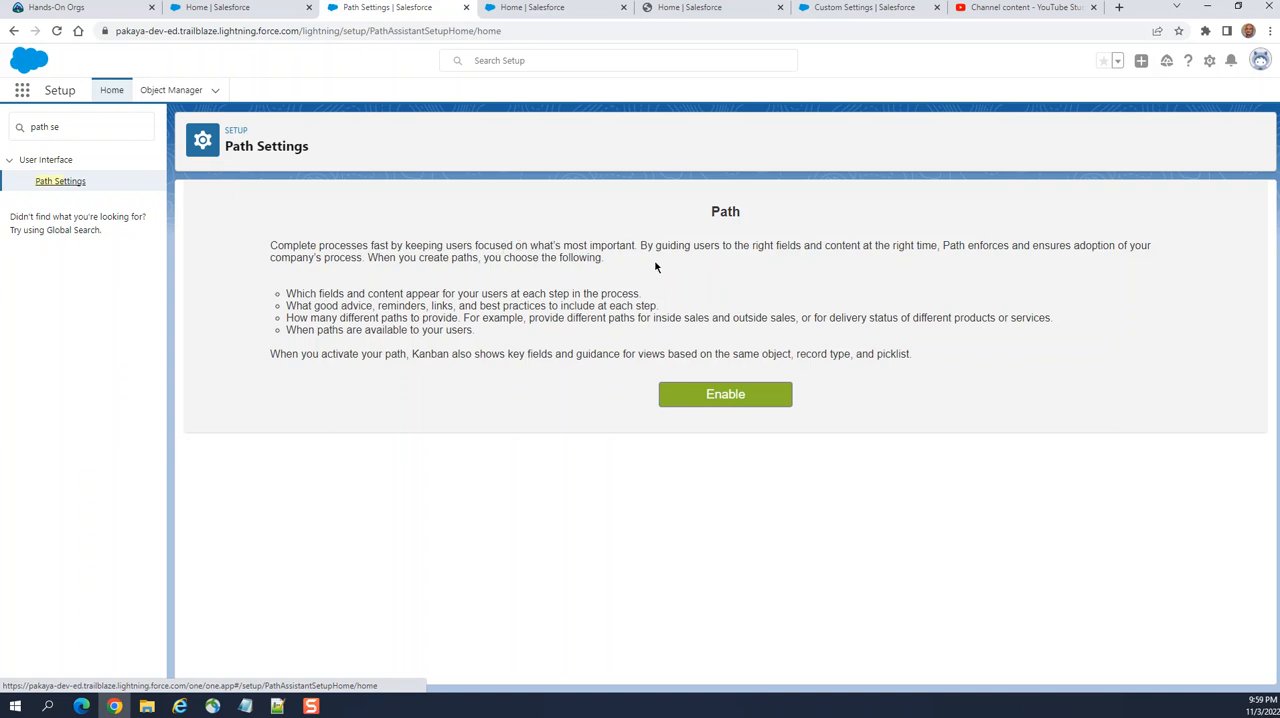
{"action": "mouse_move", "coordinate": [810, 262]}
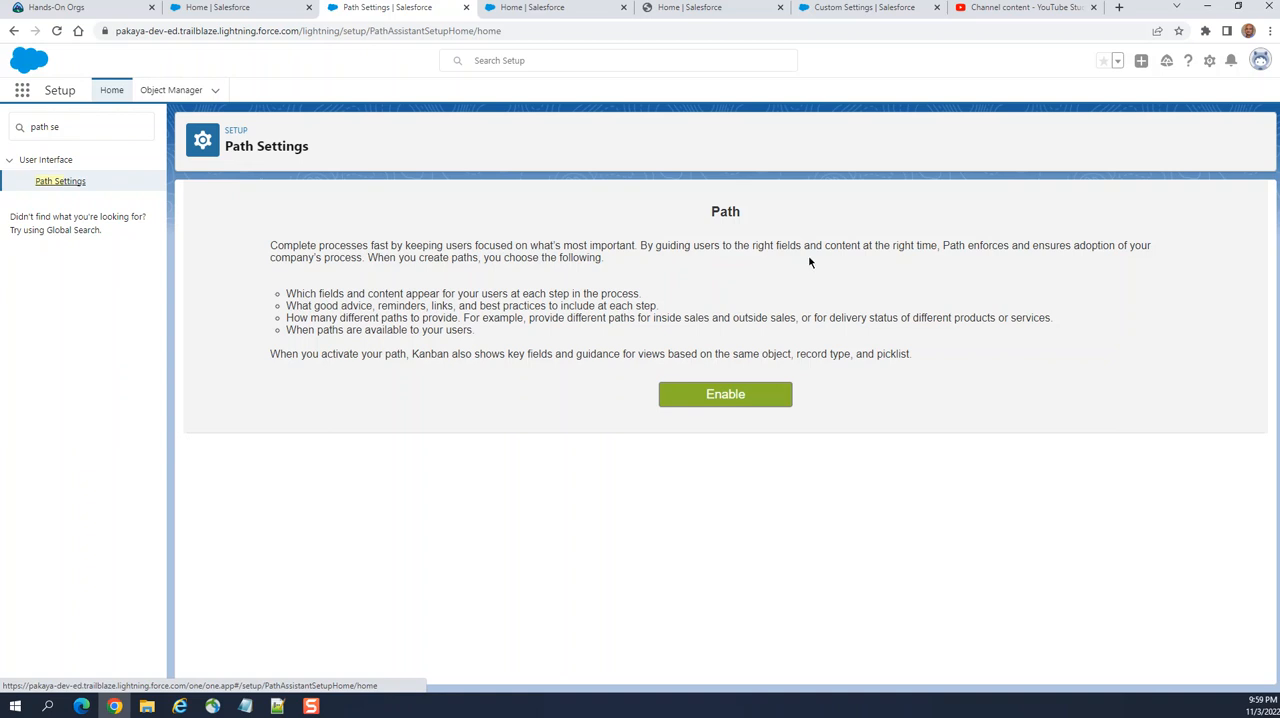
{"action": "mouse_move", "coordinate": [937, 257]}
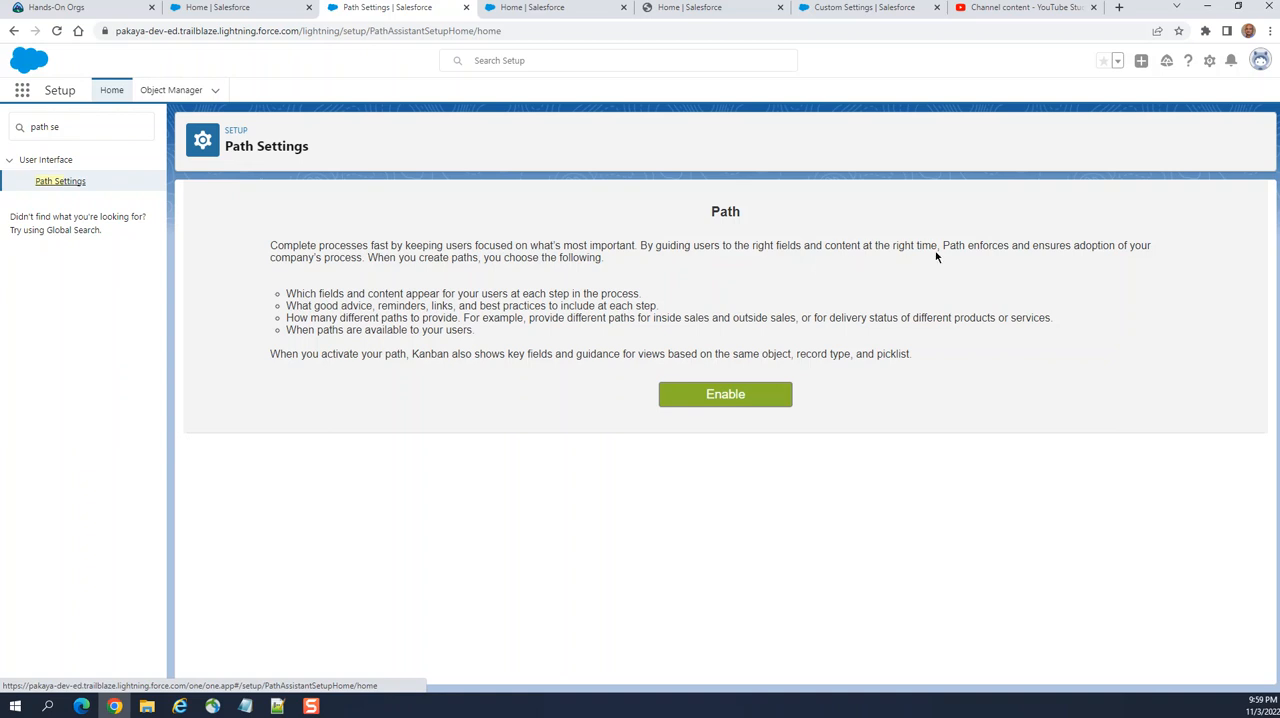
{"action": "mouse_move", "coordinate": [1025, 264]}
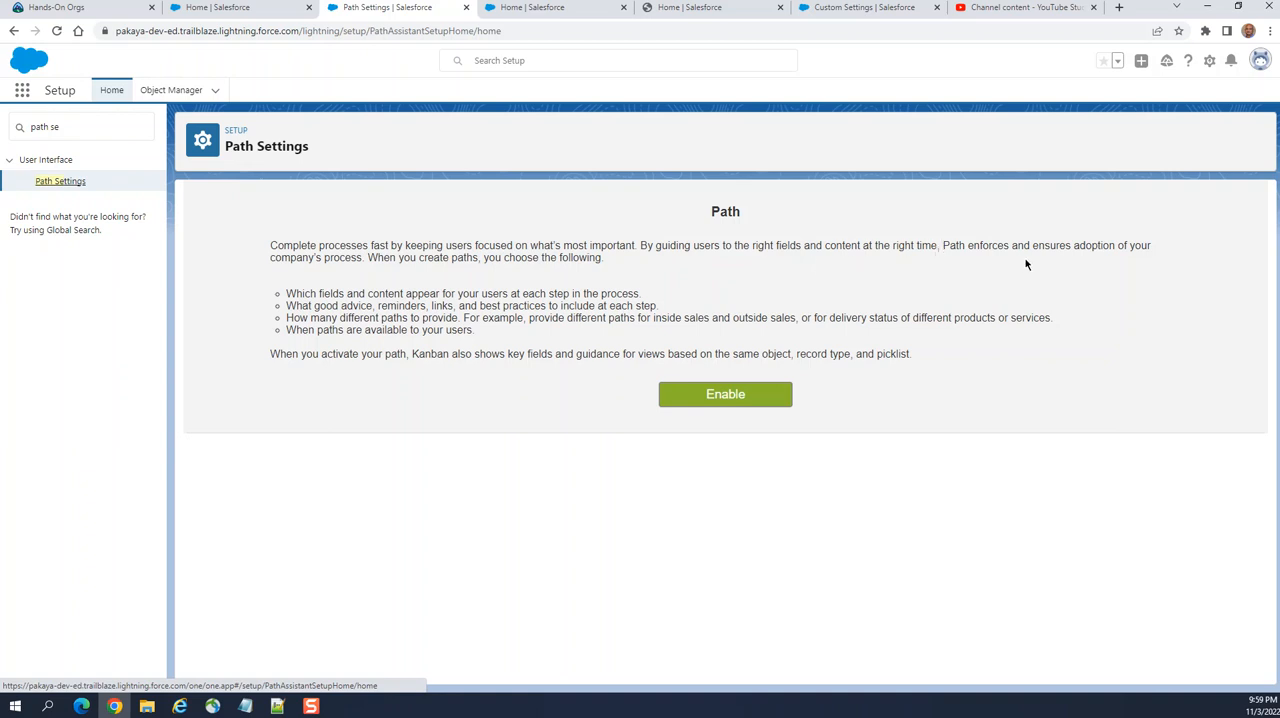
{"action": "mouse_move", "coordinate": [530, 255]}
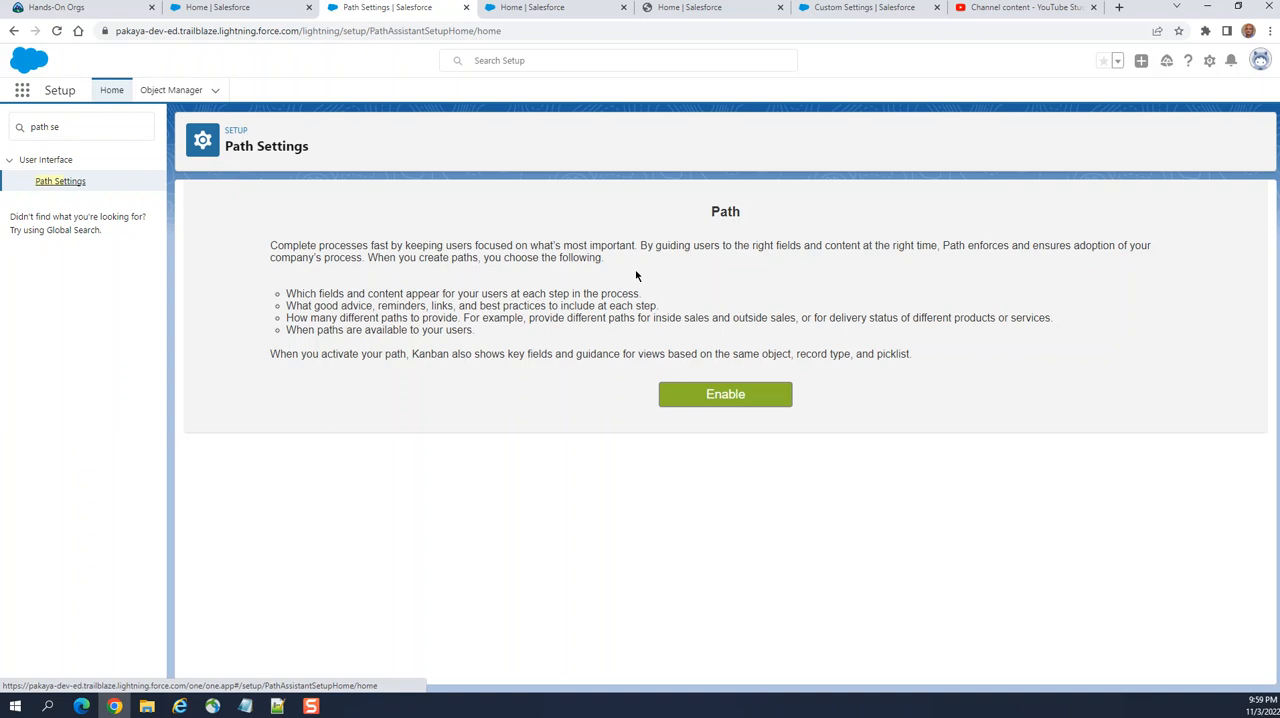
{"action": "mouse_move", "coordinate": [375, 302]}
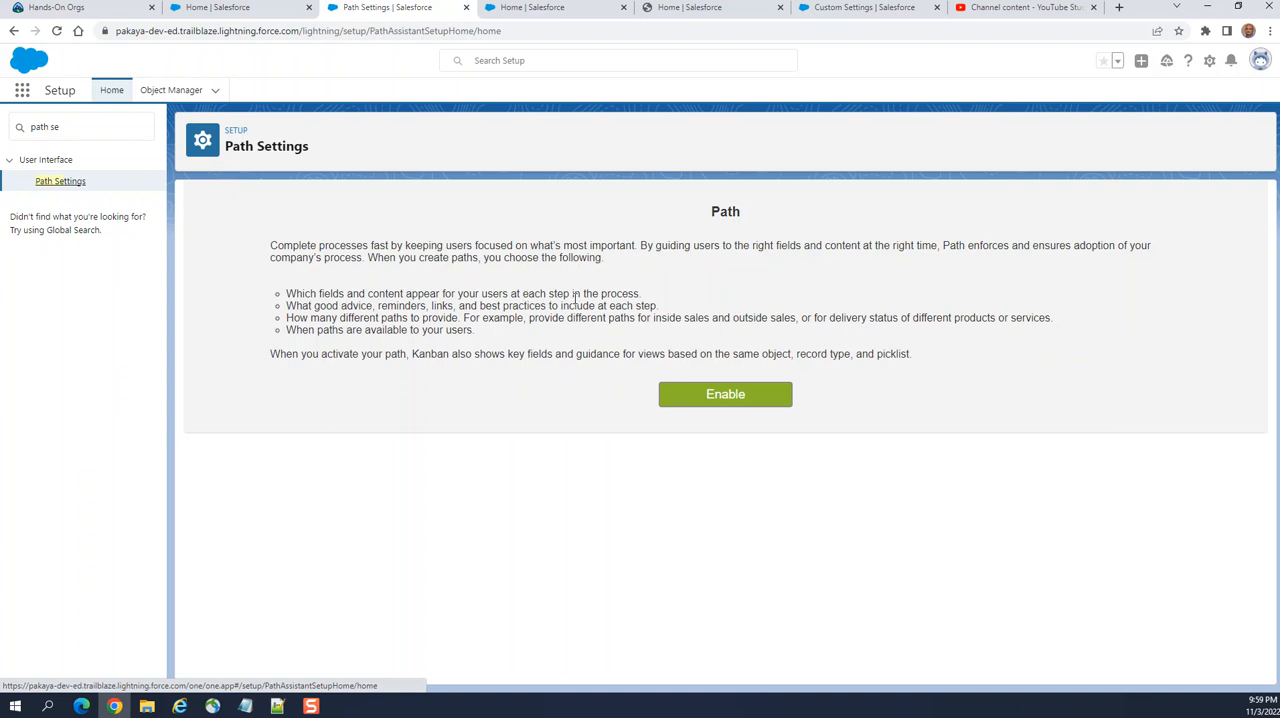
{"action": "mouse_move", "coordinate": [390, 379]}
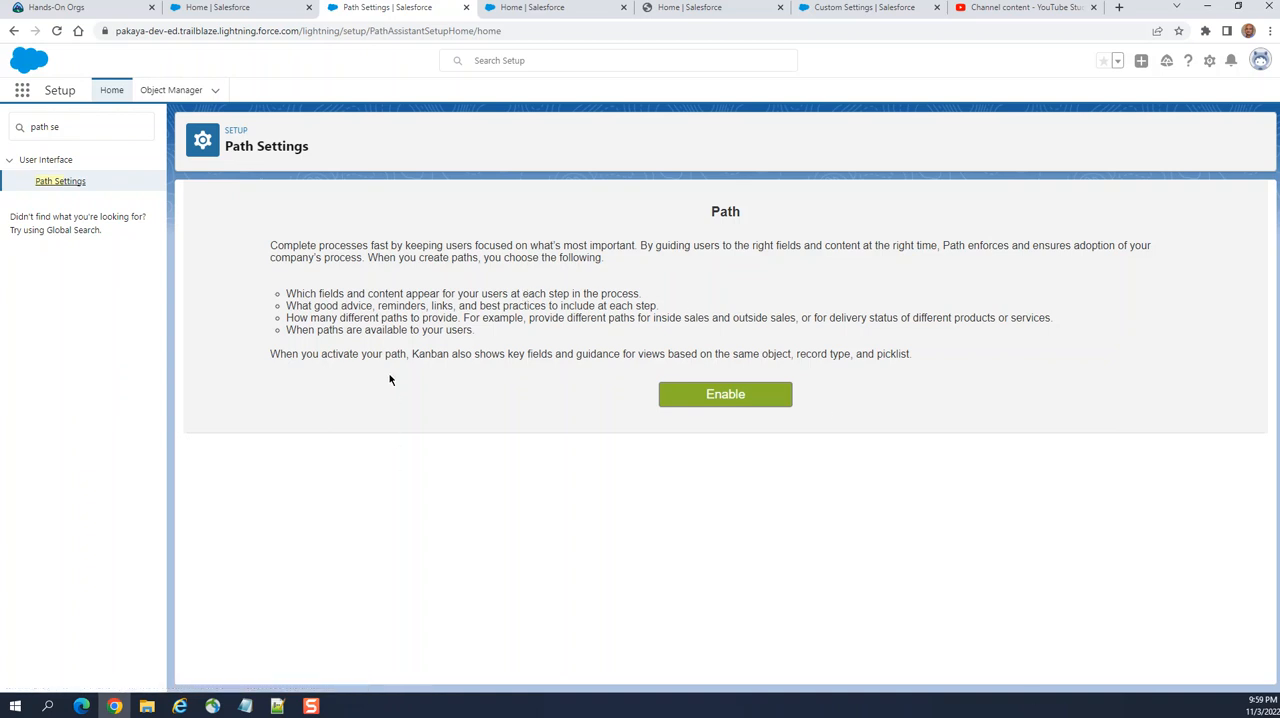
{"action": "mouse_move", "coordinate": [434, 330]}
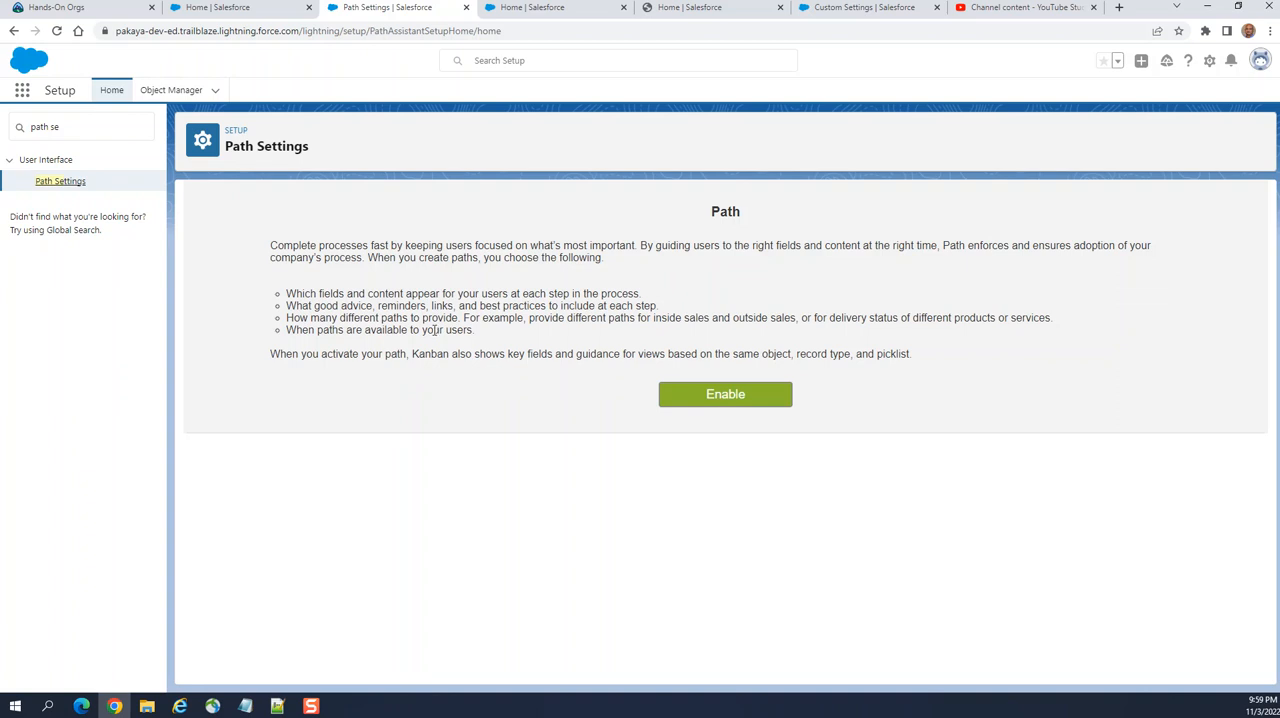
{"action": "mouse_move", "coordinate": [757, 296]}
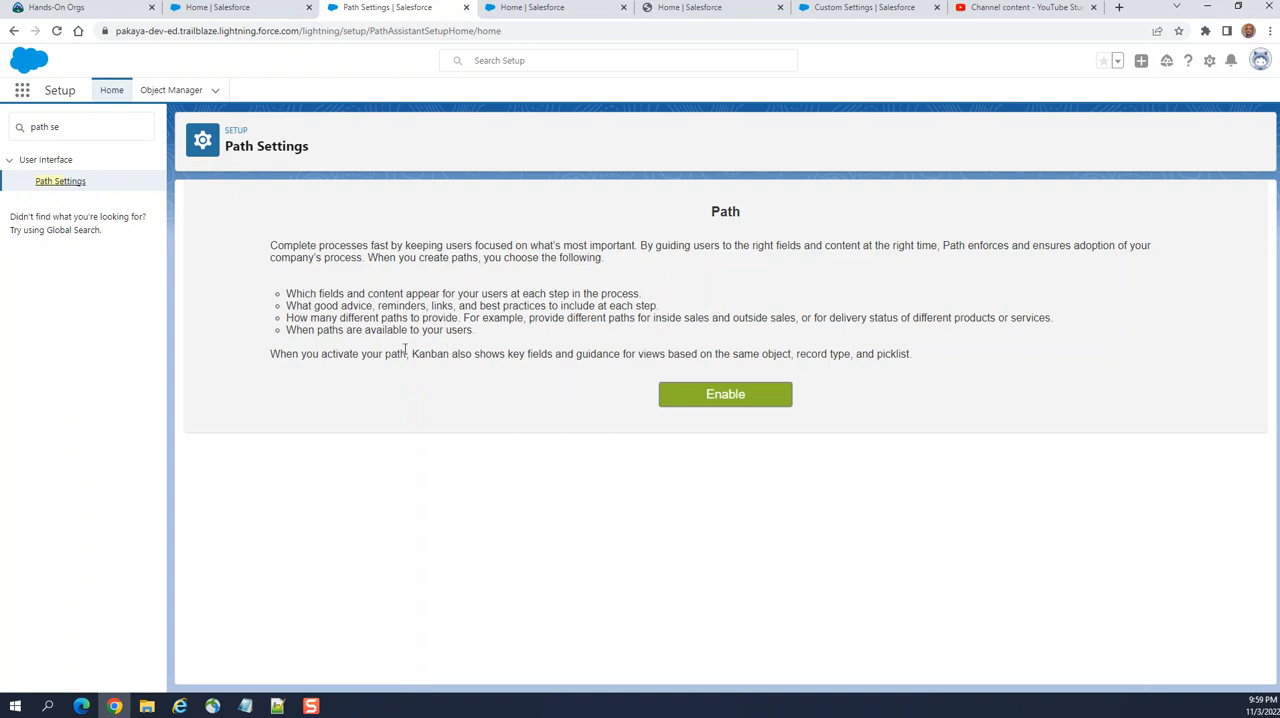
{"action": "mouse_move", "coordinate": [480, 334]}
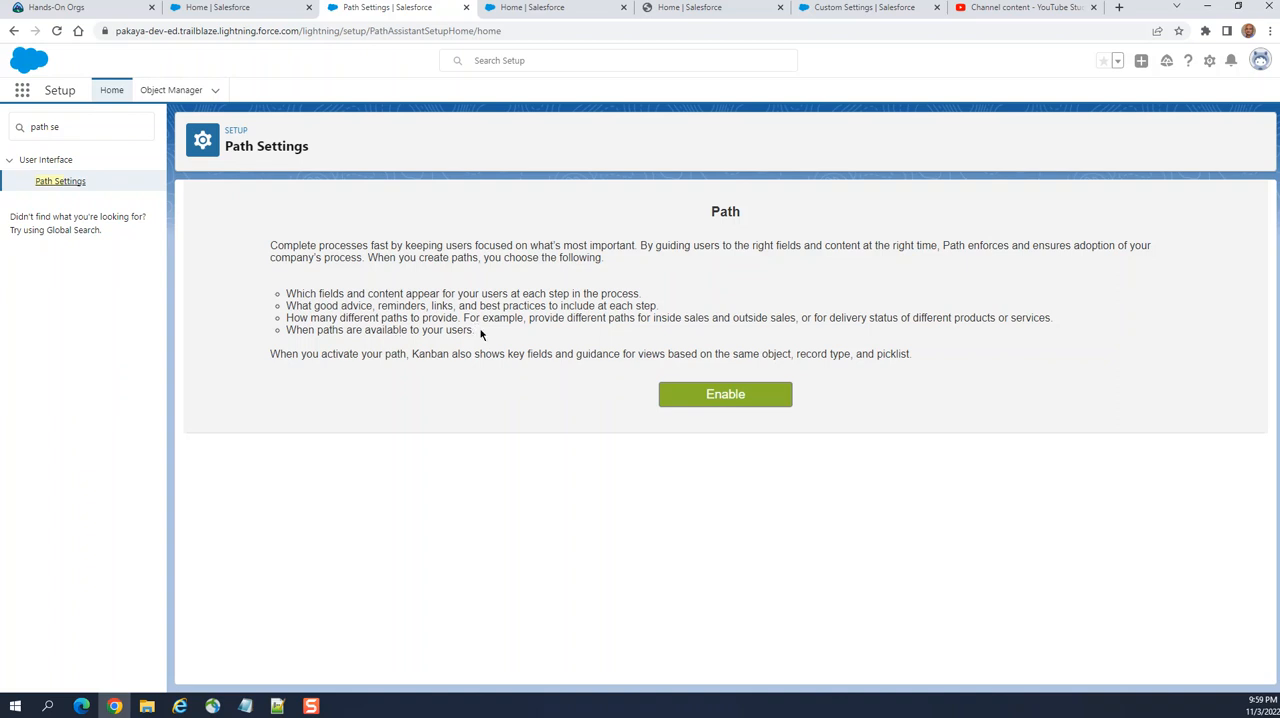
{"action": "mouse_move", "coordinate": [572, 337]}
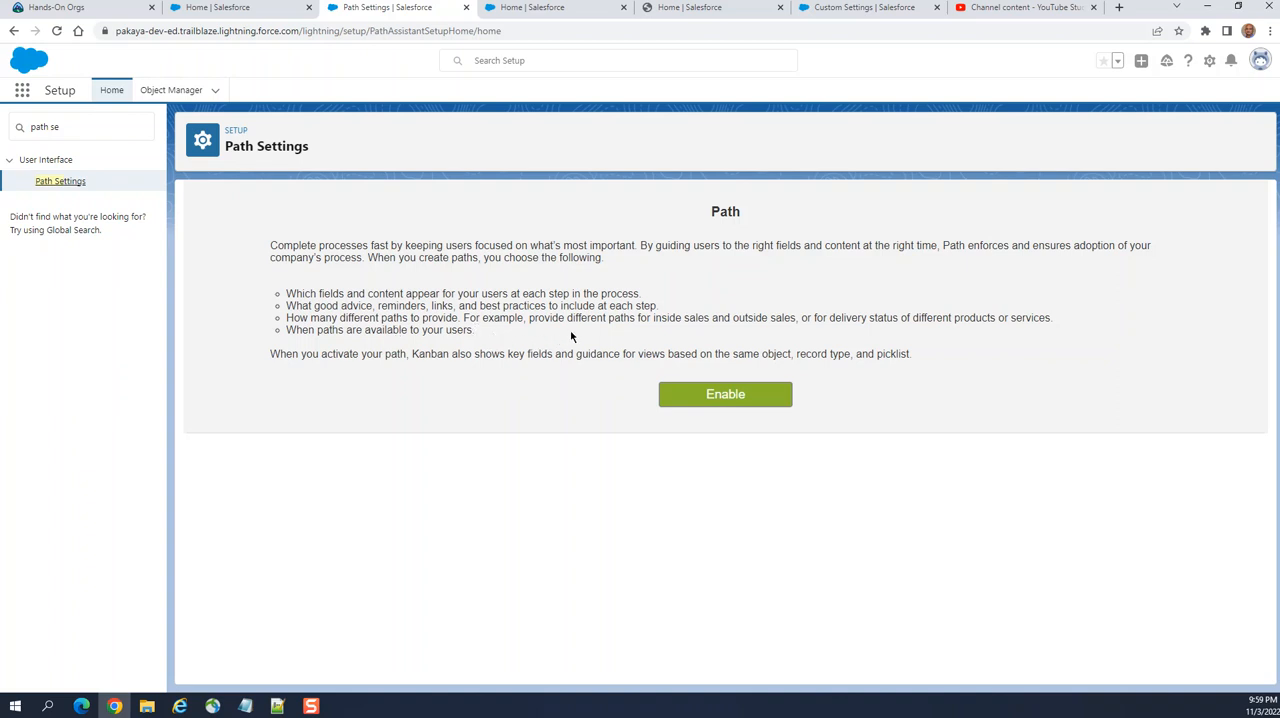
{"action": "mouse_move", "coordinate": [649, 322]}
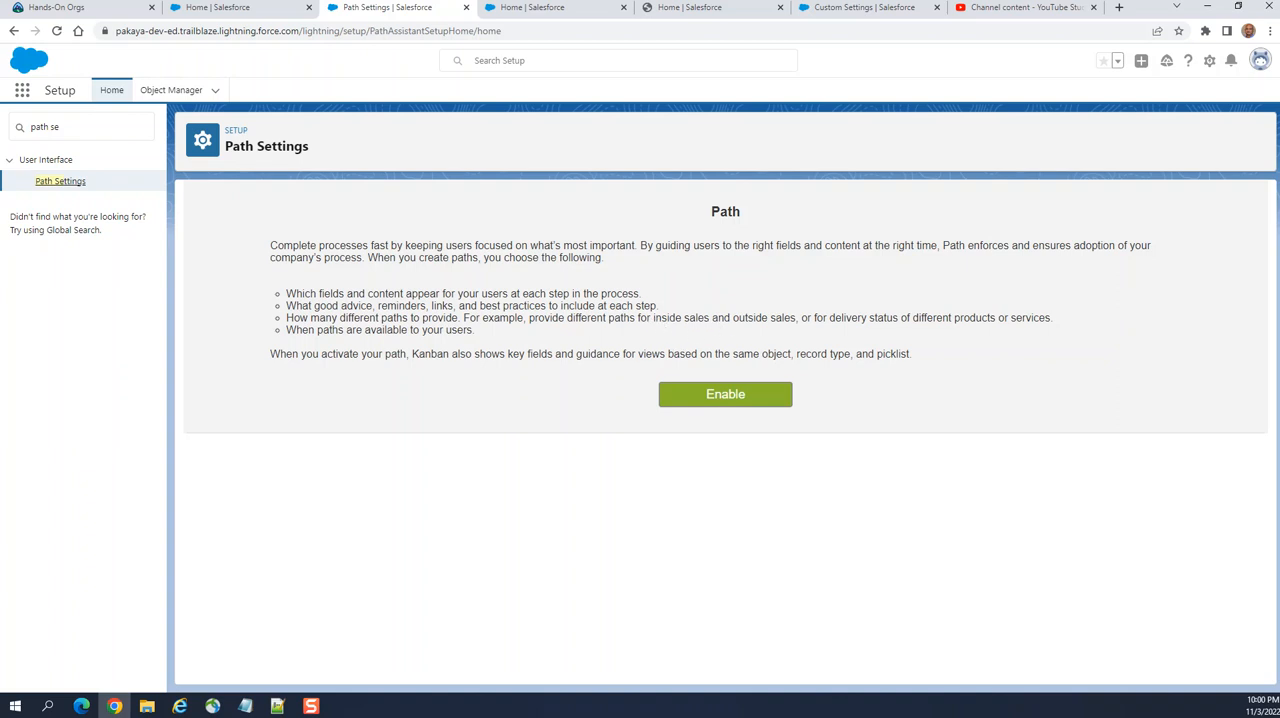
{"action": "mouse_move", "coordinate": [895, 332]}
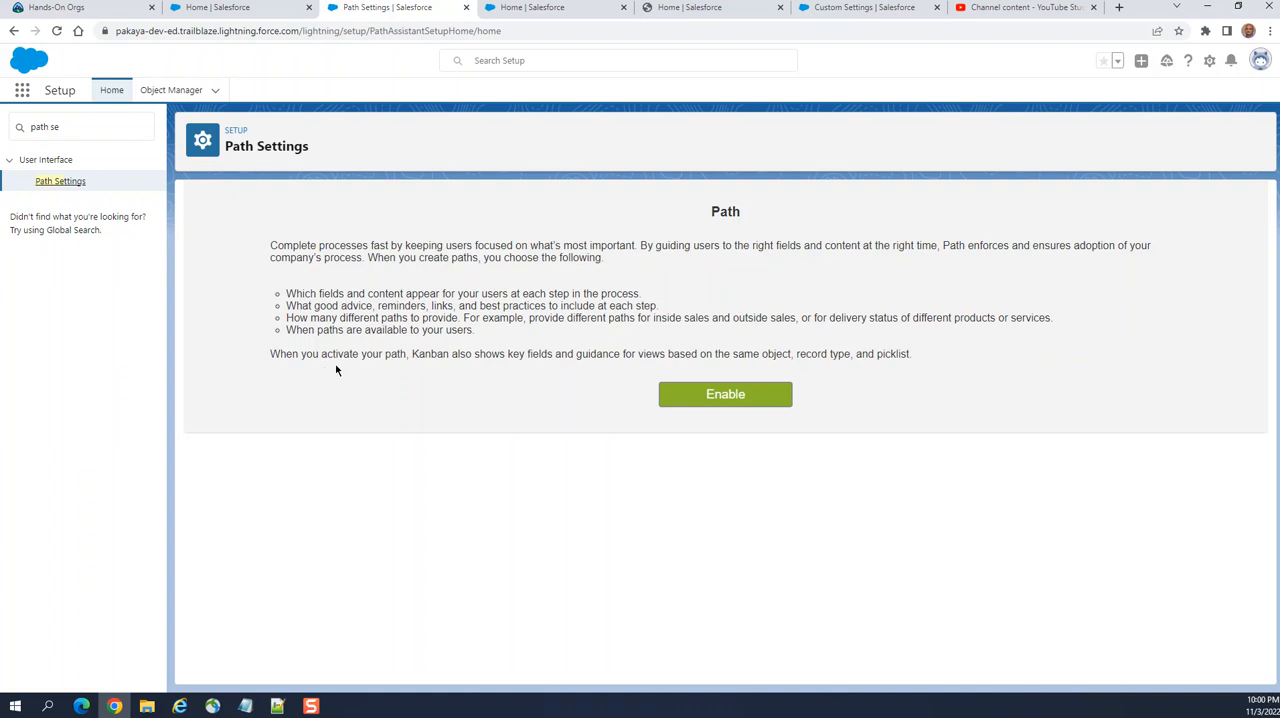
{"action": "mouse_move", "coordinate": [513, 369]}
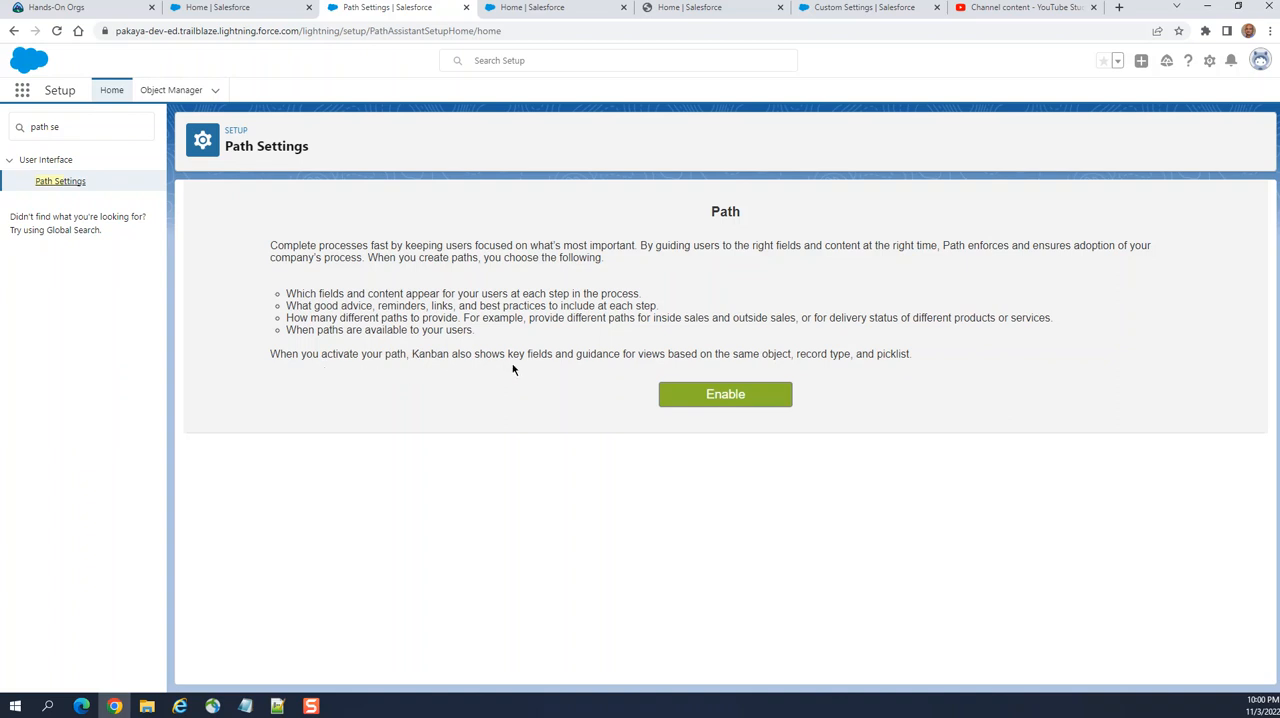
{"action": "mouse_move", "coordinate": [536, 656]}
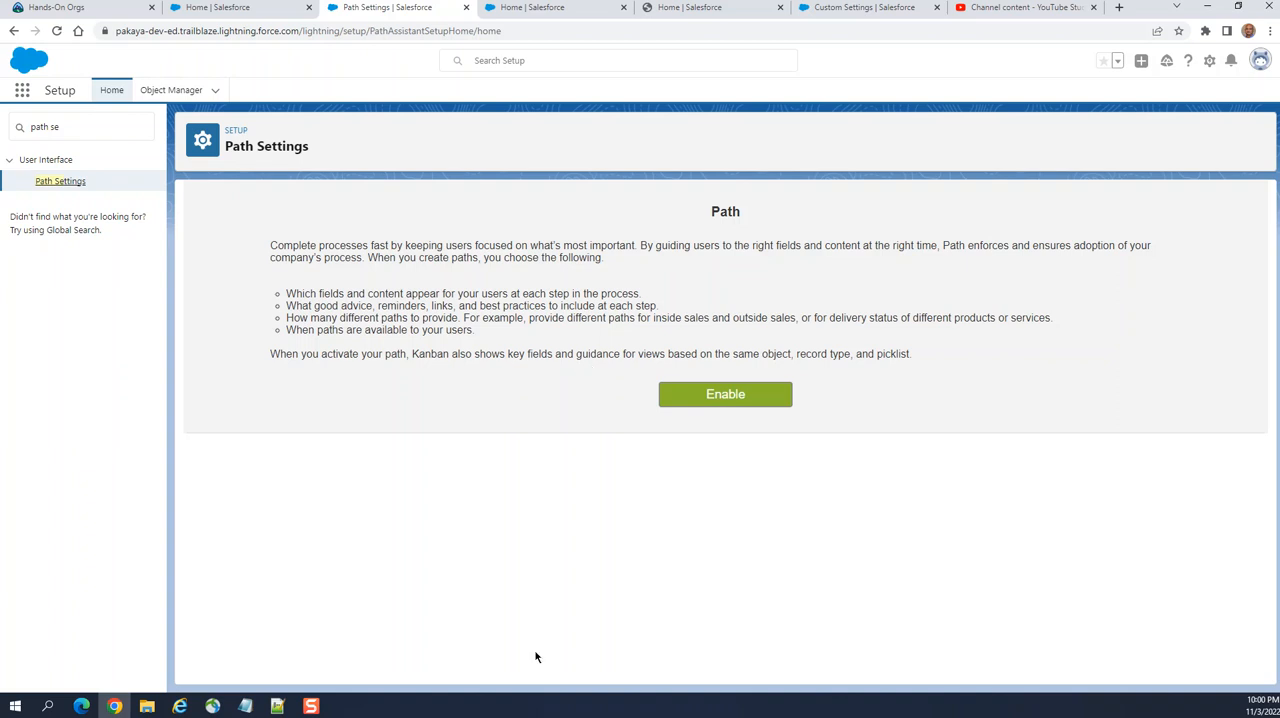
{"action": "mouse_move", "coordinate": [790, 355]}
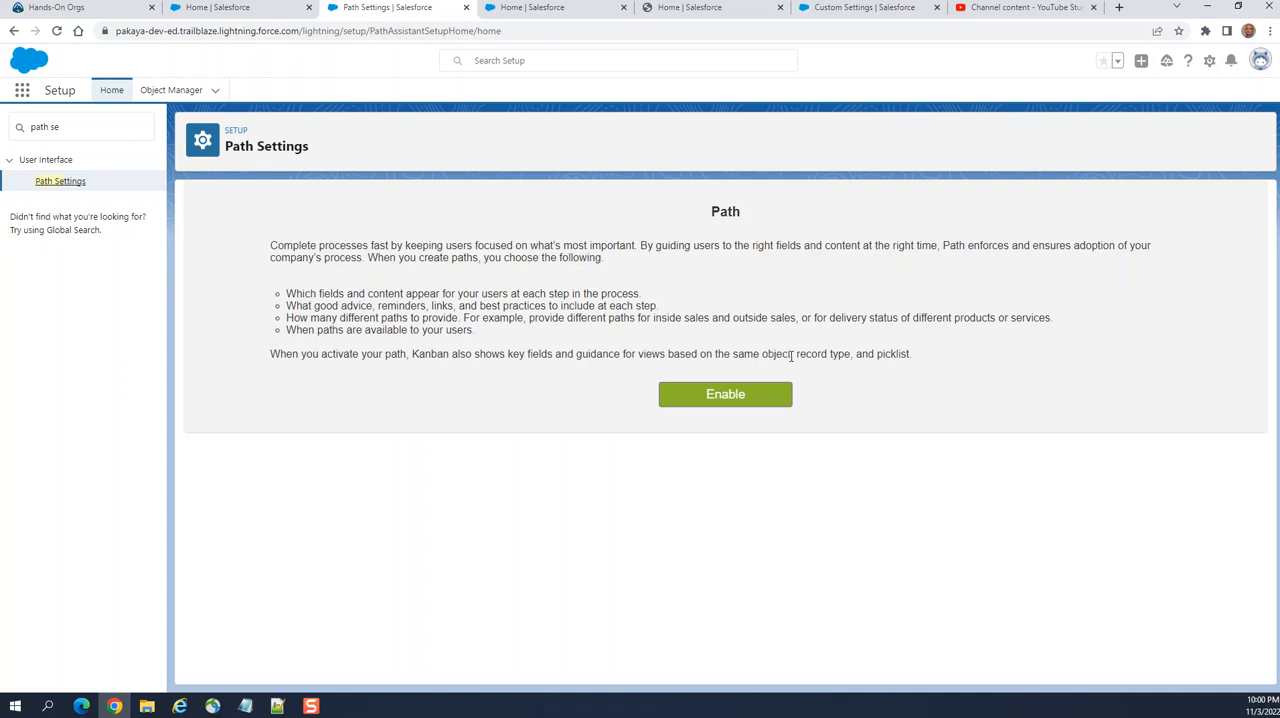
{"action": "mouse_move", "coordinate": [792, 421]}
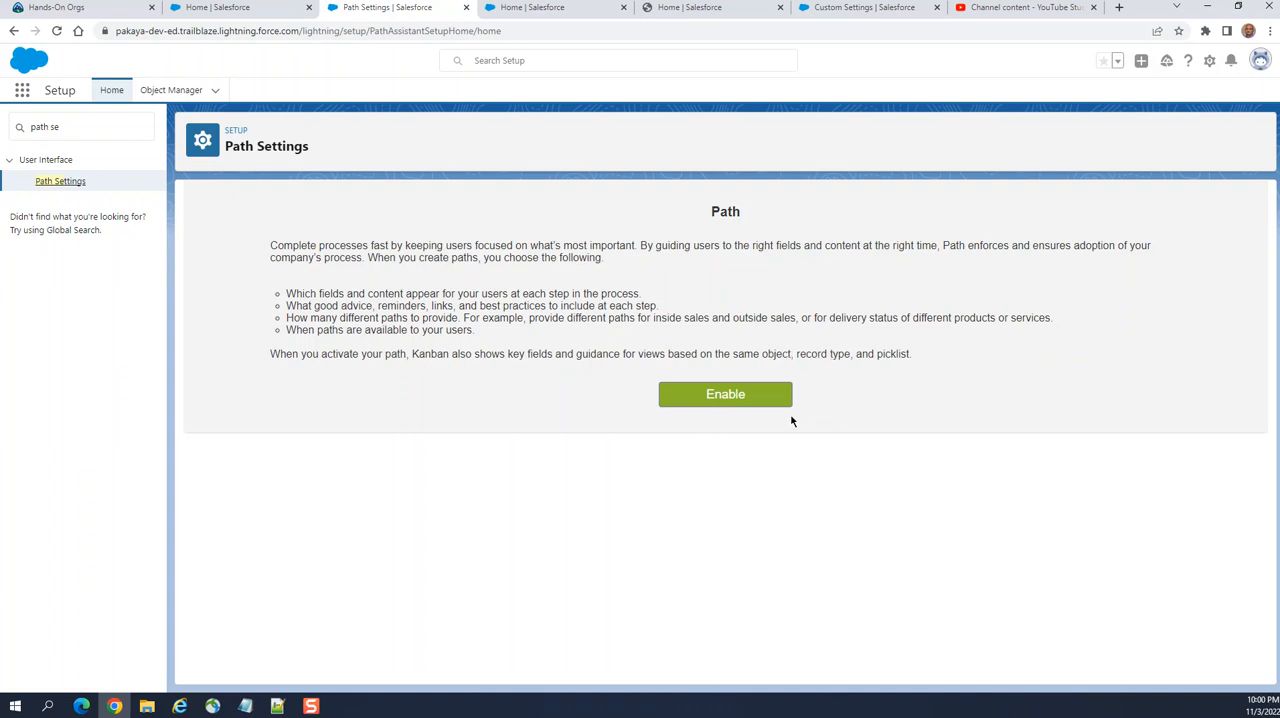
{"action": "mouse_move", "coordinate": [1038, 246]}
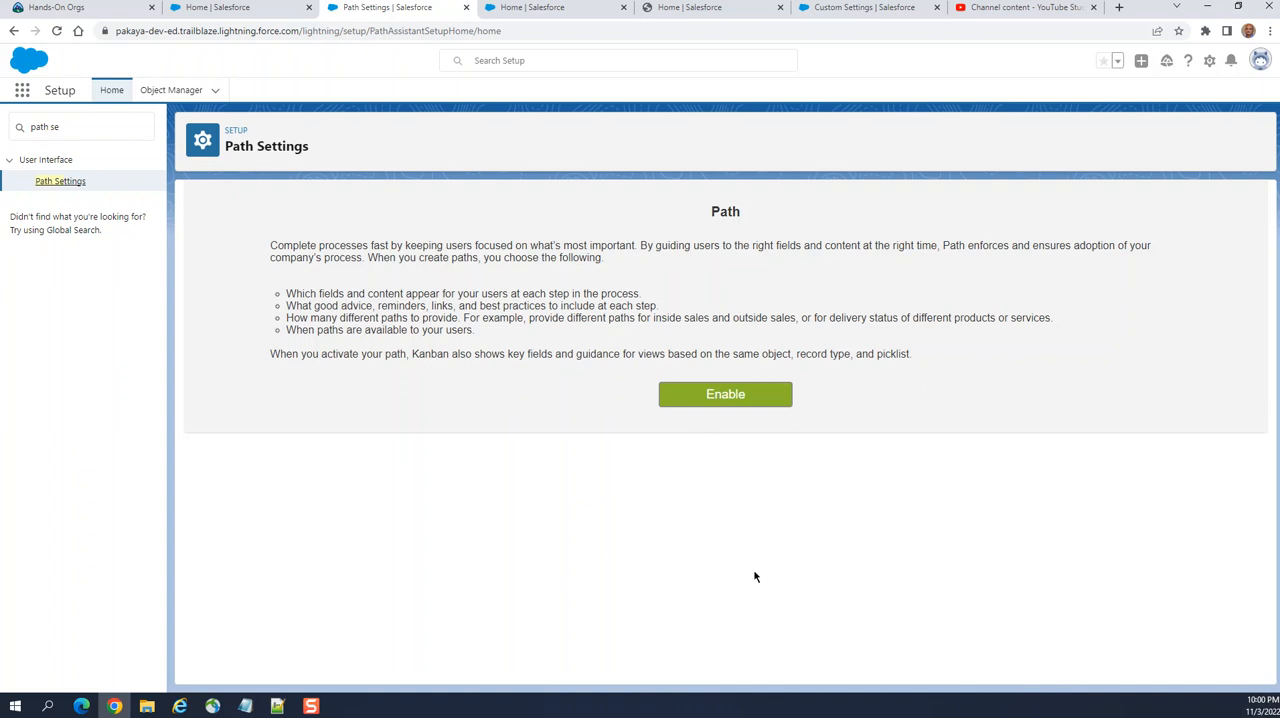
{"action": "mouse_move", "coordinate": [723, 408]}
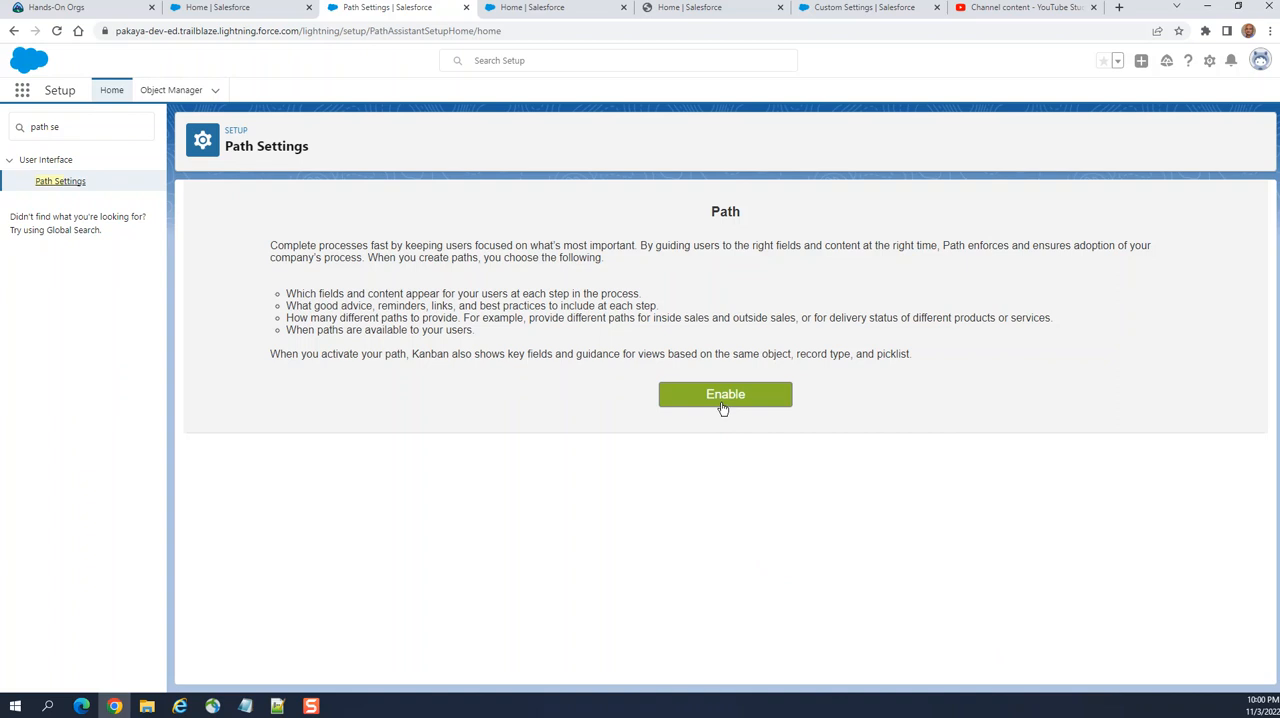
- Enable the Path feature on the Path Settings page
{"action": "left_click", "coordinate": [725, 393]}
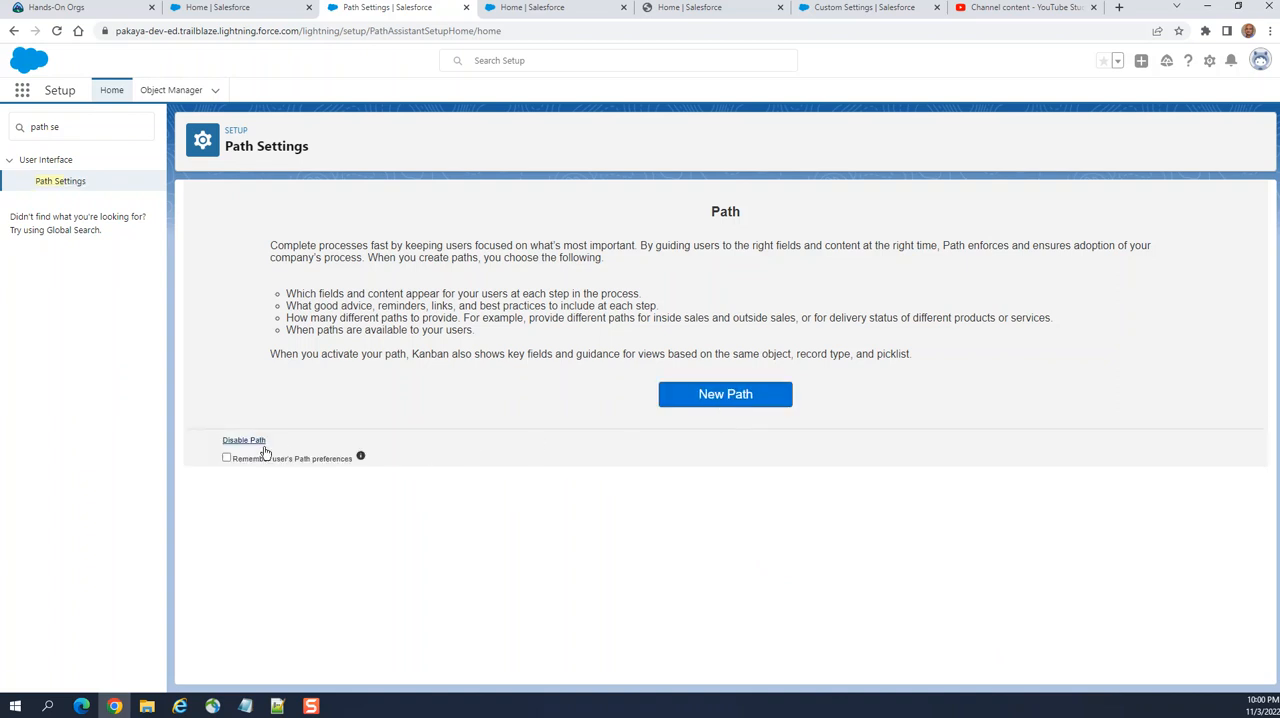
{"action": "mouse_move", "coordinate": [250, 423]}
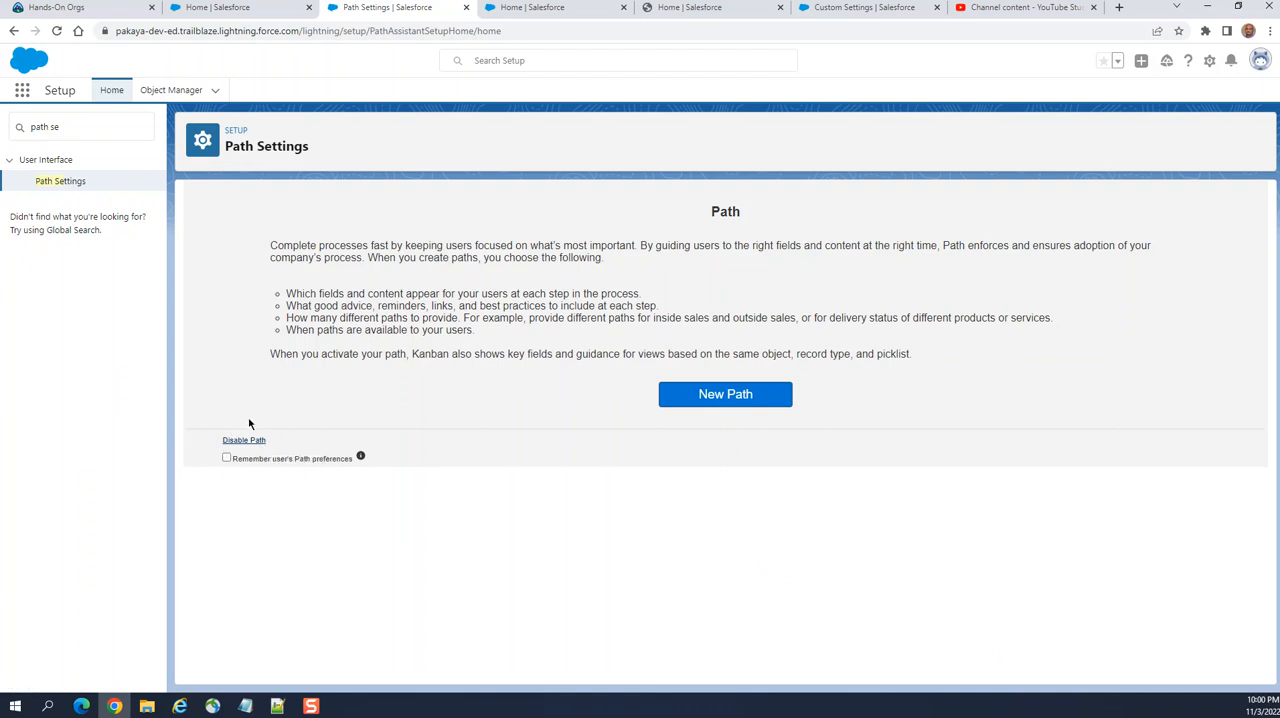
{"action": "mouse_move", "coordinate": [342, 469]}
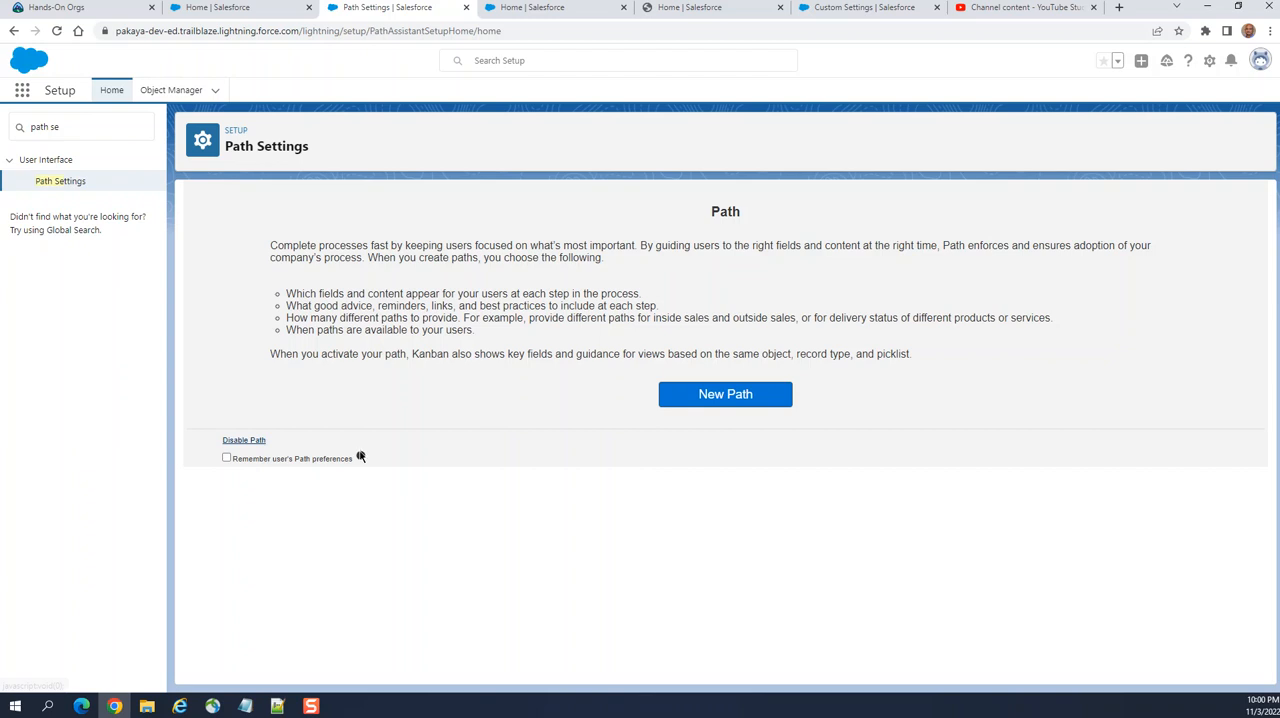
{"action": "mouse_move", "coordinate": [361, 458]}
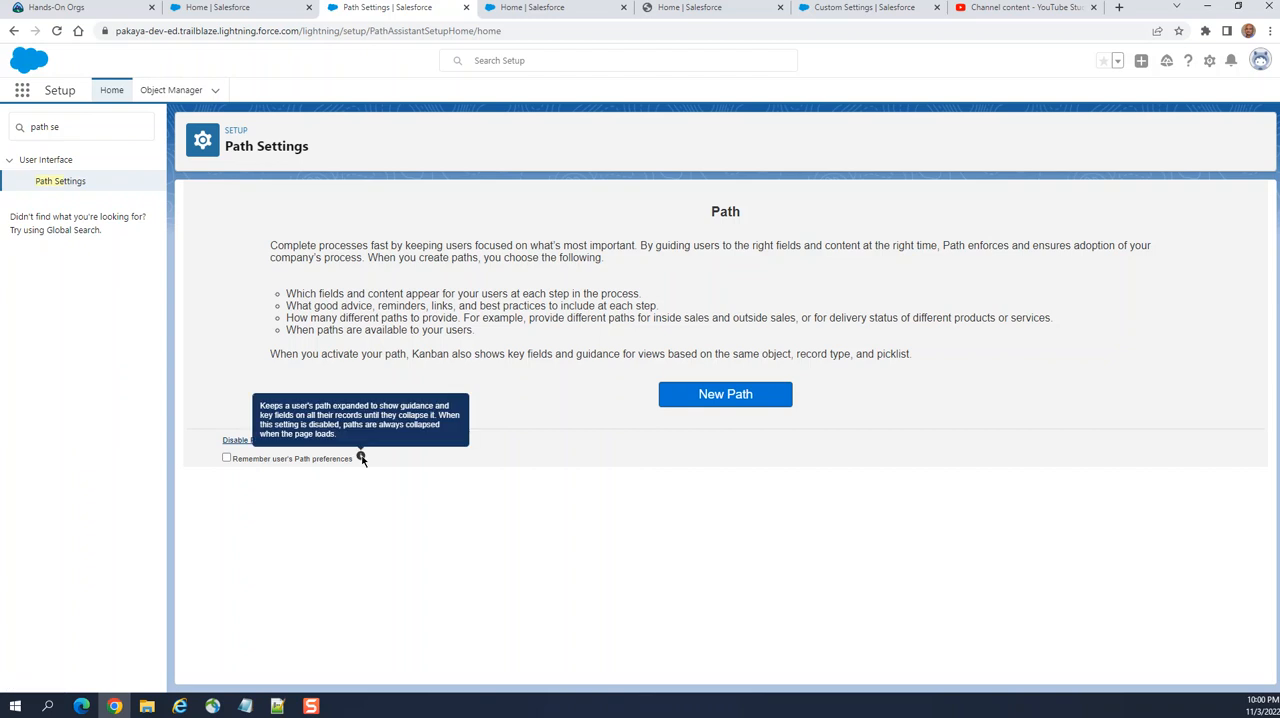
{"action": "mouse_move", "coordinate": [255, 463]}
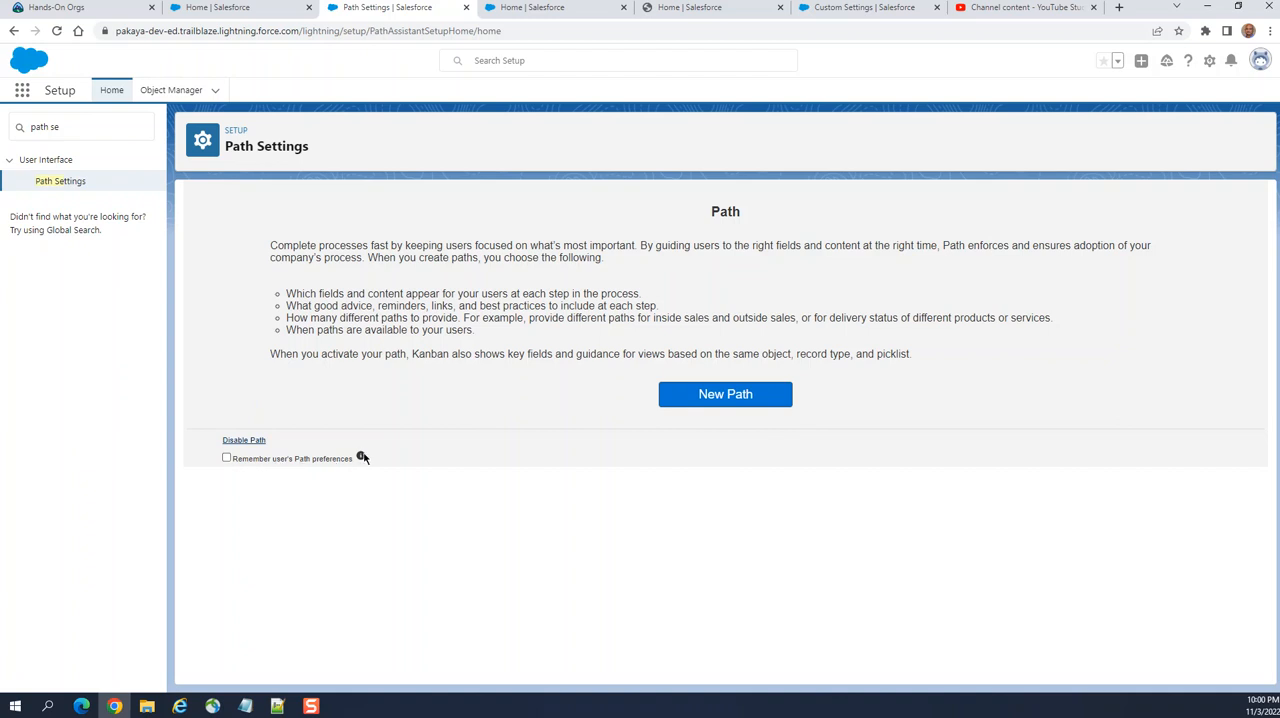
{"action": "mouse_move", "coordinate": [362, 454]}
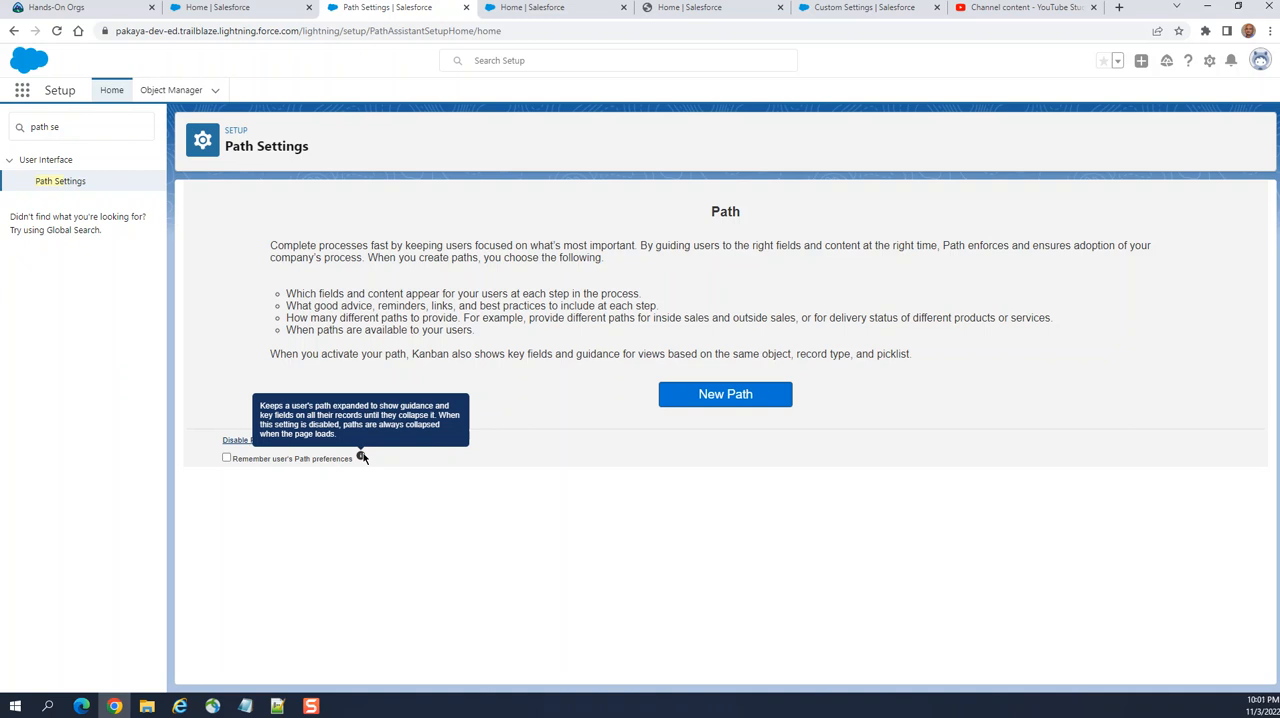
{"action": "mouse_move", "coordinate": [163, 461]}
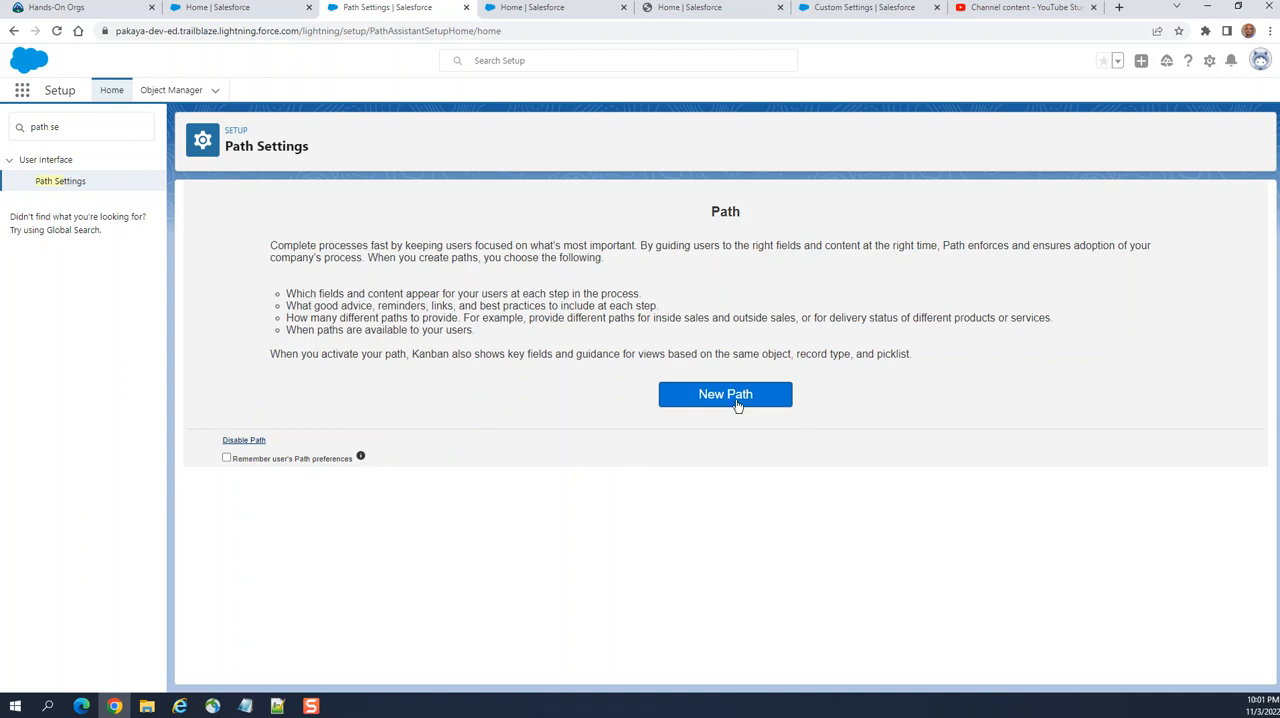
- Create path 'My Path' for Account, Master record type, using the Industry picklist
{"action": "left_click", "coordinate": [725, 393]}
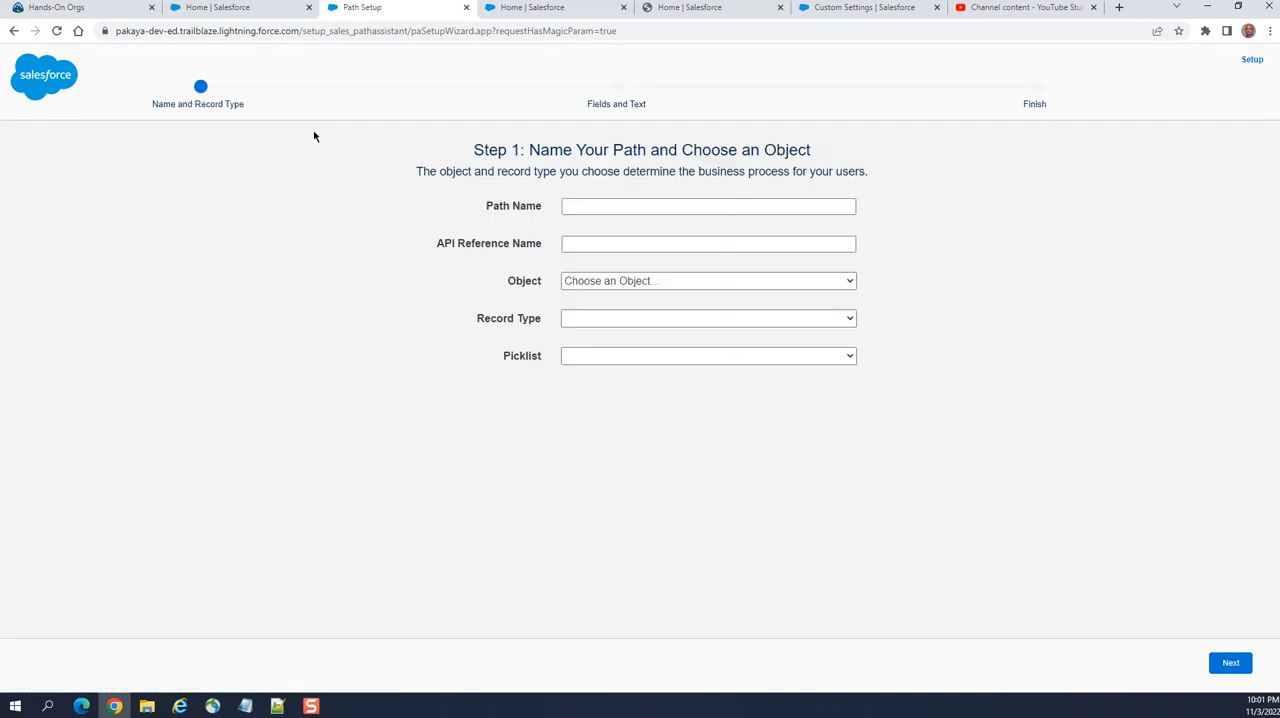
{"action": "left_click", "coordinate": [708, 206]}
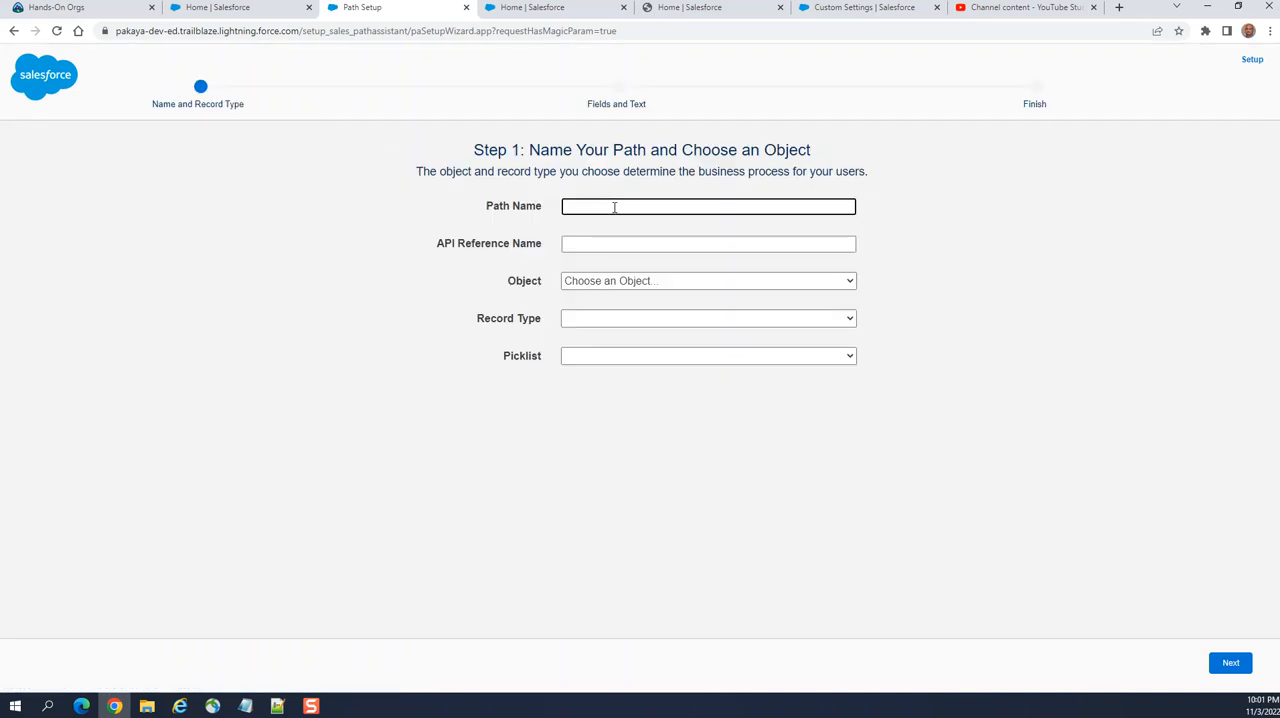
{"action": "type", "text": "My"}
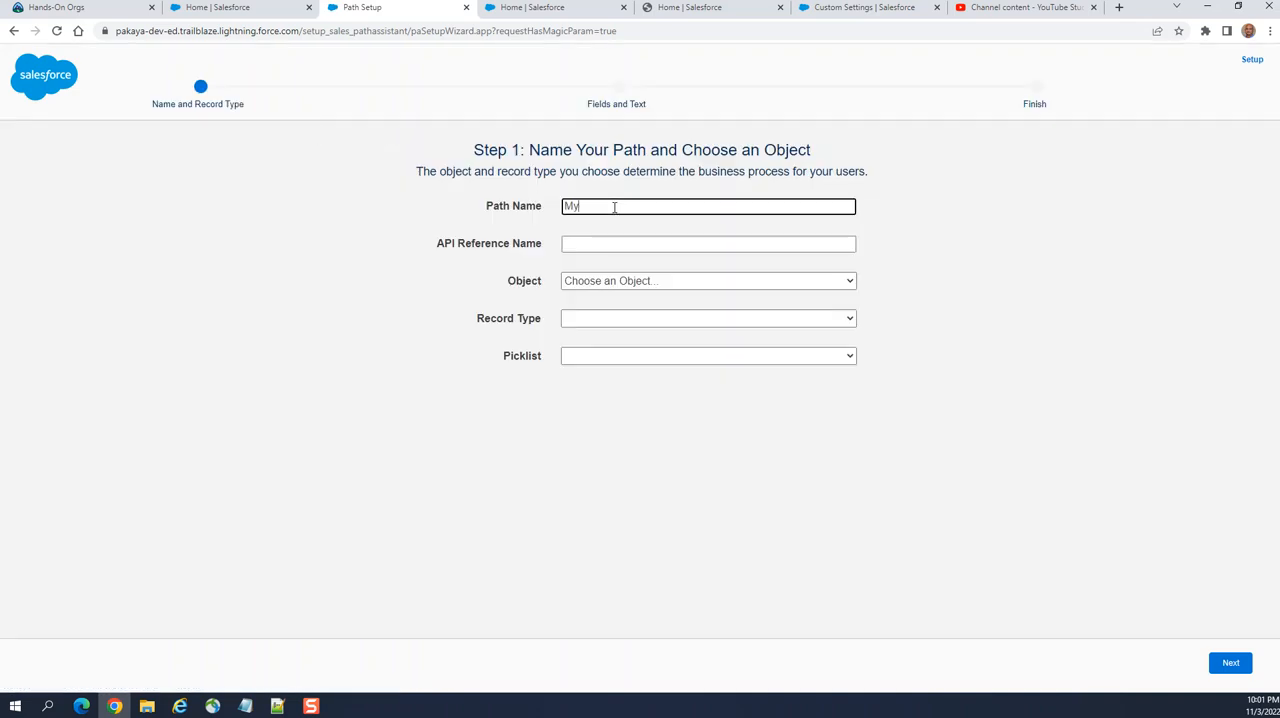
{"action": "type", "text": "Path"}
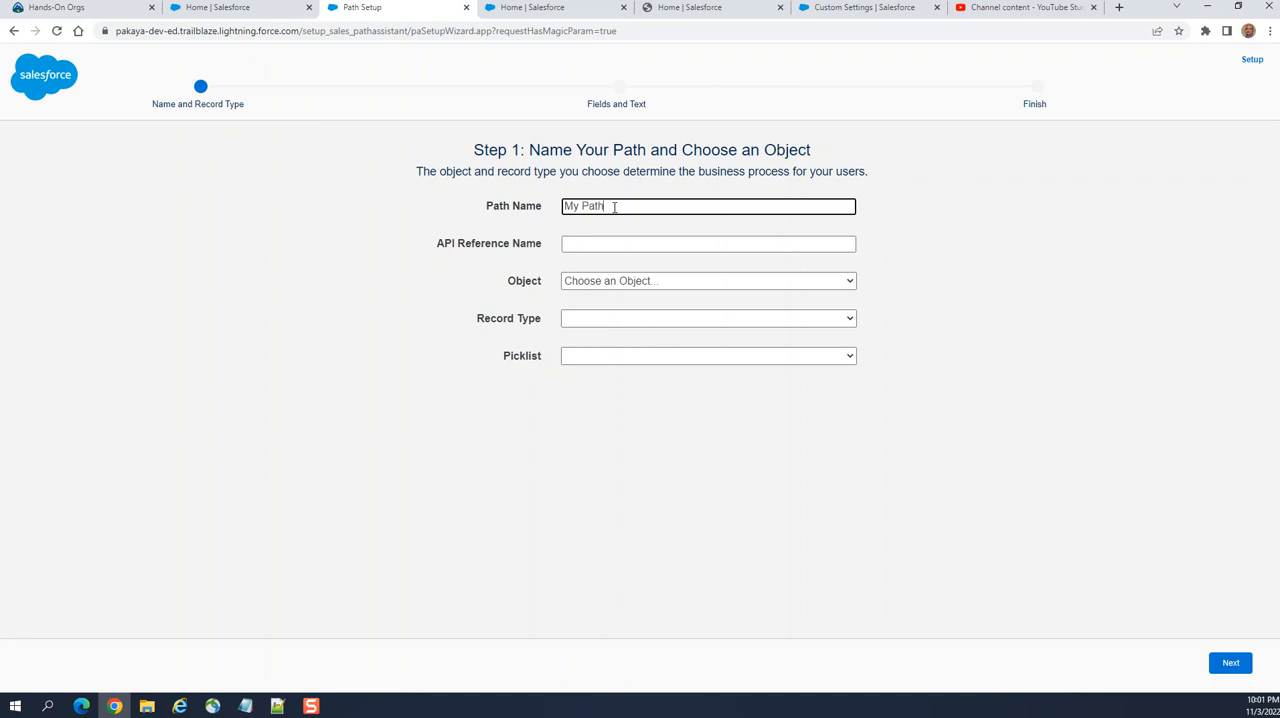
{"action": "left_click", "coordinate": [708, 280]}
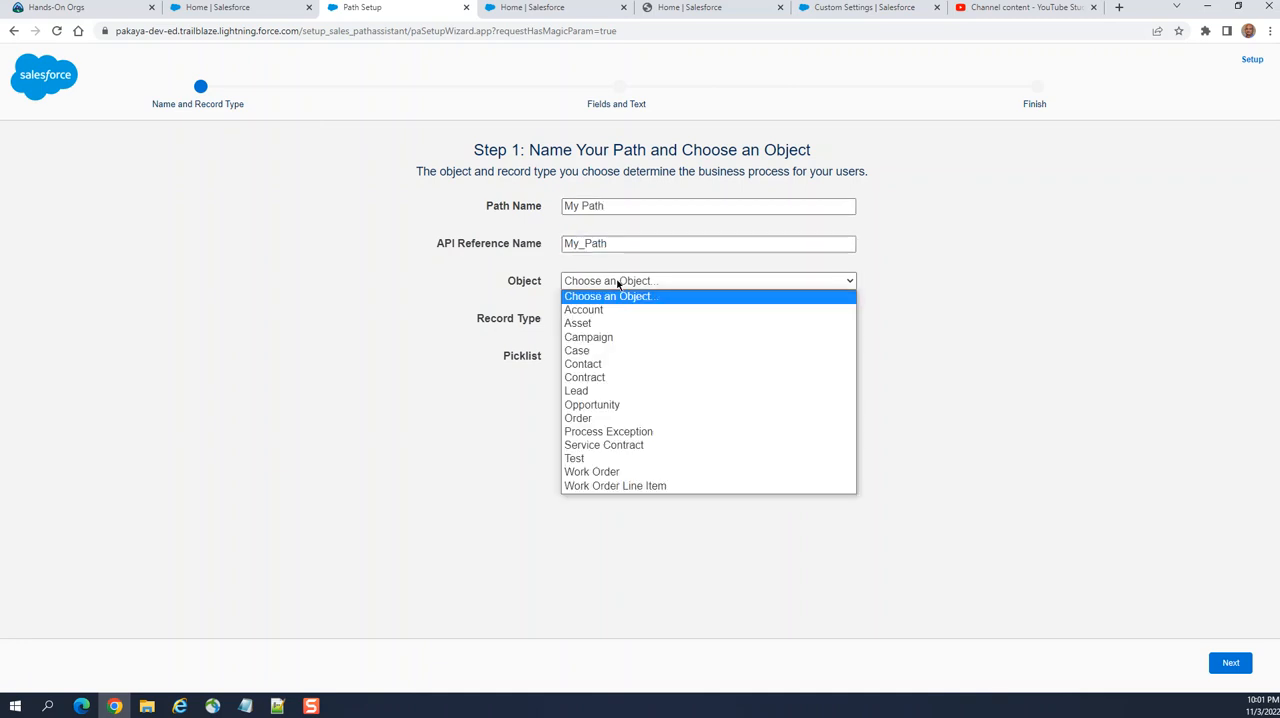
{"action": "left_click", "coordinate": [583, 309]}
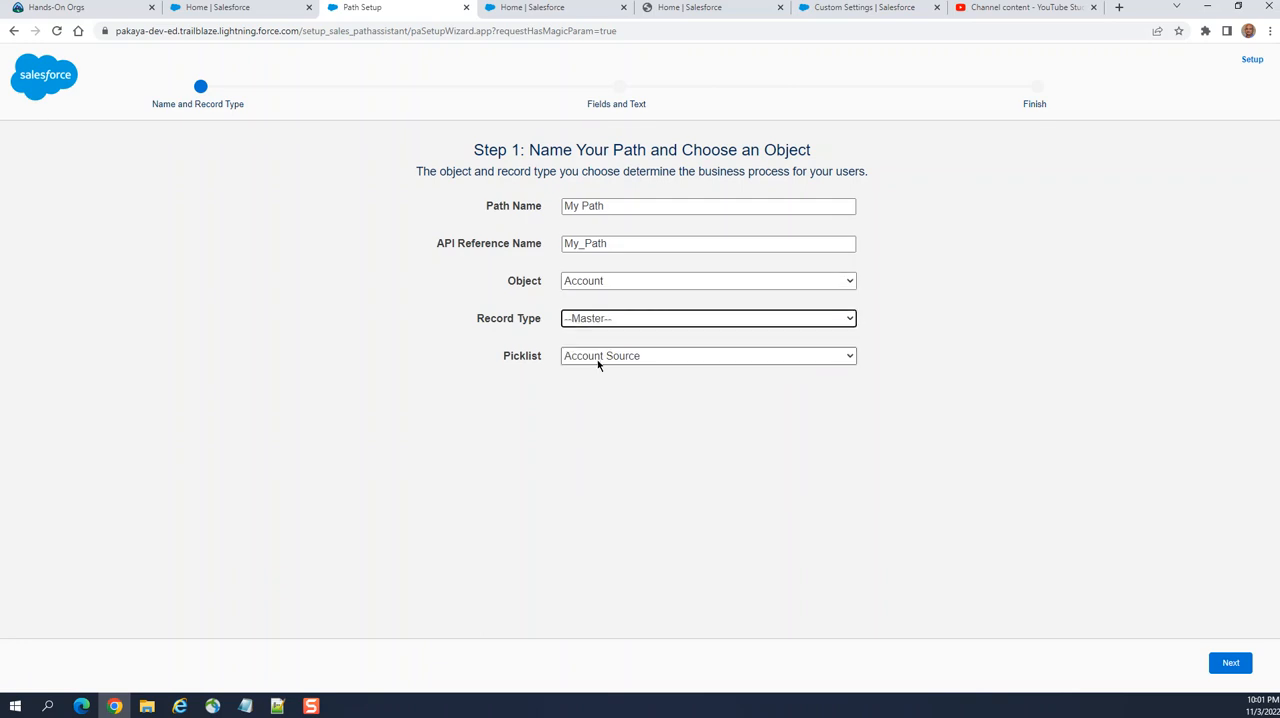
{"action": "left_click", "coordinate": [708, 355]}
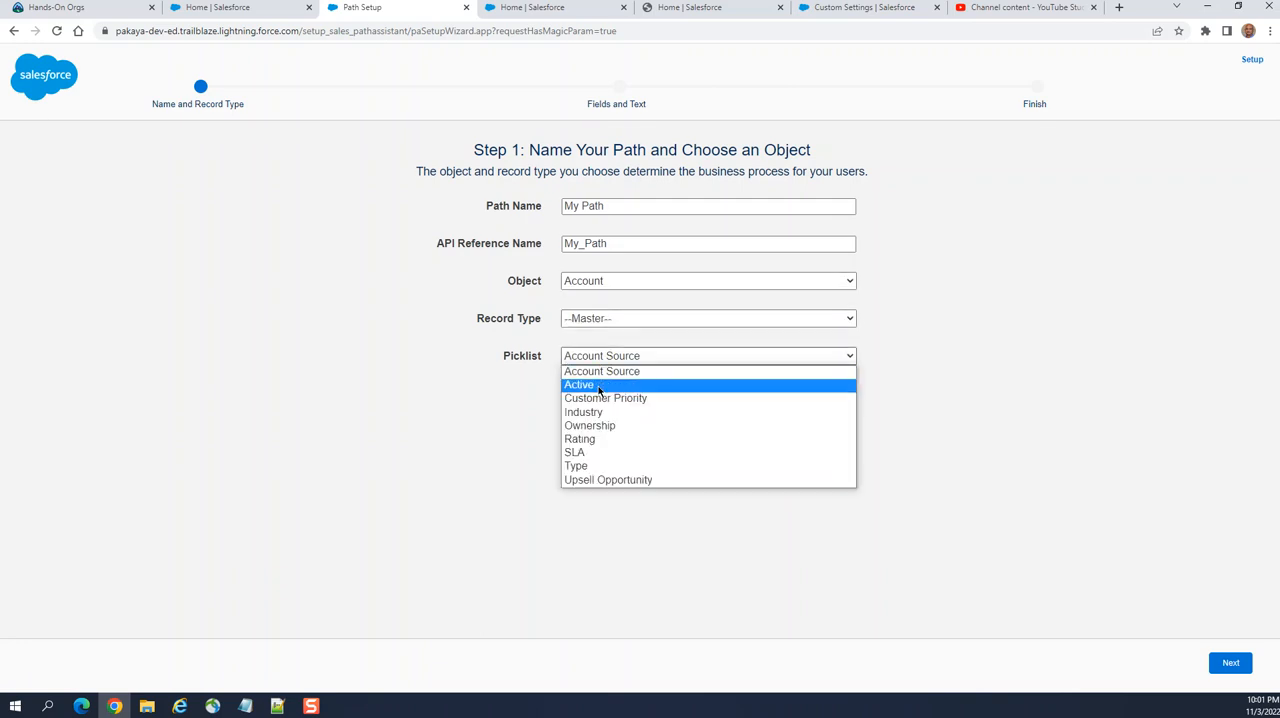
{"action": "mouse_move", "coordinate": [590, 425]}
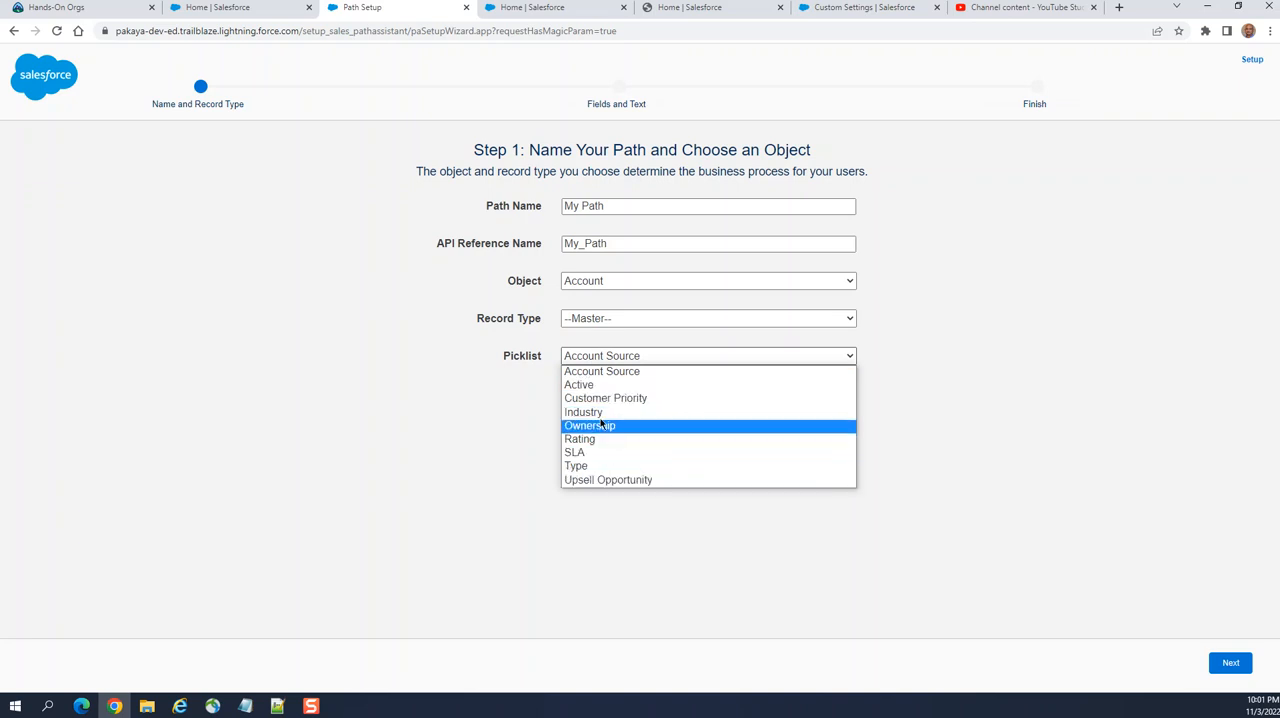
{"action": "mouse_move", "coordinate": [578, 385]}
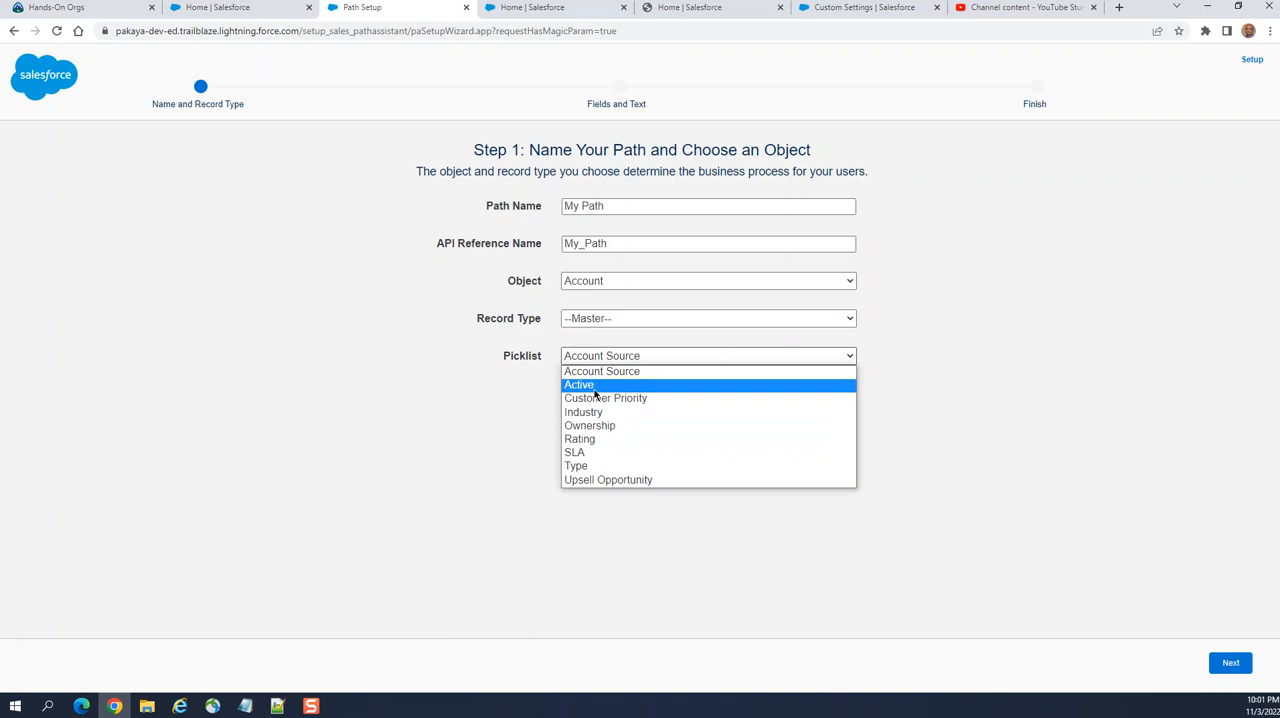
{"action": "mouse_move", "coordinate": [584, 412]}
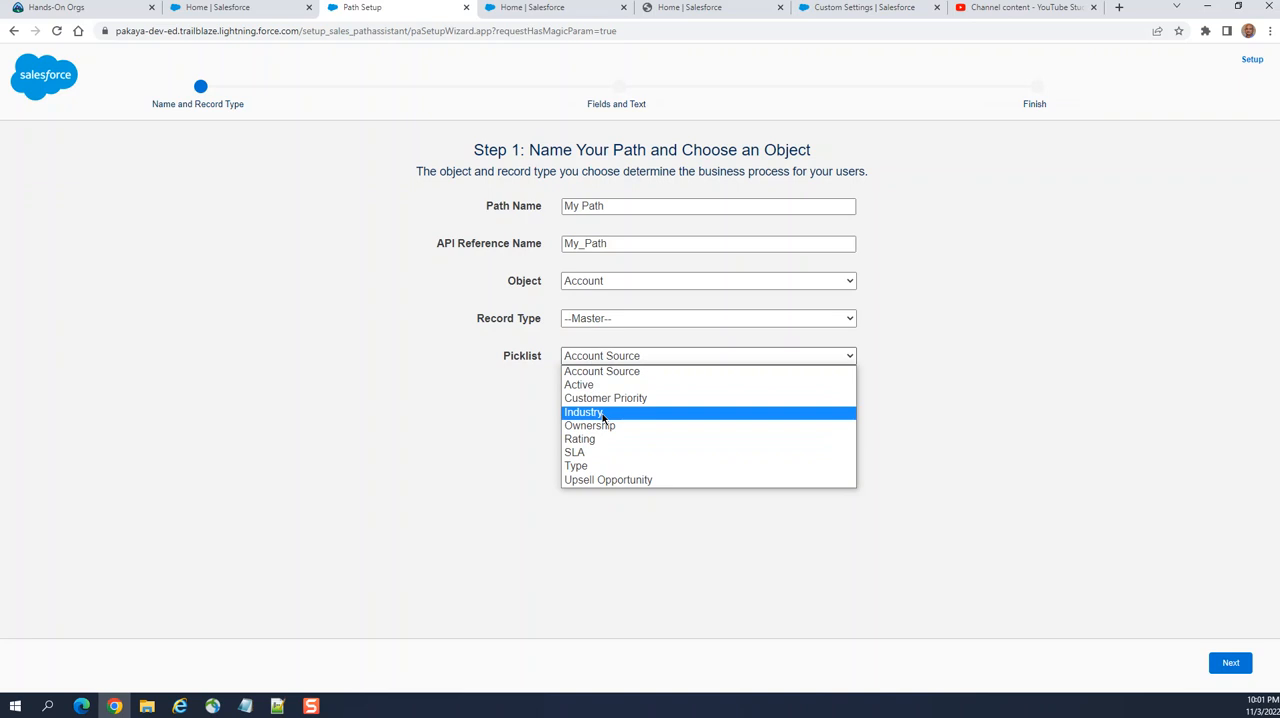
{"action": "mouse_move", "coordinate": [605, 398]}
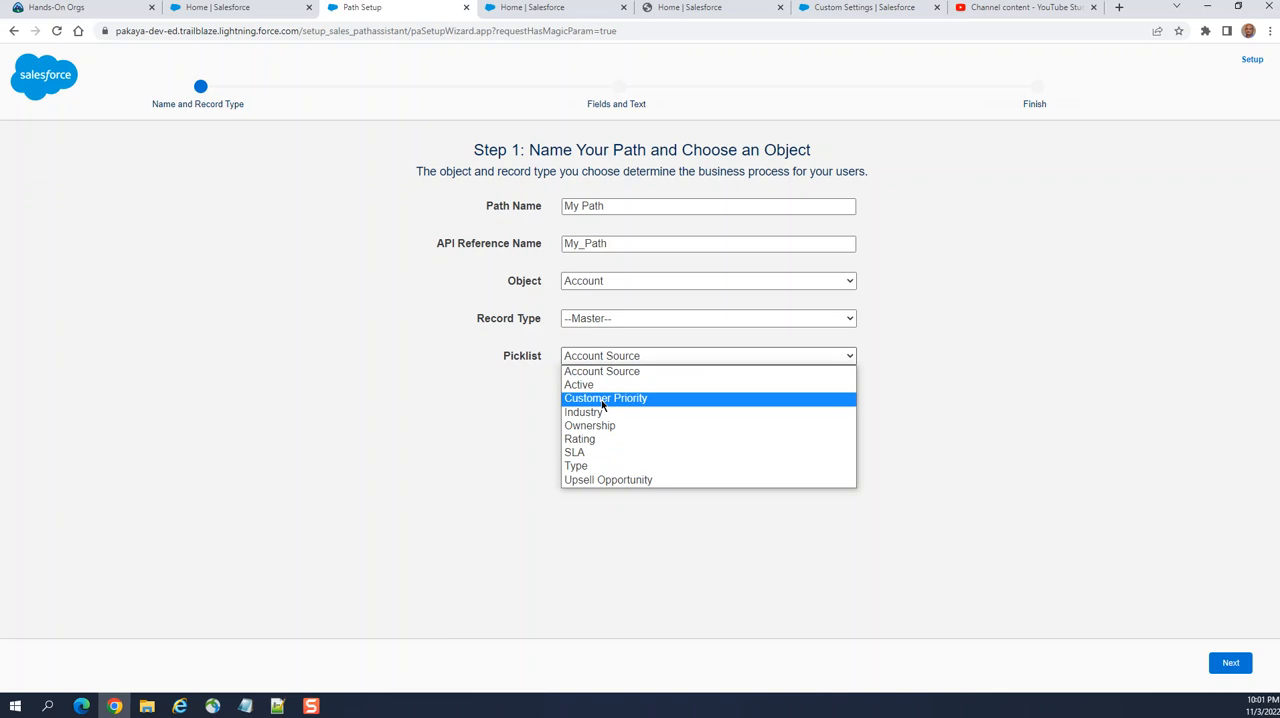
{"action": "mouse_move", "coordinate": [585, 412]}
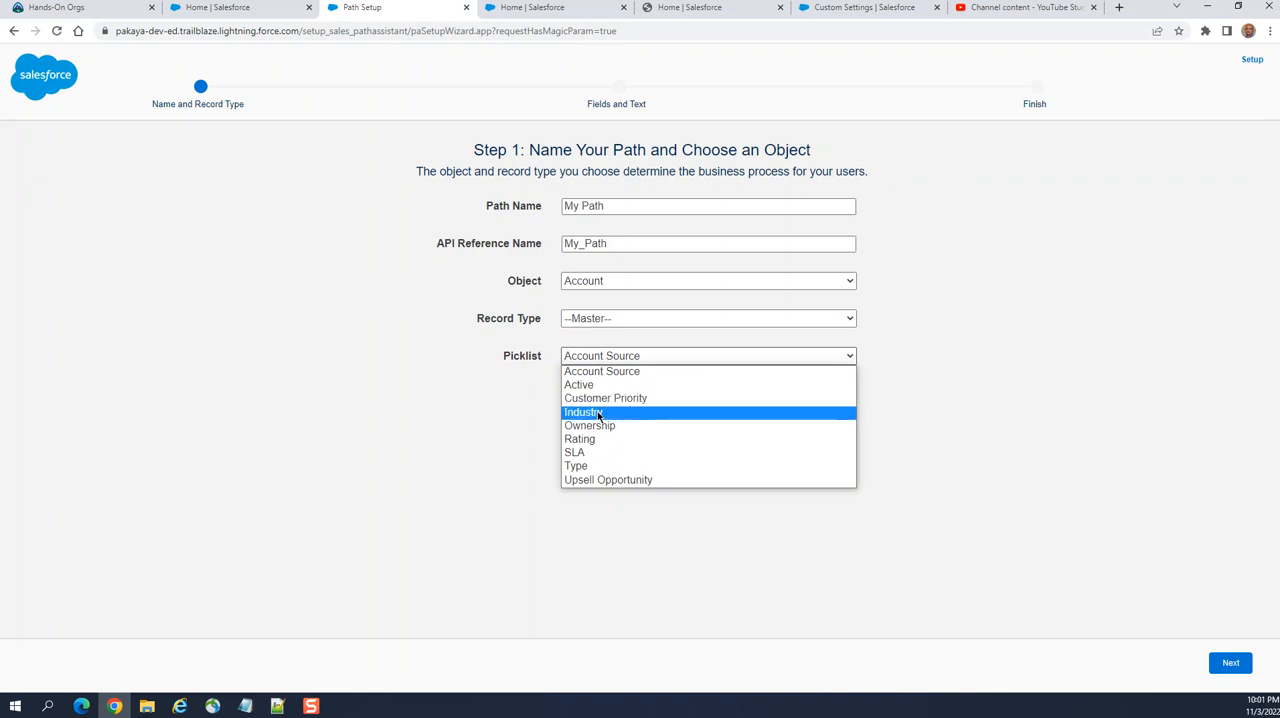
{"action": "left_click", "coordinate": [583, 411]}
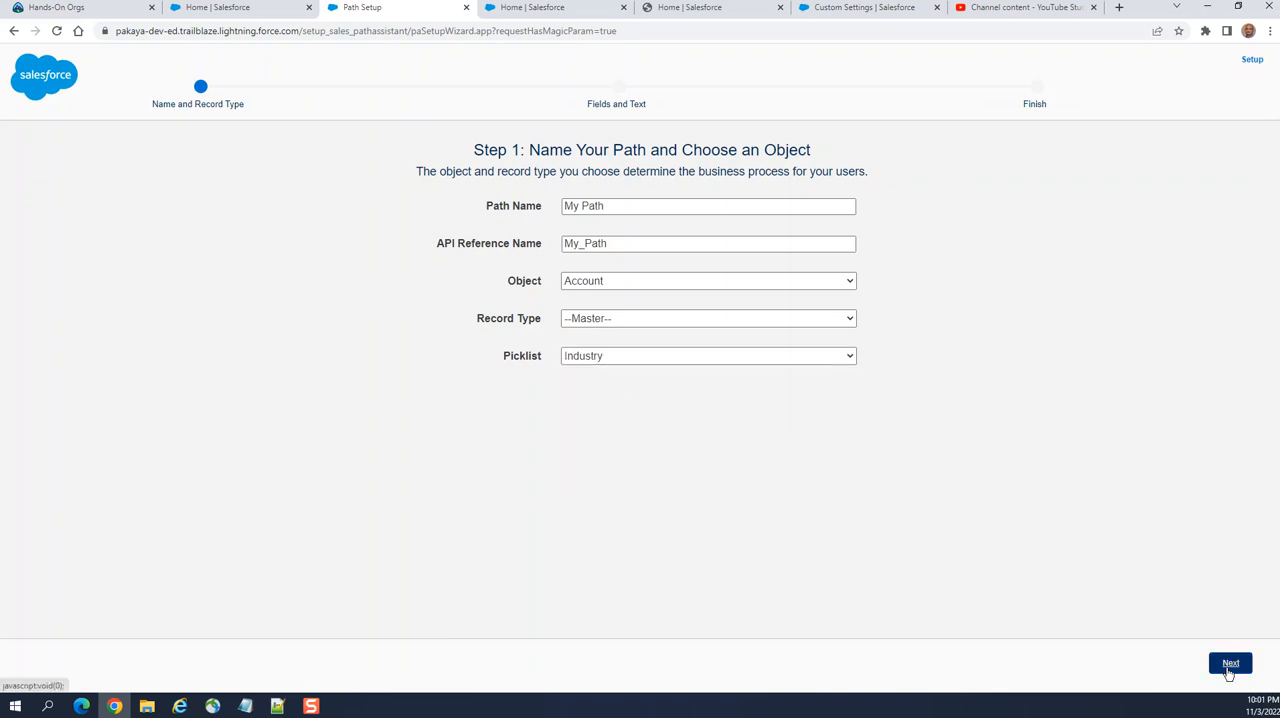
- Advance to Step 2 and browse the Communications and Environmental industry steps
{"action": "left_click", "coordinate": [1230, 663]}
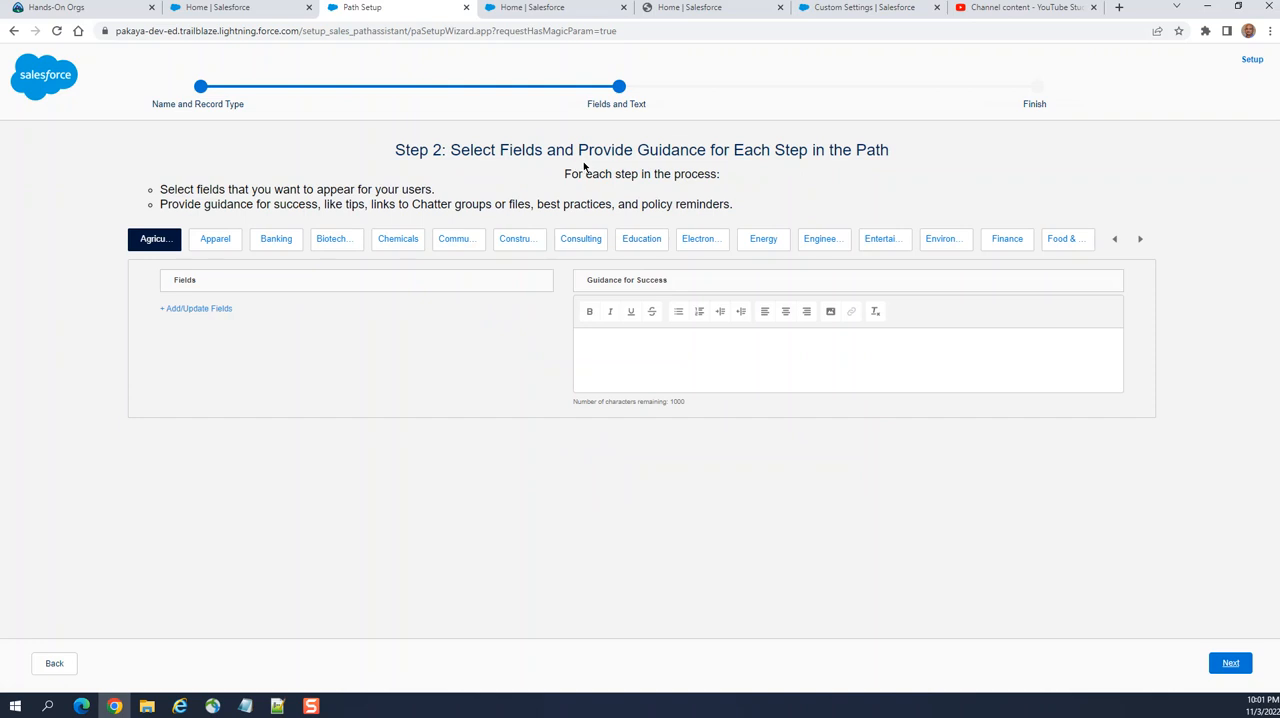
{"action": "mouse_move", "coordinate": [571, 156]}
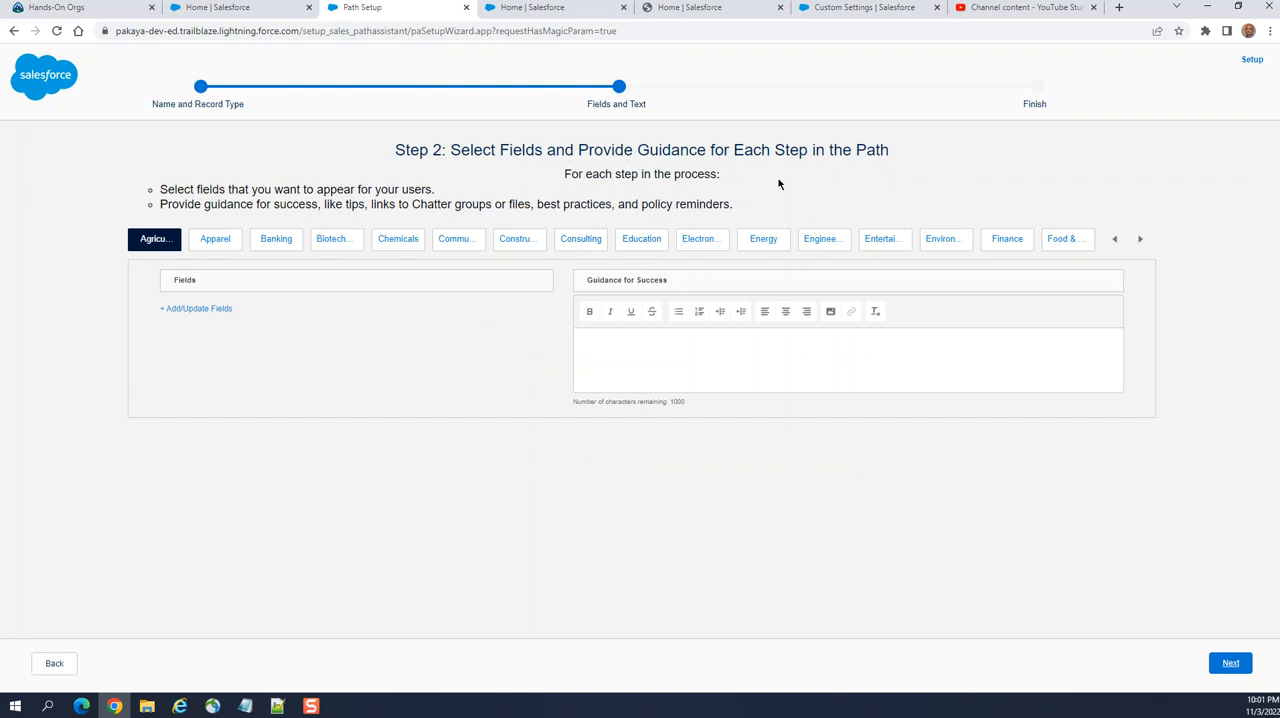
{"action": "mouse_move", "coordinate": [615, 419]}
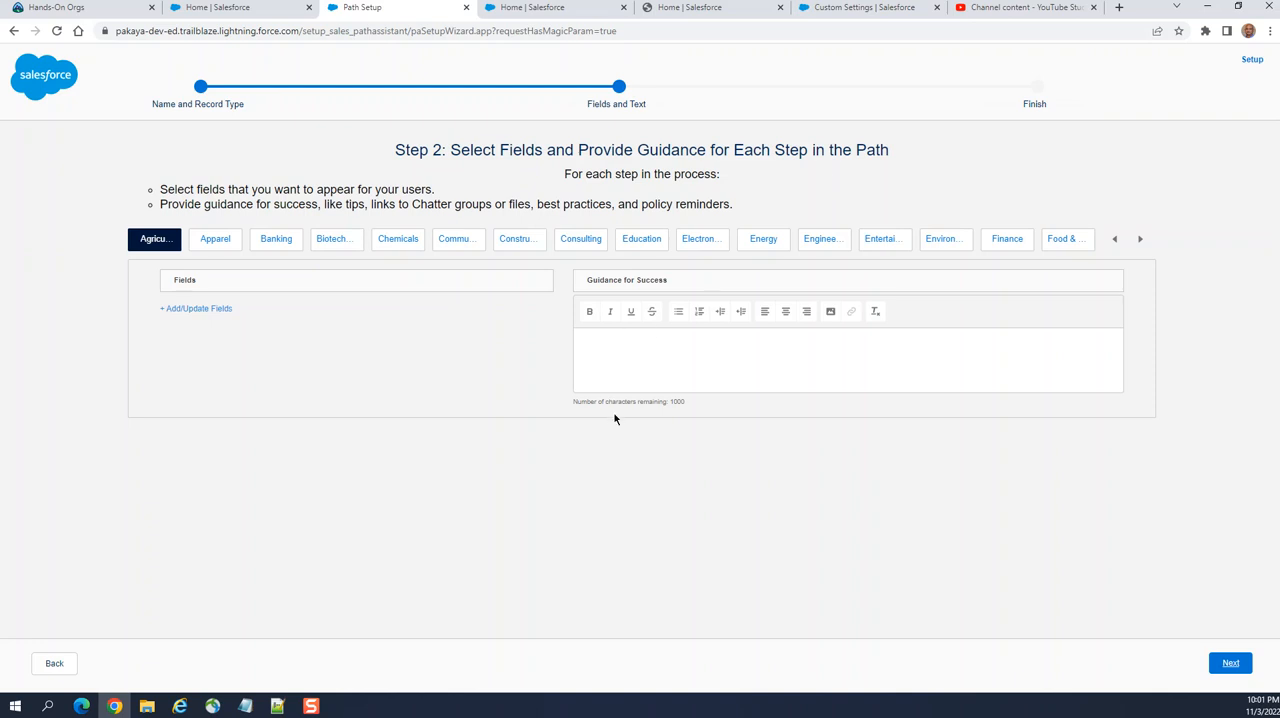
{"action": "mouse_move", "coordinate": [630, 193]}
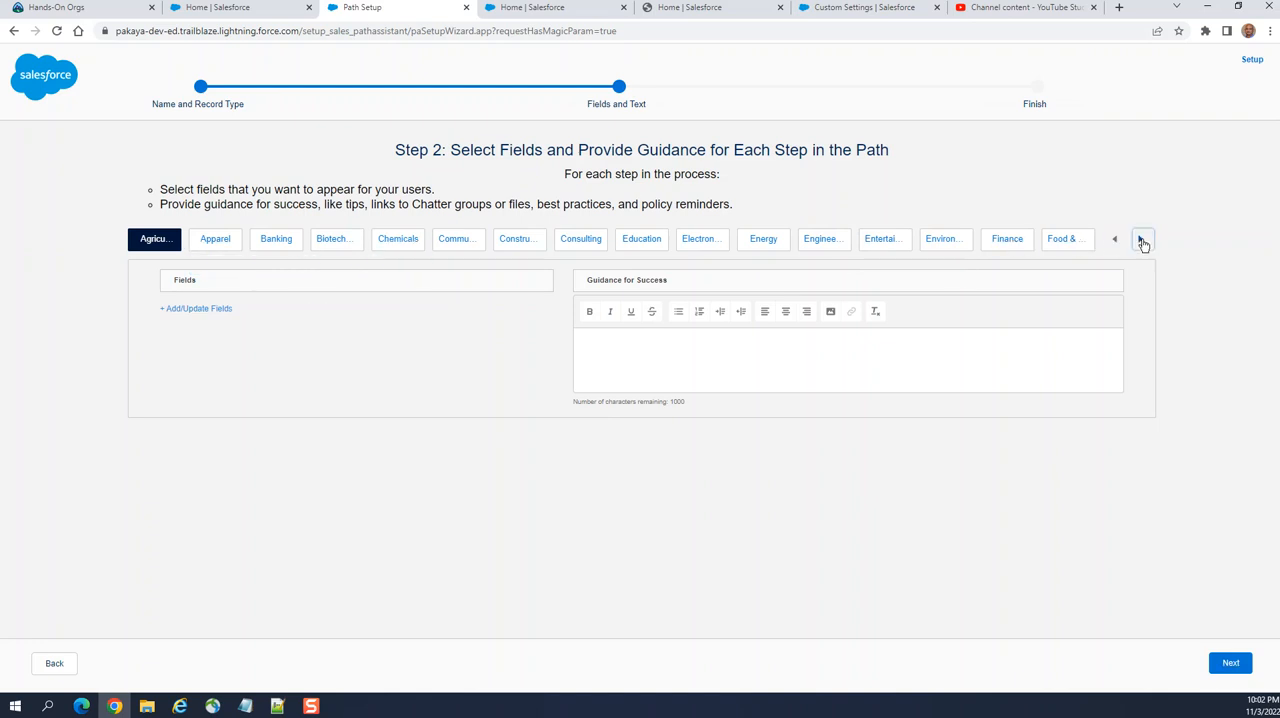
{"action": "left_click", "coordinate": [458, 238]}
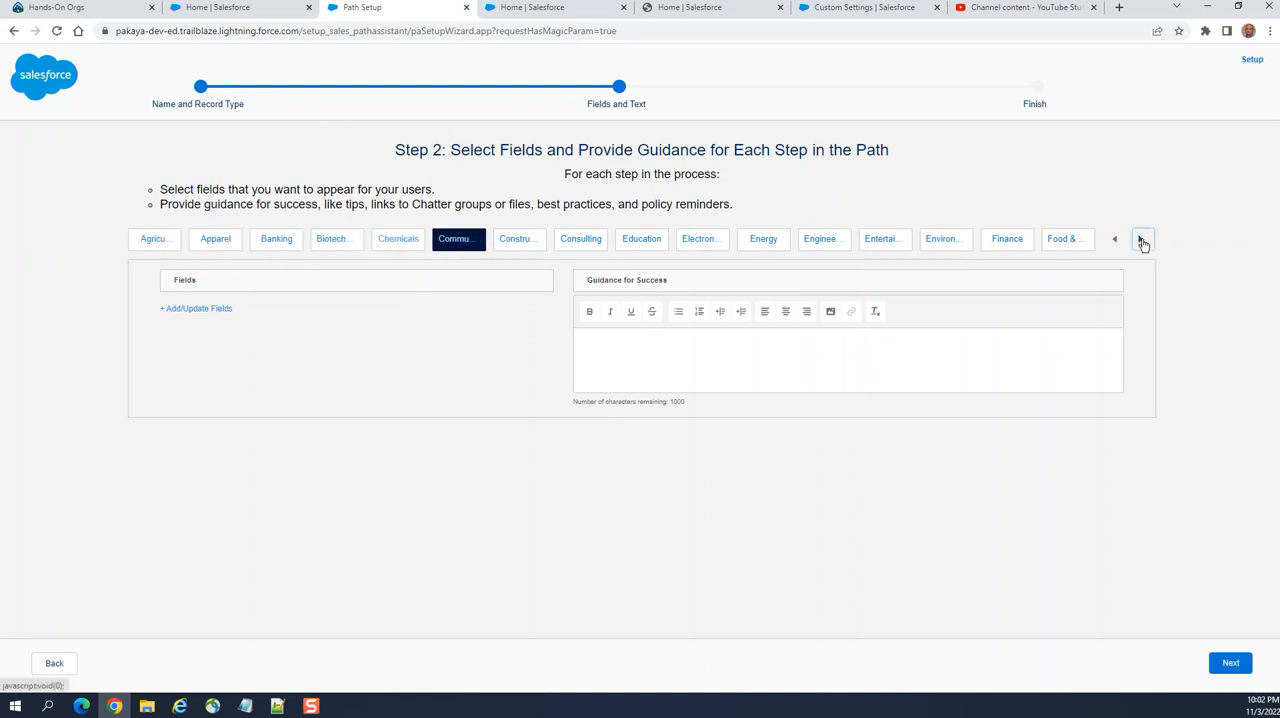
{"action": "left_click", "coordinate": [1143, 240]}
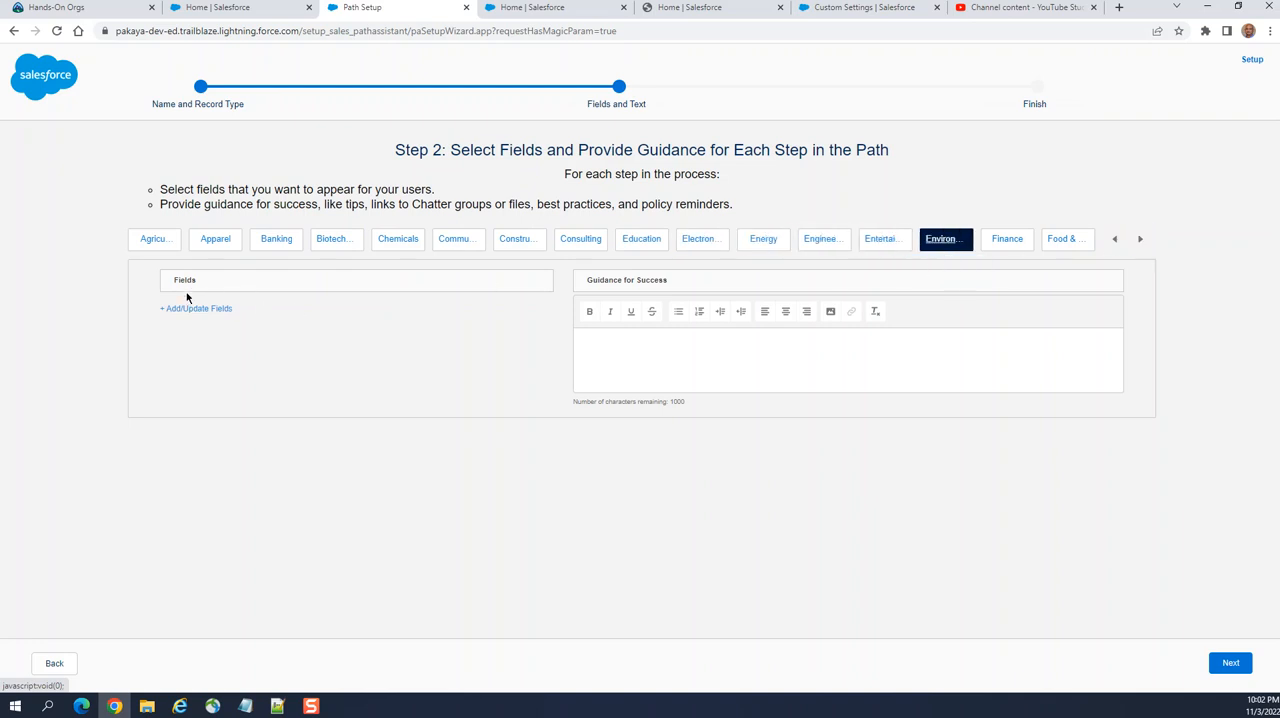
{"action": "mouse_move", "coordinate": [184, 312]}
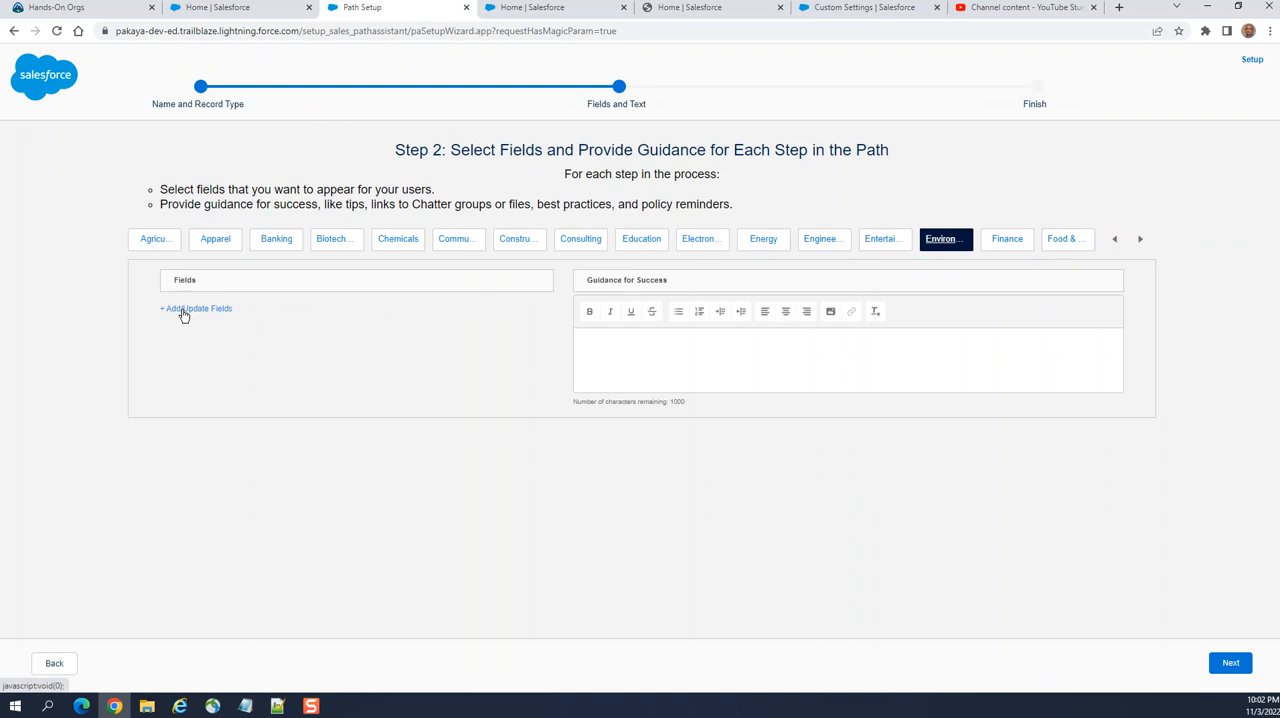
{"action": "mouse_move", "coordinate": [933, 408]}
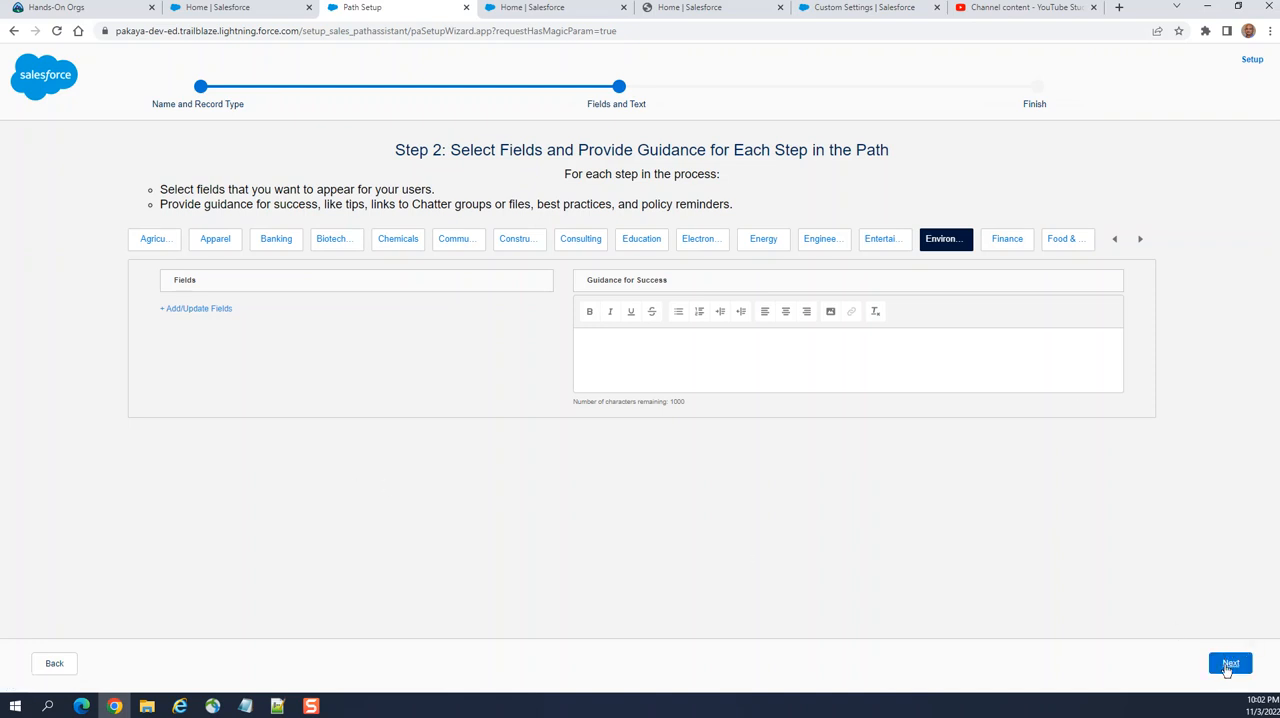
- Go to Step 3 and switch on Activate Your Path
{"action": "left_click", "coordinate": [1230, 663]}
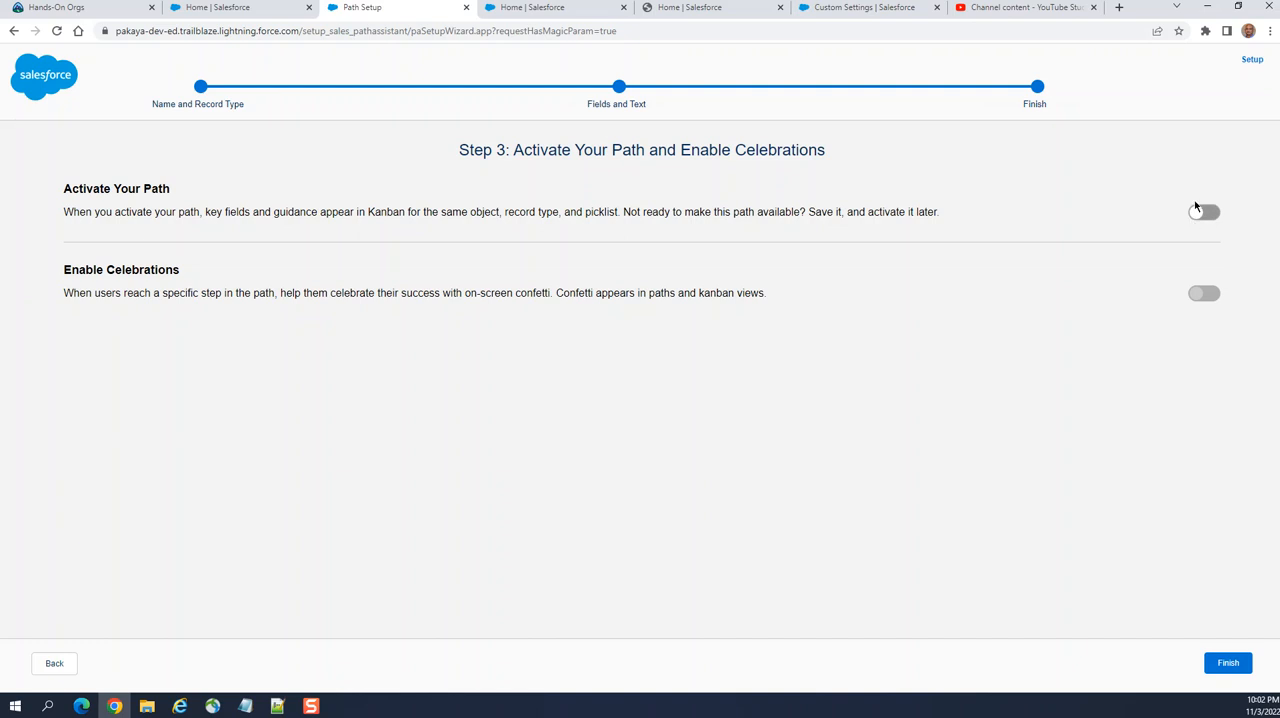
{"action": "left_click", "coordinate": [1204, 212]}
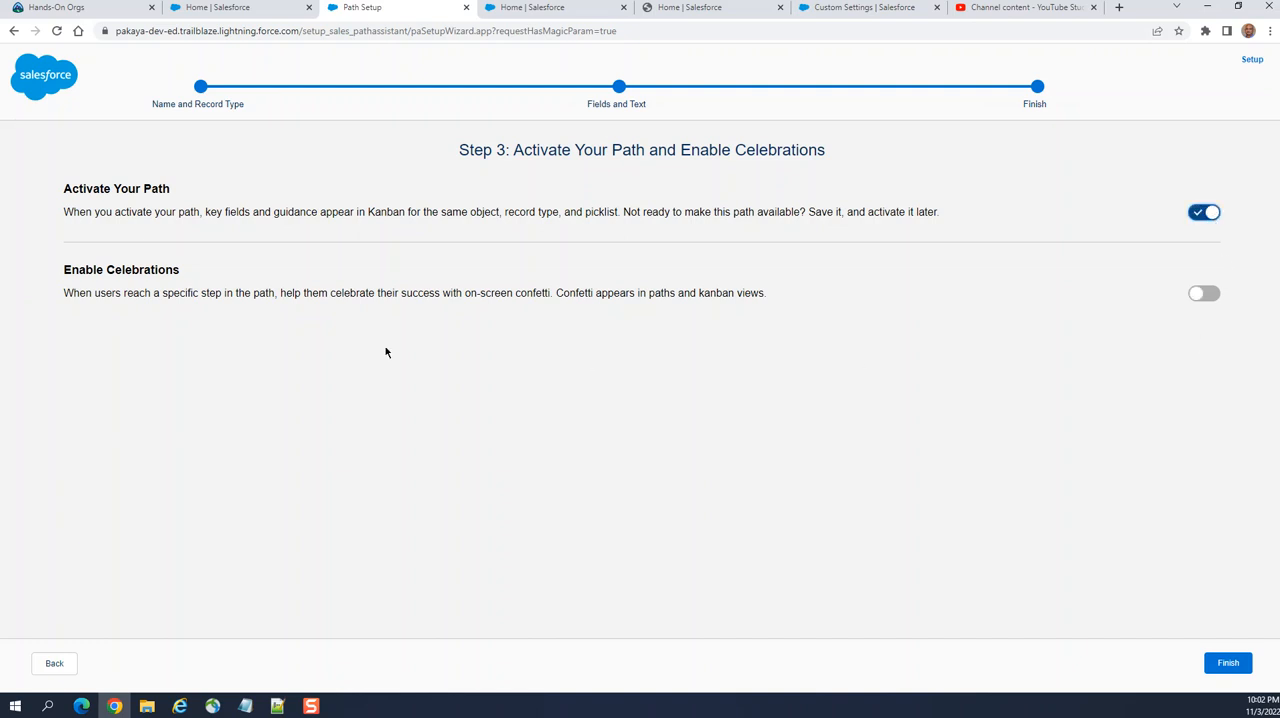
{"action": "mouse_move", "coordinate": [388, 320]}
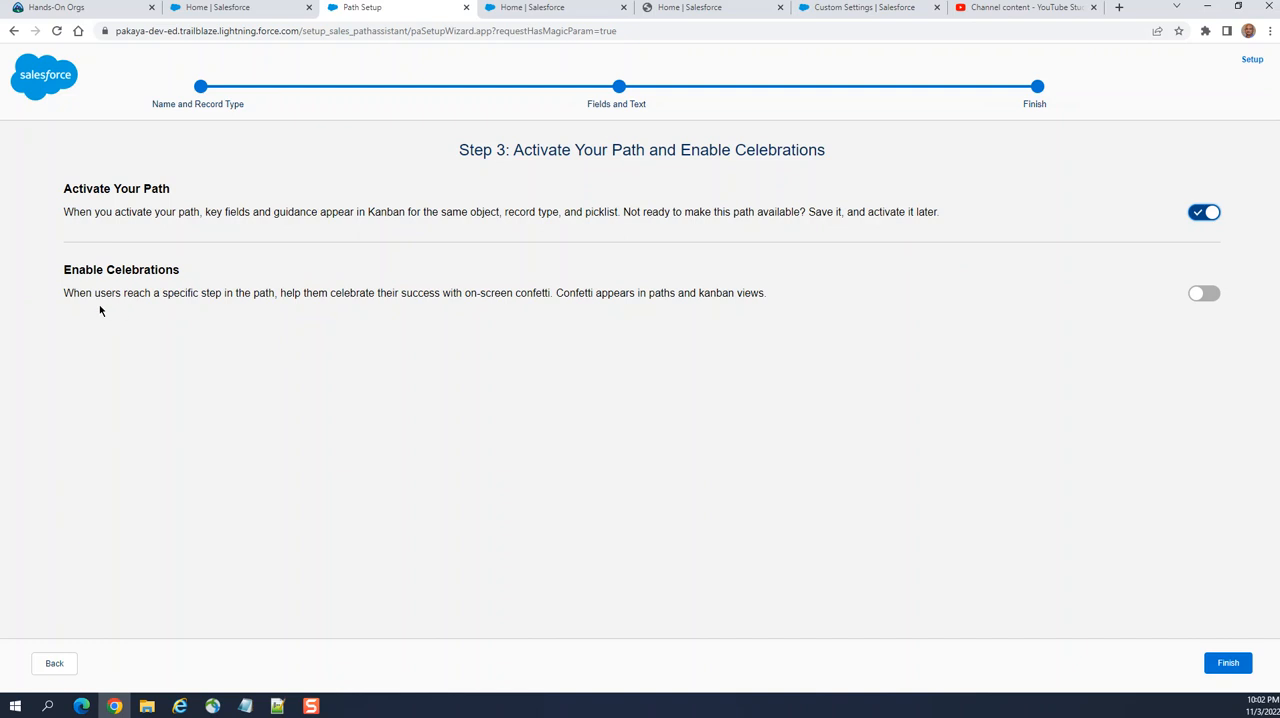
{"action": "mouse_move", "coordinate": [201, 304]}
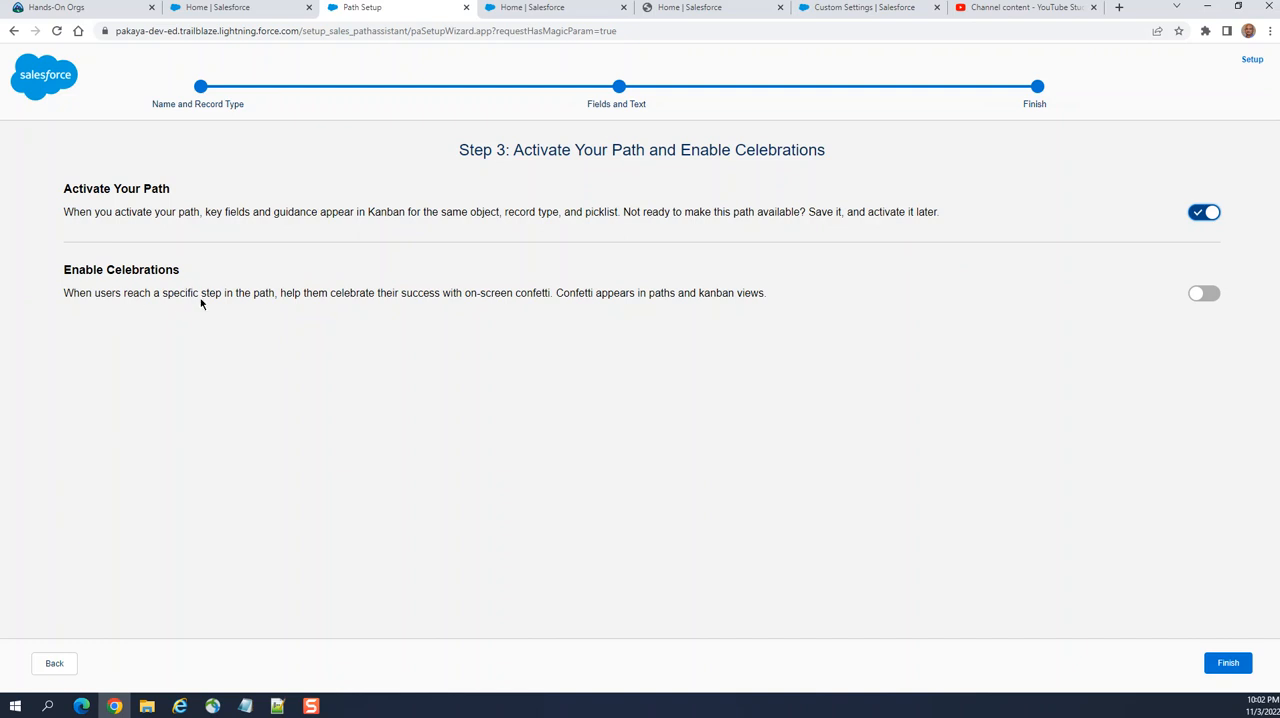
{"action": "mouse_move", "coordinate": [358, 301]}
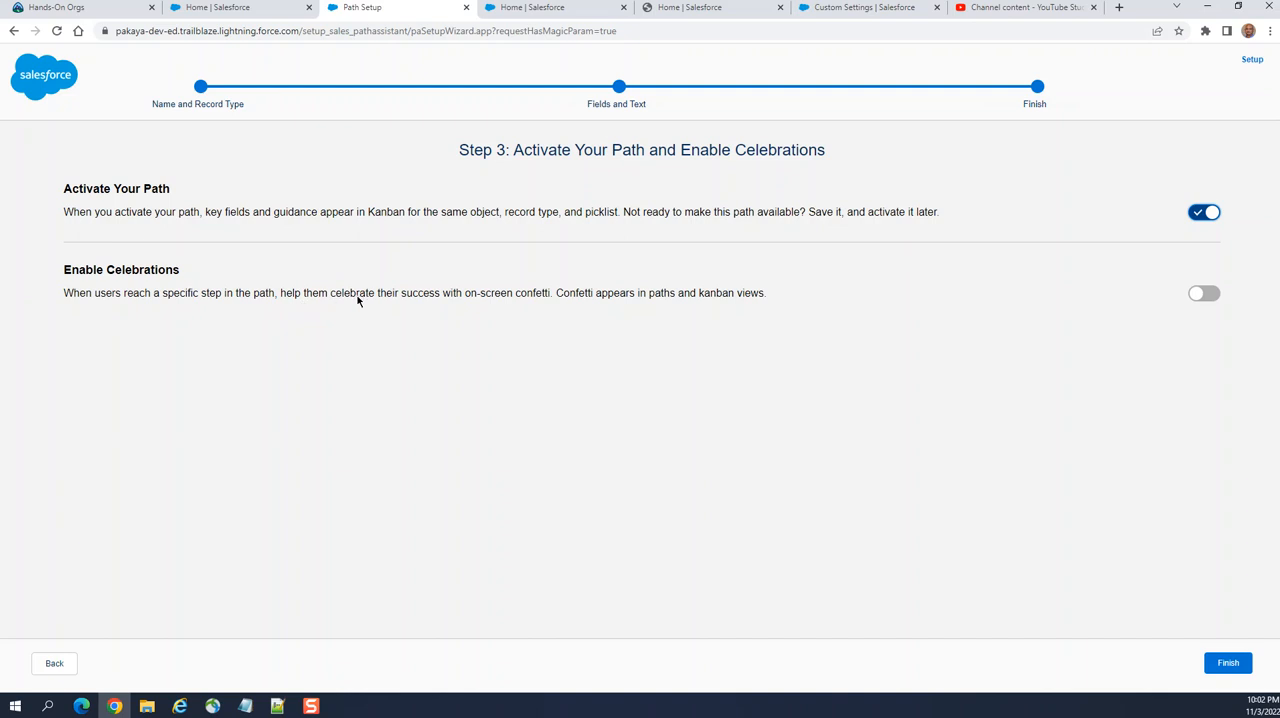
{"action": "mouse_move", "coordinate": [472, 299]}
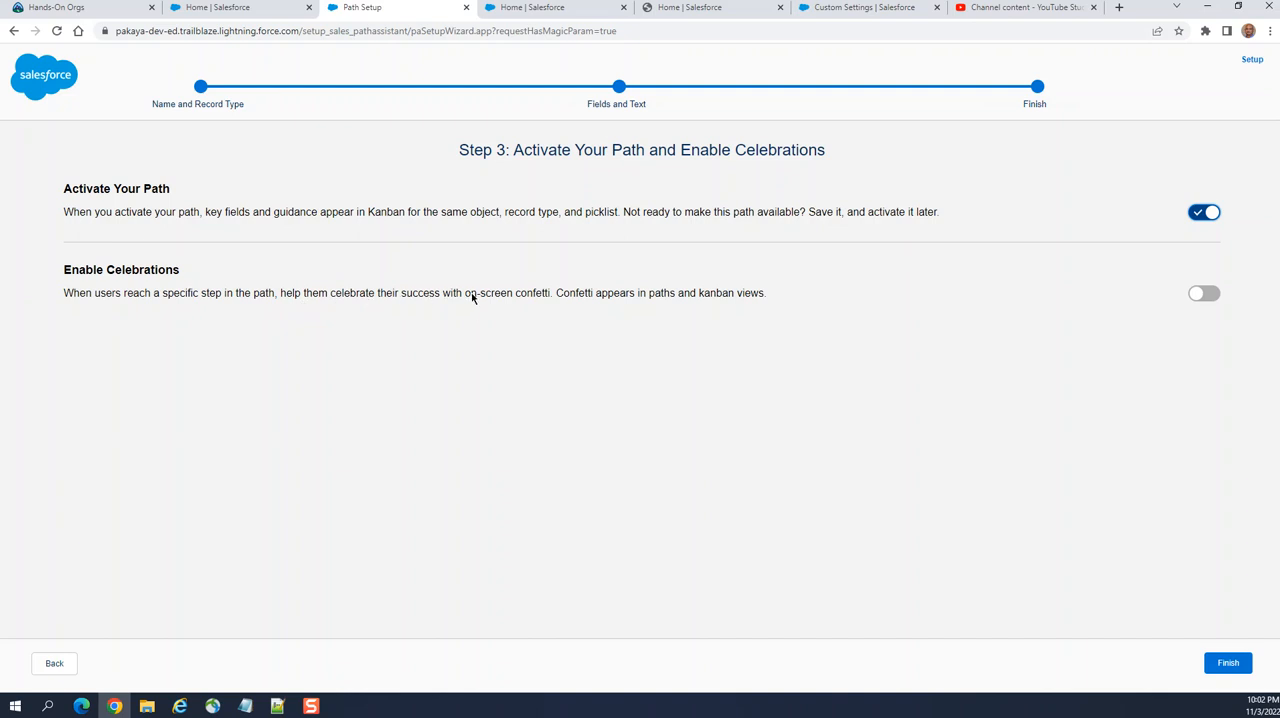
{"action": "mouse_move", "coordinate": [560, 303]}
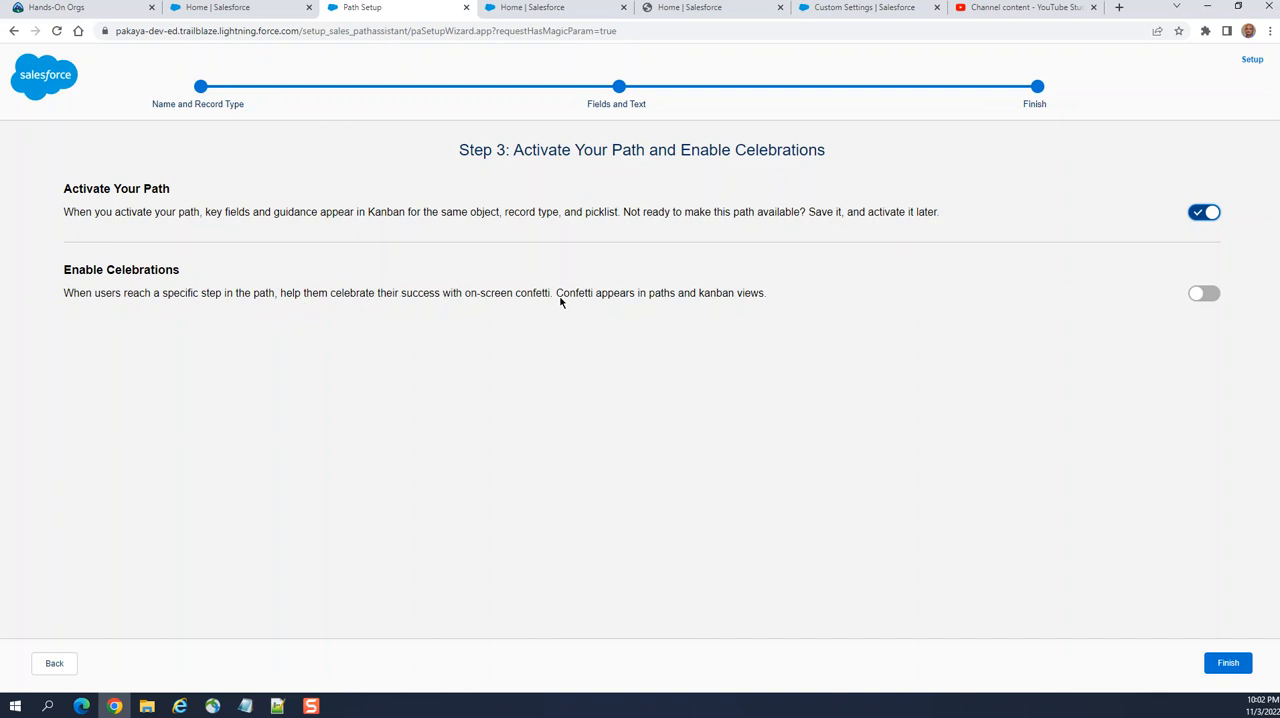
{"action": "mouse_move", "coordinate": [643, 305]}
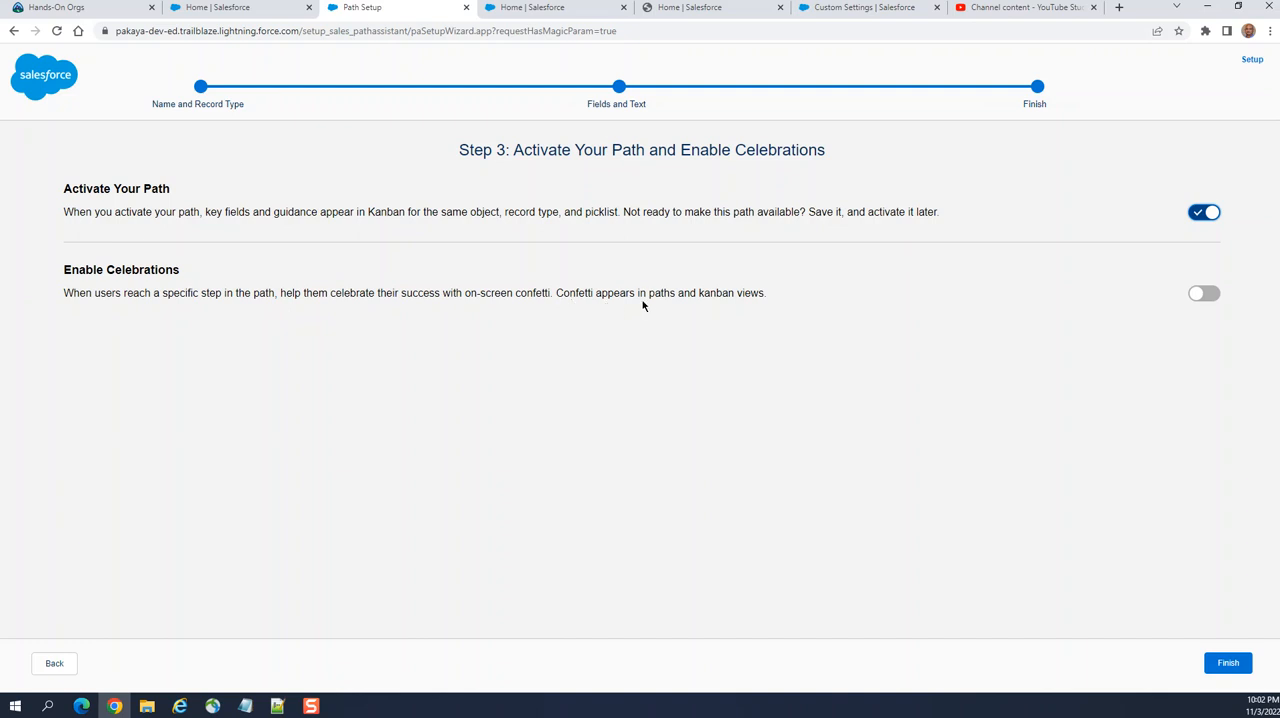
{"action": "mouse_move", "coordinate": [753, 301]}
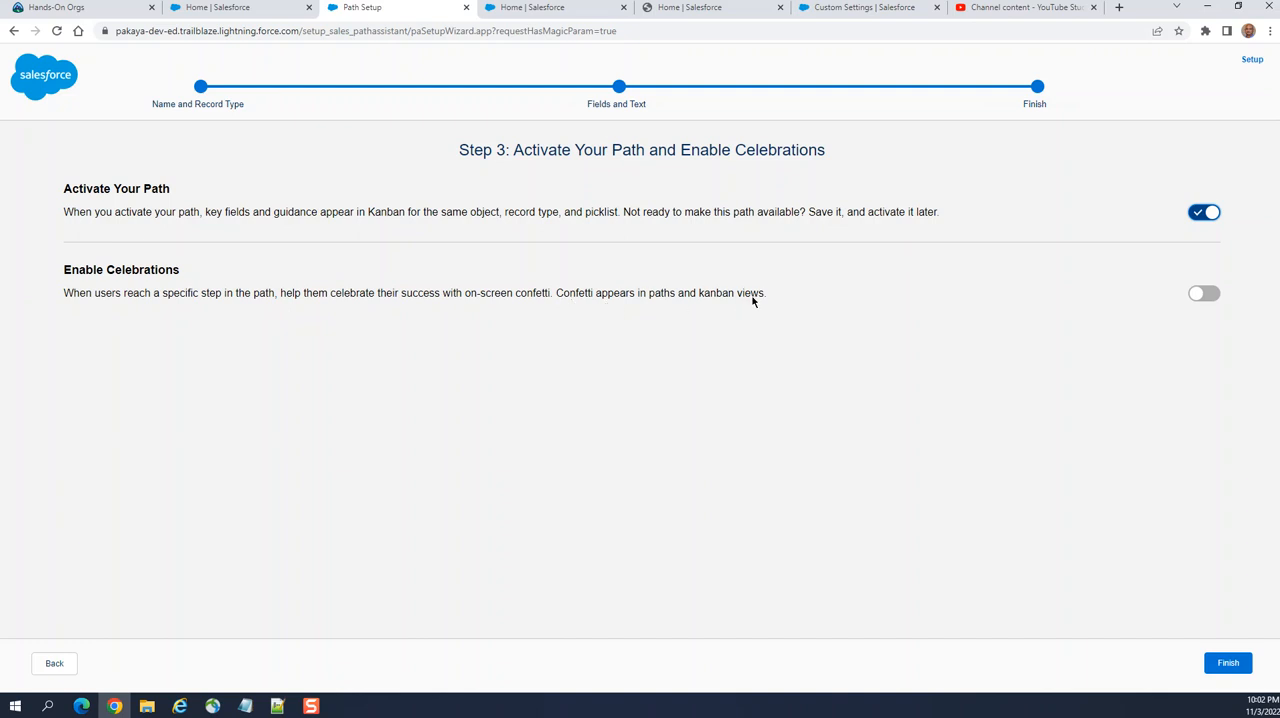
- Enable rare celebrations for the Utilities industry value and finish My Path
{"action": "left_click", "coordinate": [1204, 293]}
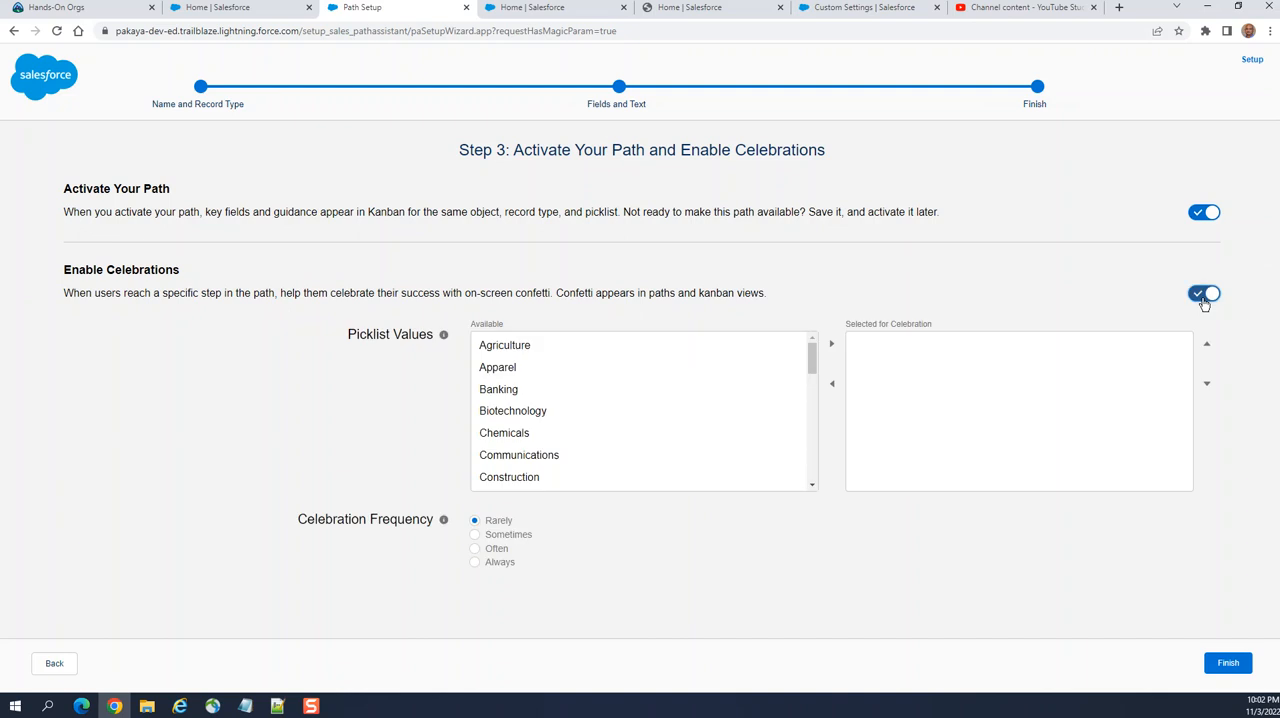
{"action": "left_click", "coordinate": [497, 367]}
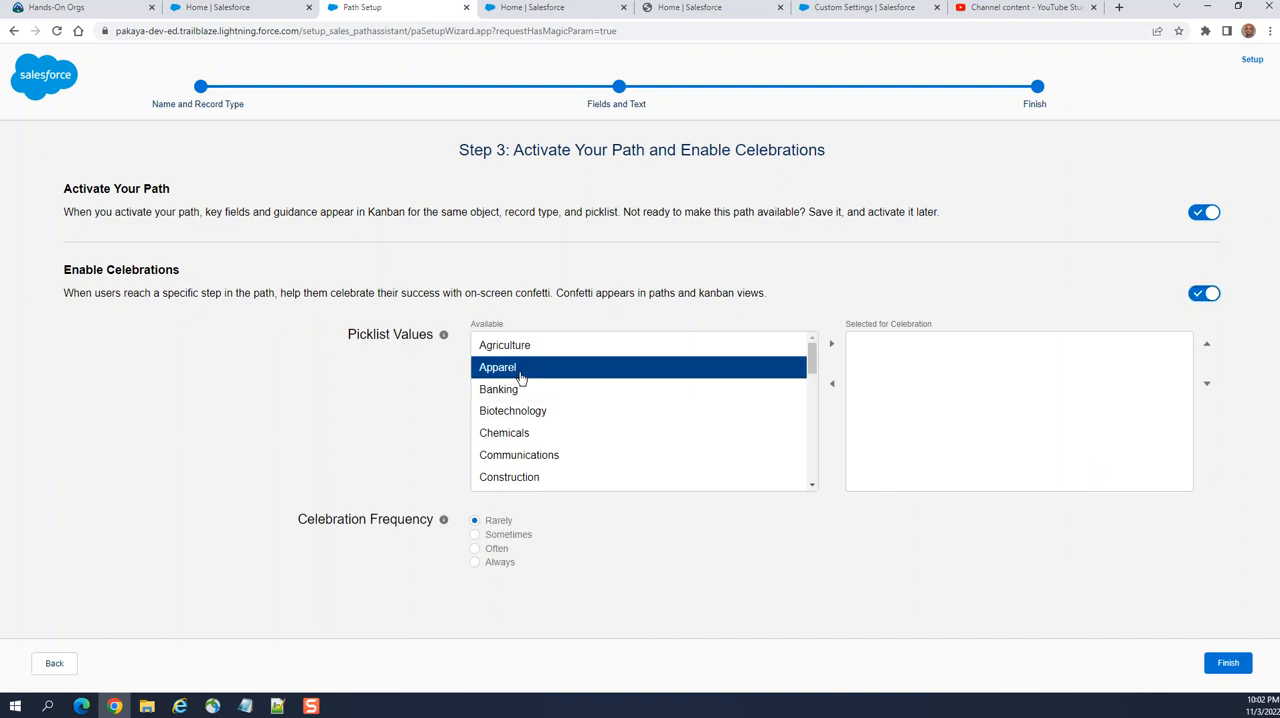
{"action": "scroll", "scroll_direction": "down", "scroll_amount": 3}
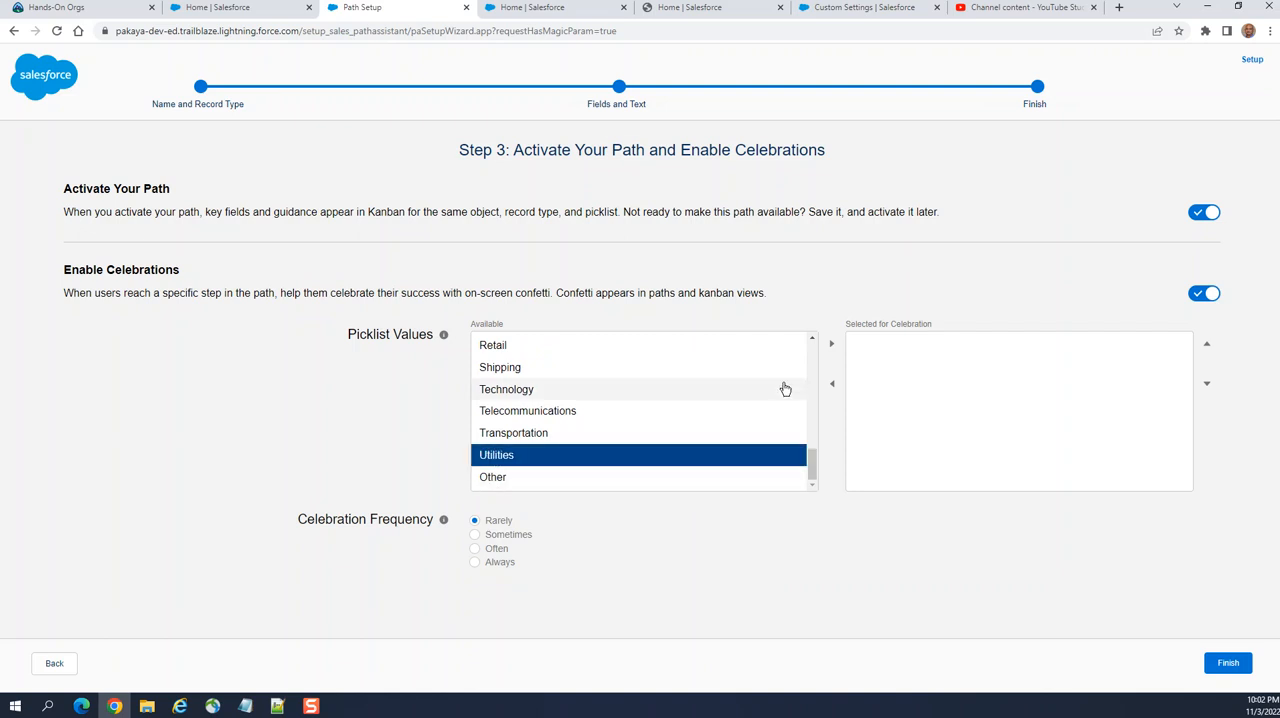
{"action": "left_click", "coordinate": [831, 343]}
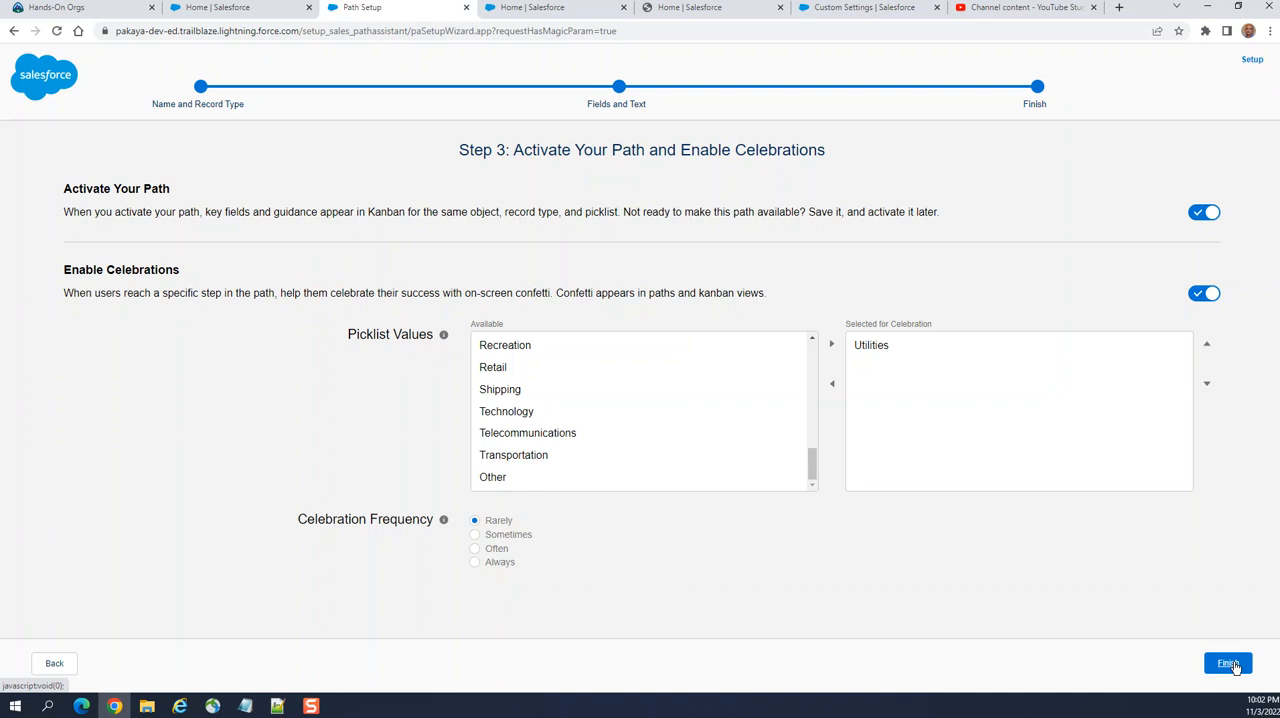
{"action": "left_click", "coordinate": [1227, 663]}
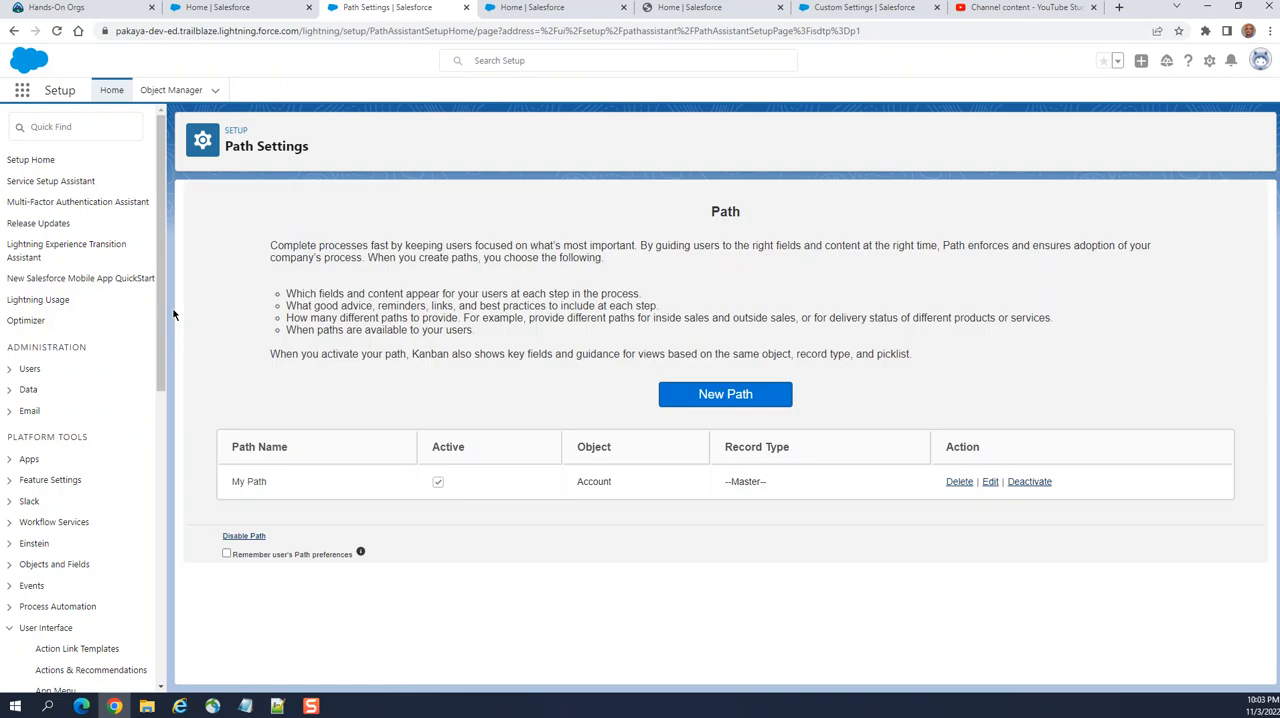
{"action": "mouse_move", "coordinate": [500, 345]}
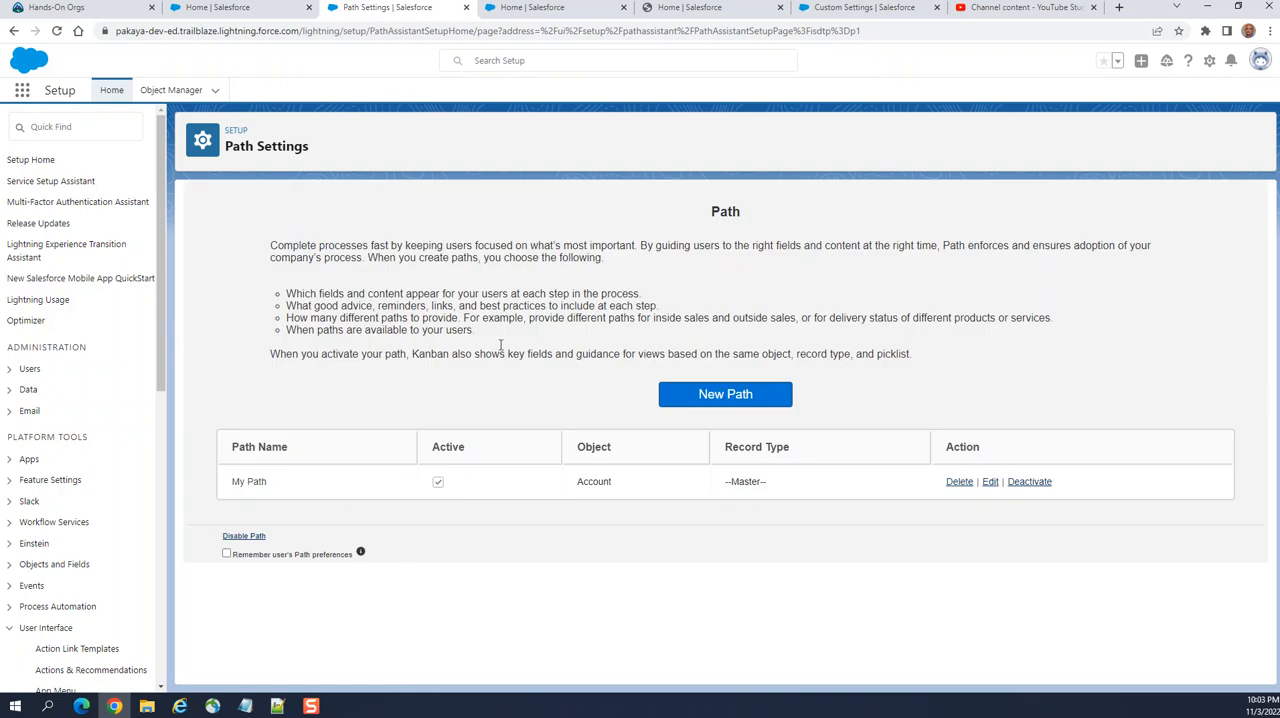
{"action": "mouse_move", "coordinate": [668, 332]}
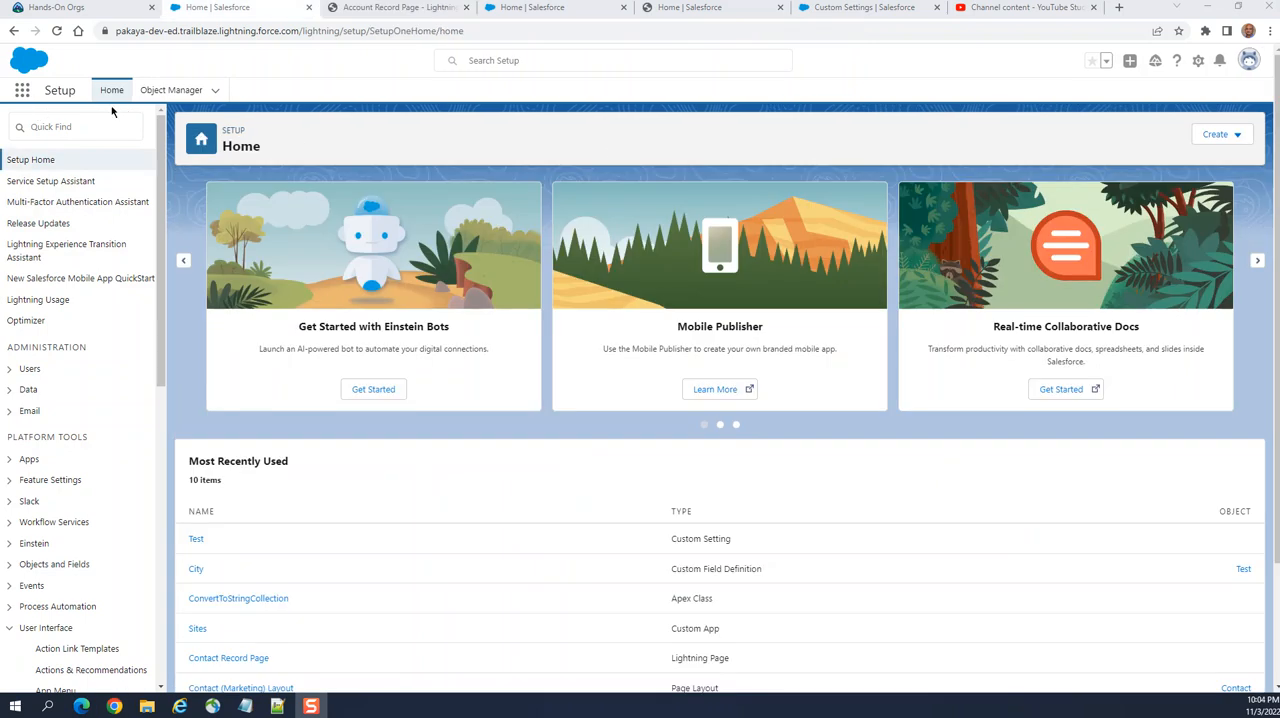
- Open the Edge Communications account from Accounts and show its setup gear menu
{"action": "left_click", "coordinate": [22, 90]}
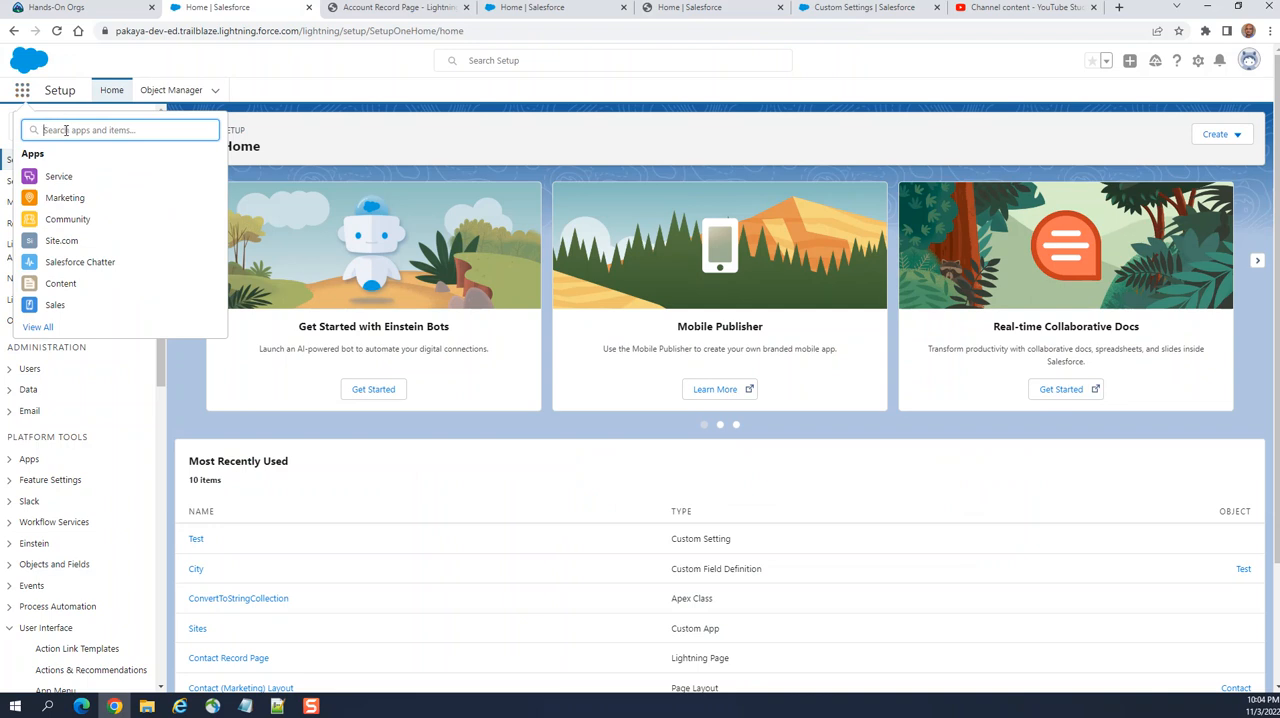
{"action": "type", "text": "acco"}
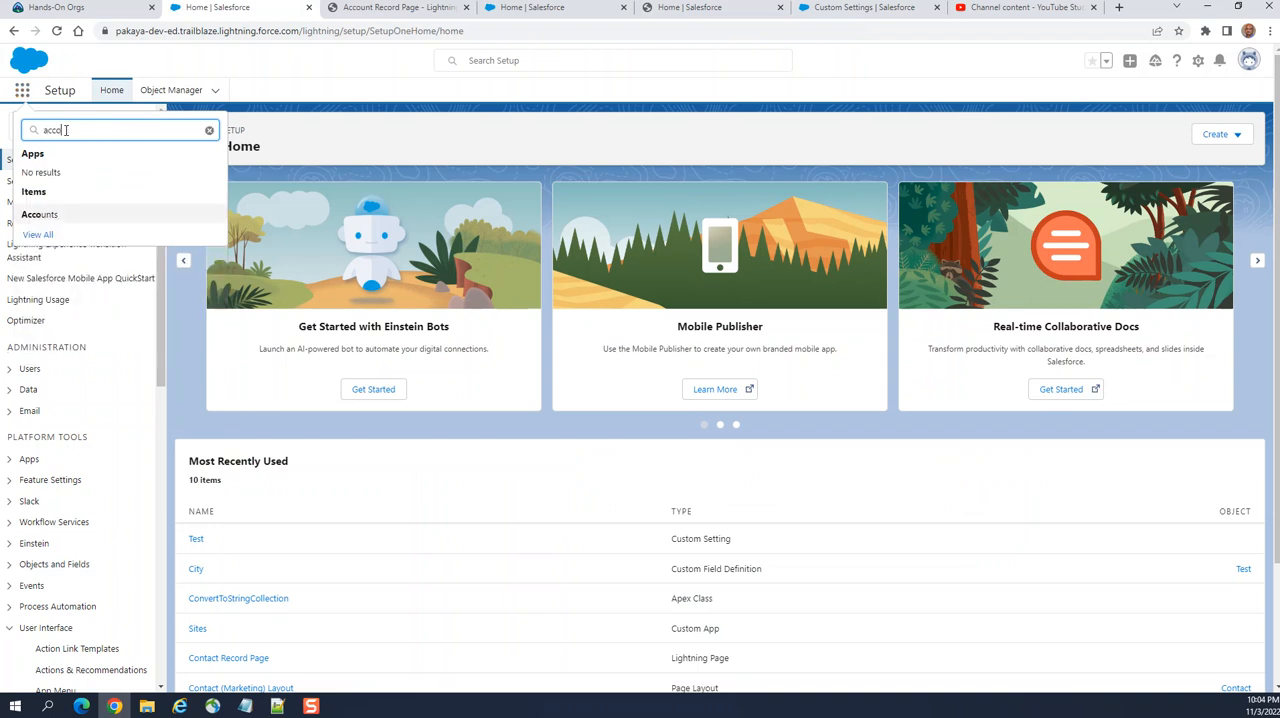
{"action": "left_click", "coordinate": [39, 214]}
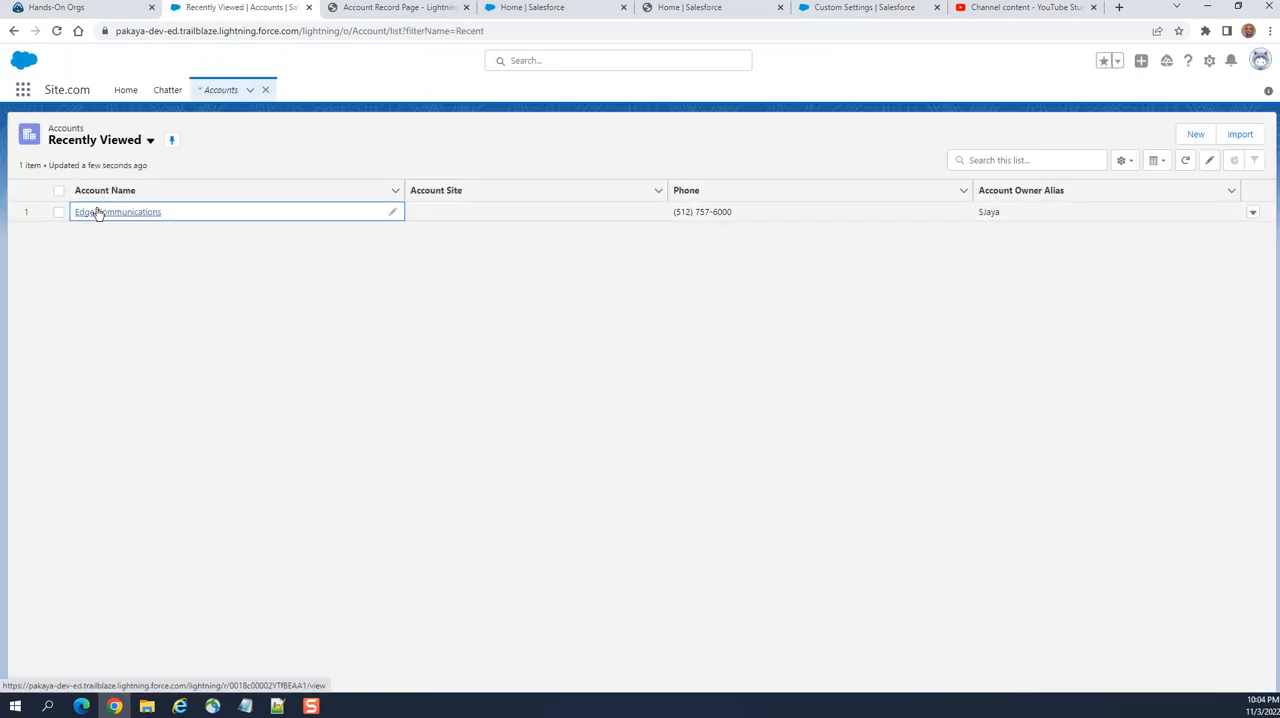
{"action": "left_click", "coordinate": [117, 211]}
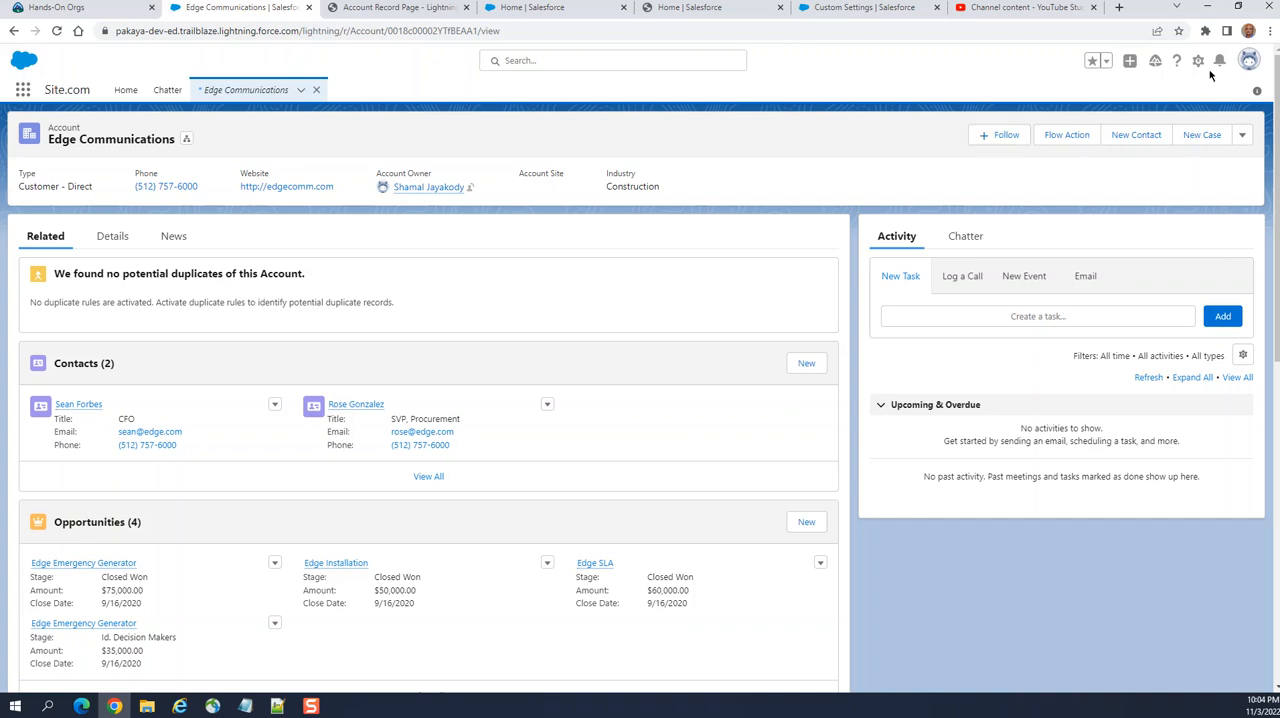
{"action": "left_click", "coordinate": [1198, 60]}
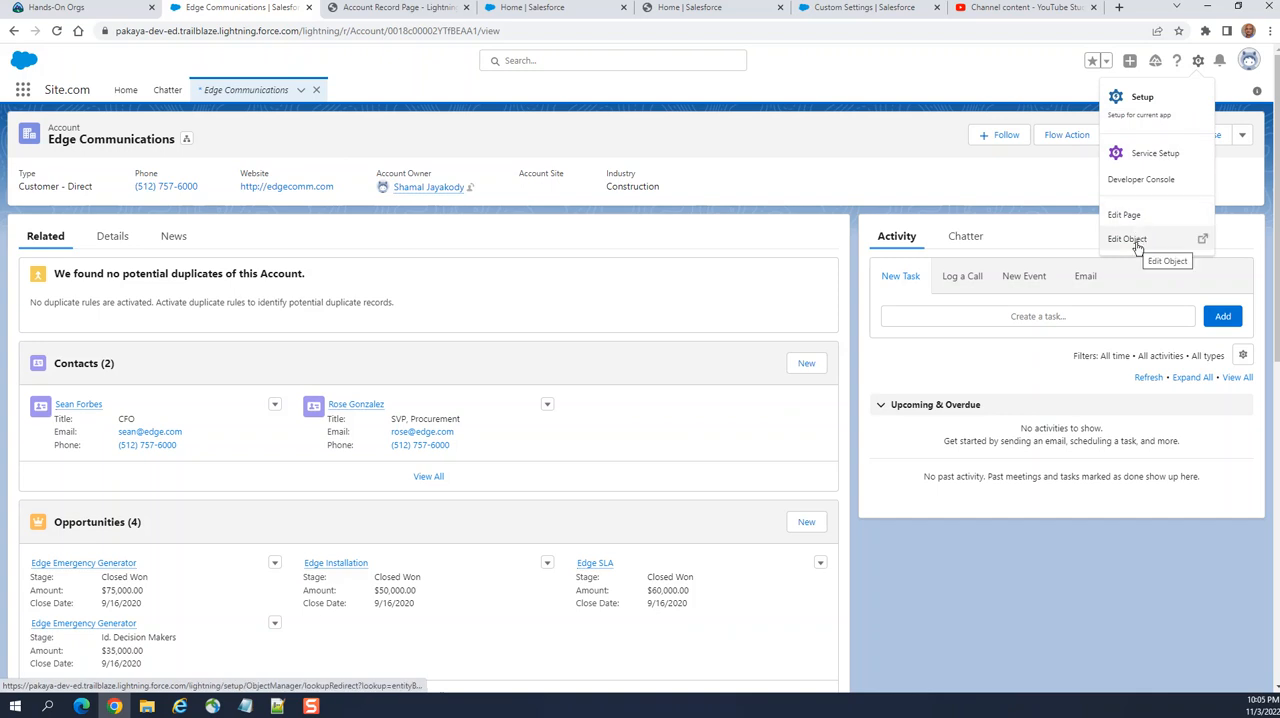
- Edit the page and drag the Path component below the account highlights panel
{"action": "left_click", "coordinate": [1123, 214]}
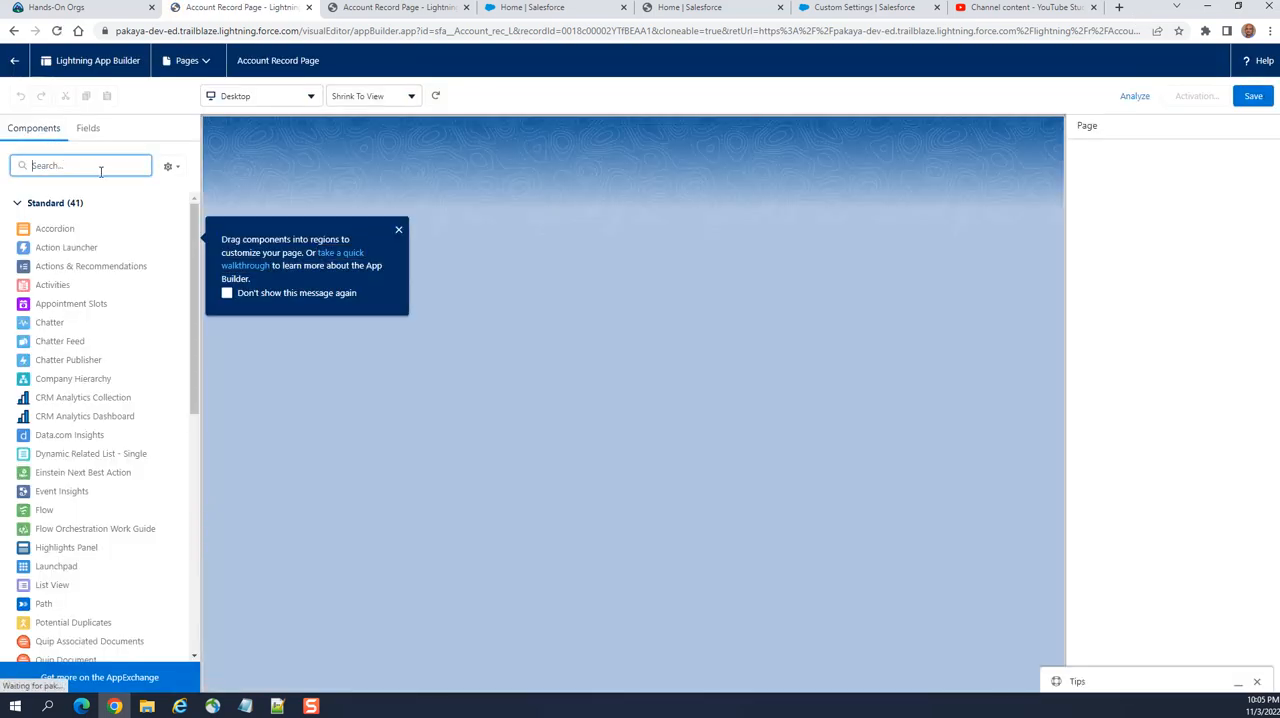
{"action": "type", "text": "path"}
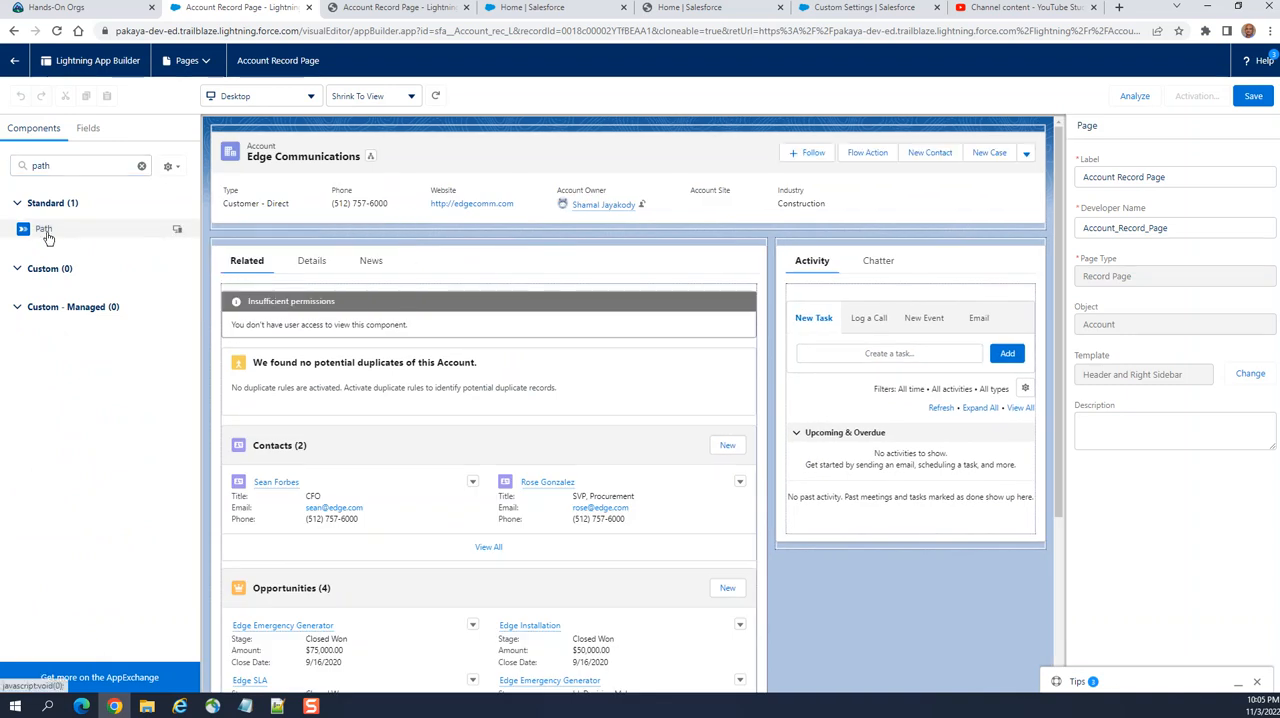
{"action": "left_click_drag", "start_coordinate": [43, 228], "coordinate": [335, 242]}
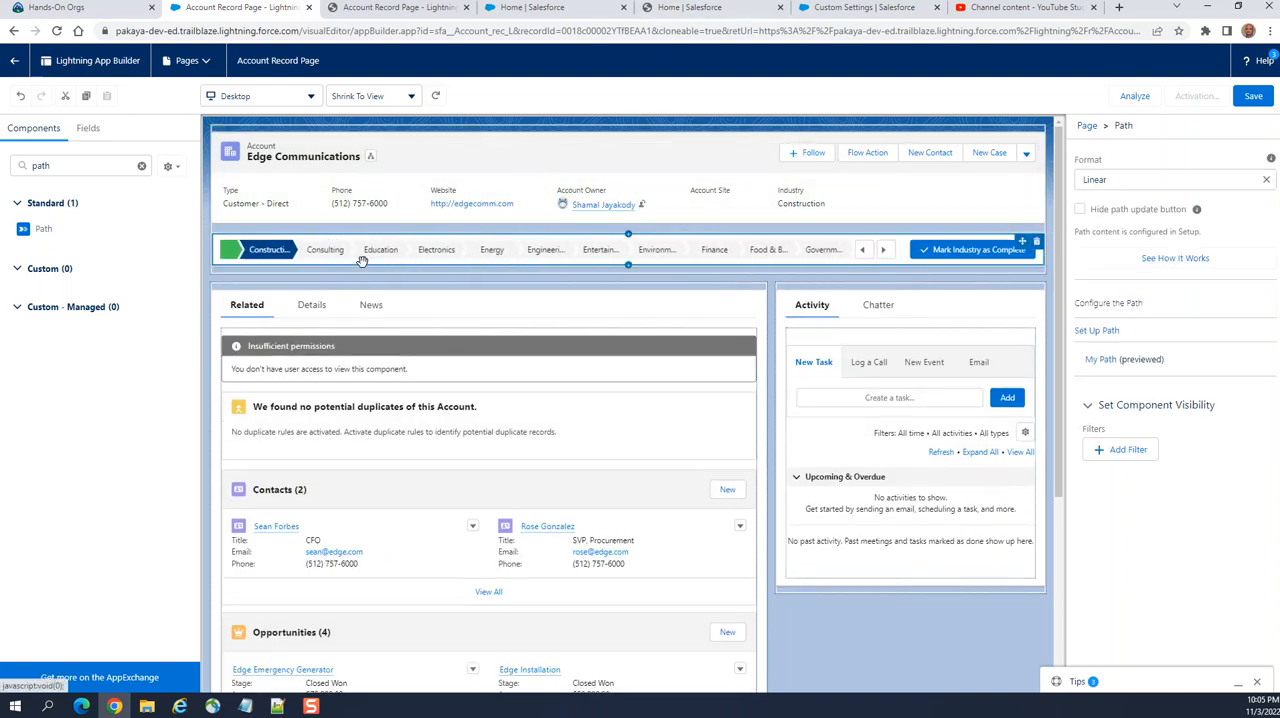
{"action": "mouse_move", "coordinate": [670, 274]}
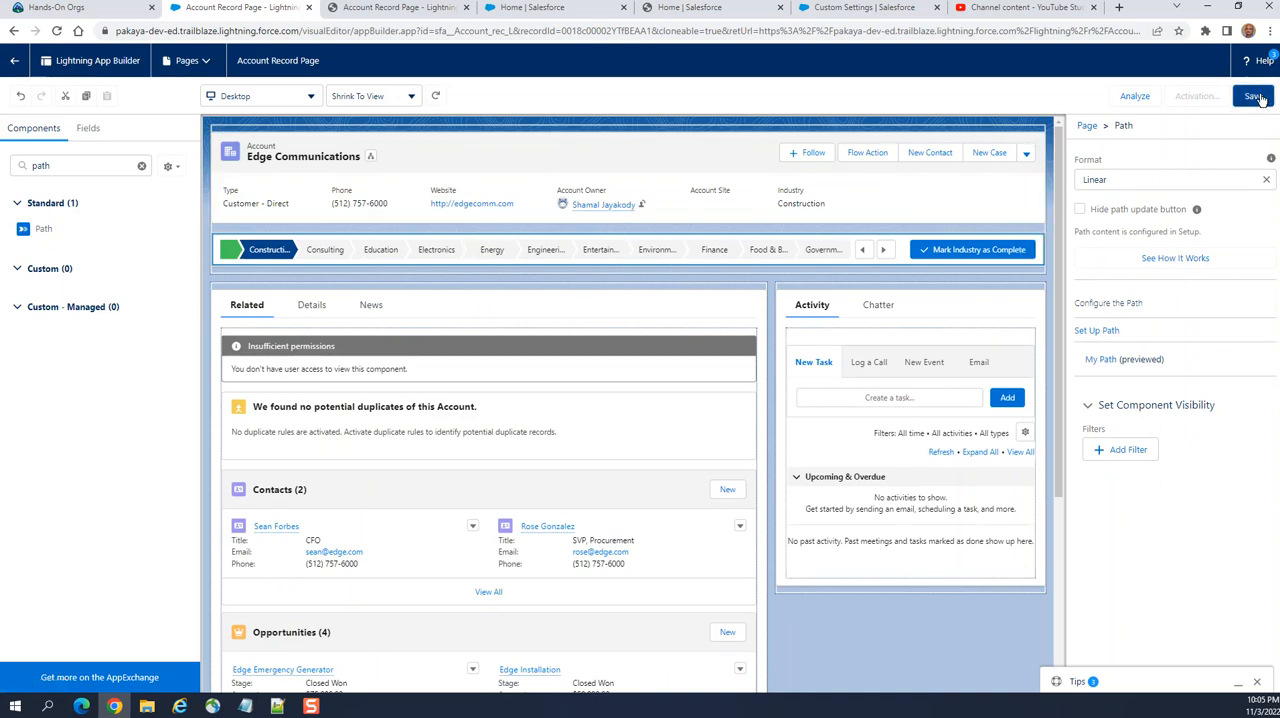
- Save the Account Record Page, activate it as org default for desktop, and return to the record
{"action": "left_click", "coordinate": [1253, 96]}
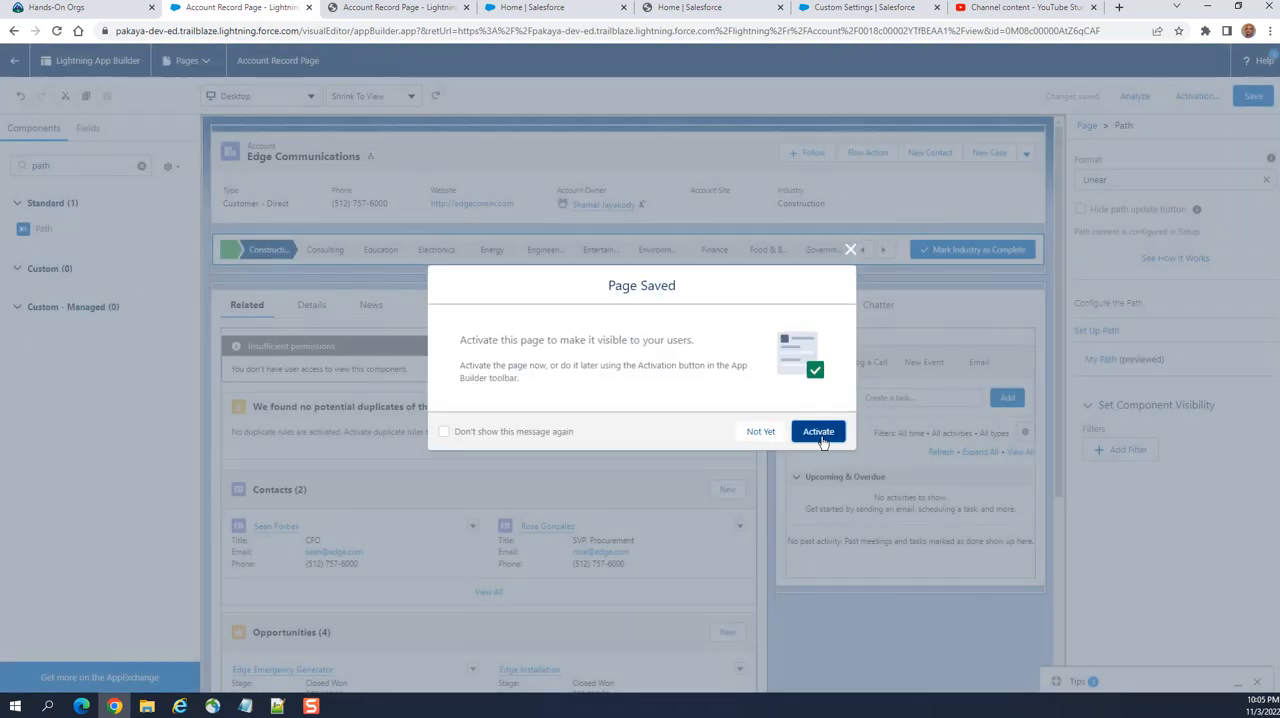
{"action": "left_click", "coordinate": [818, 431]}
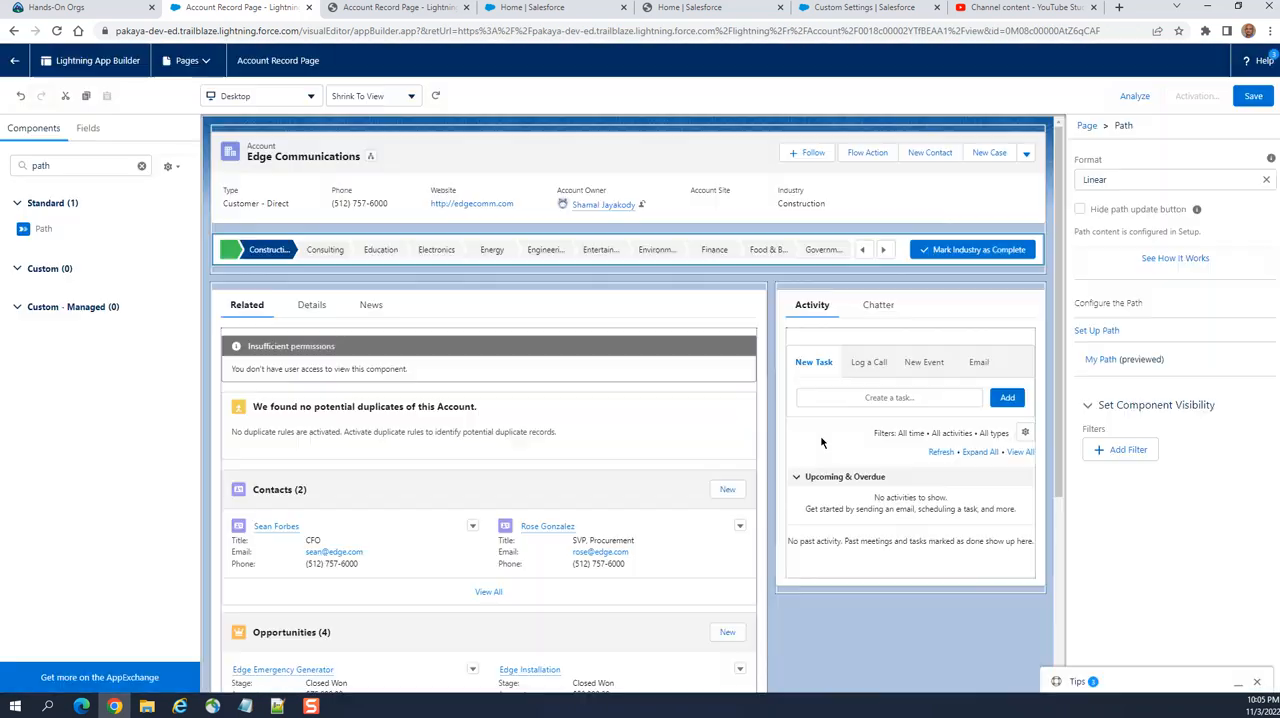
{"action": "left_click", "coordinate": [1196, 96]}
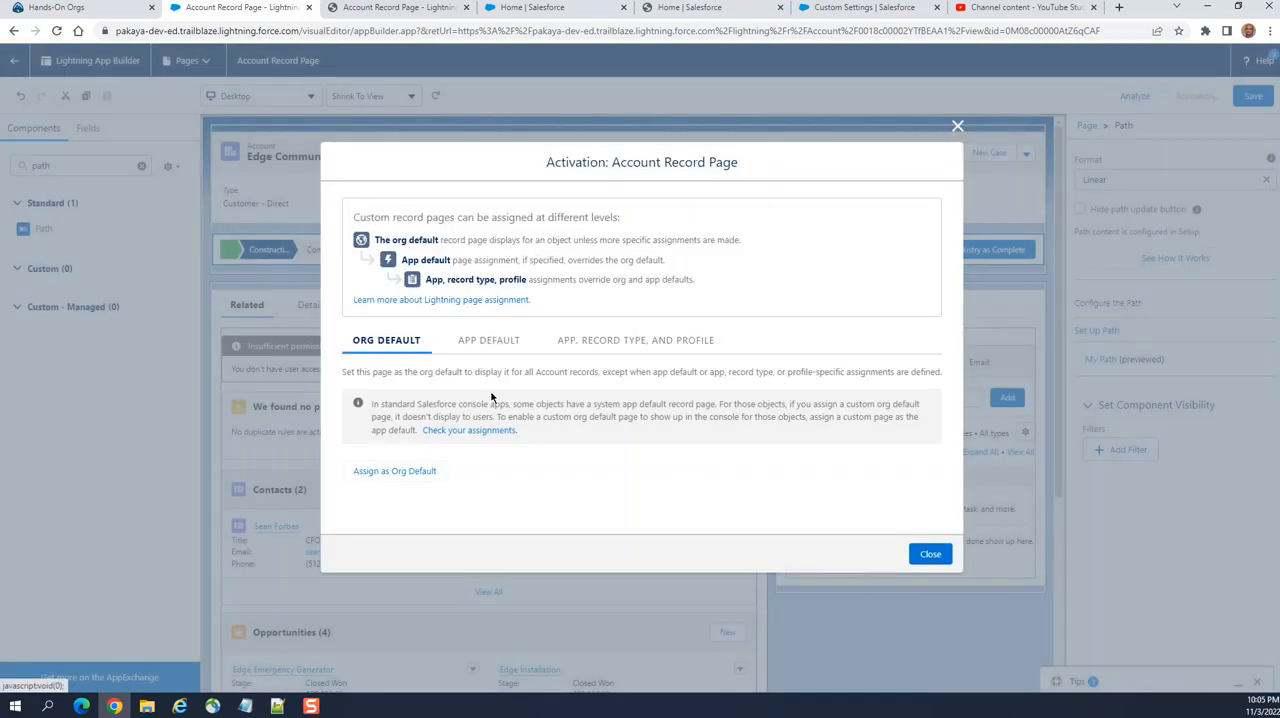
{"action": "left_click", "coordinate": [394, 471]}
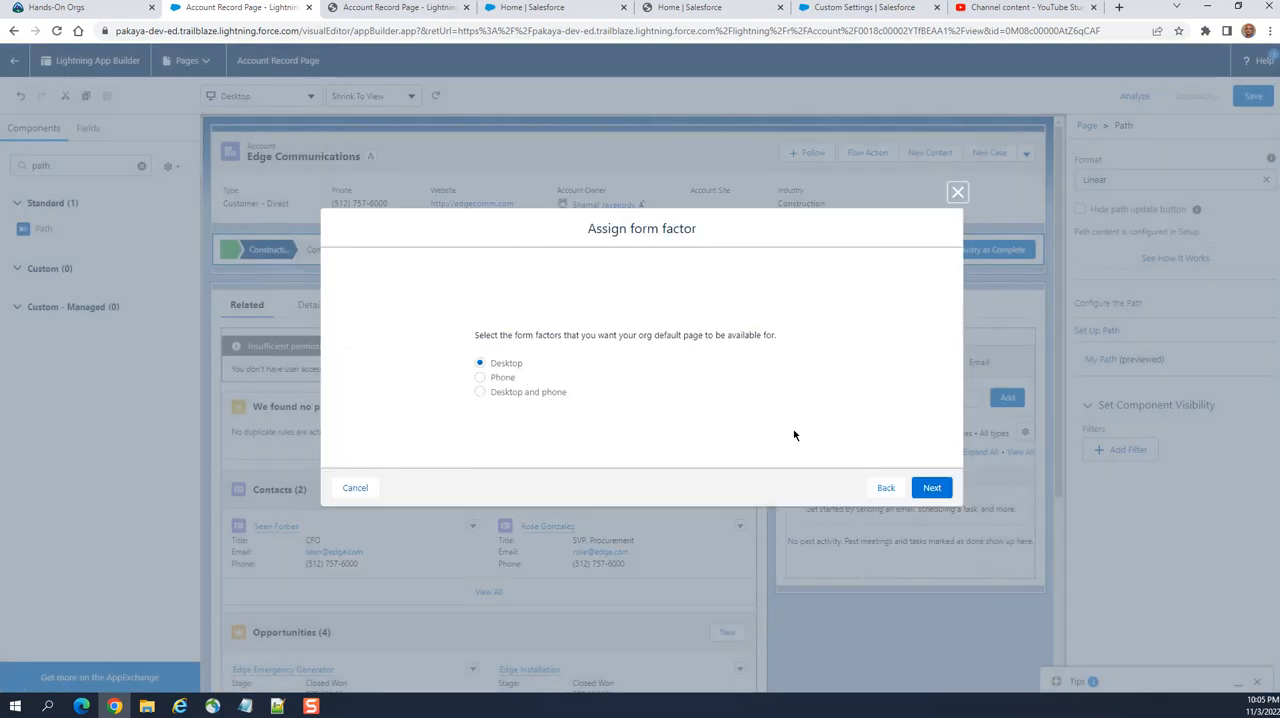
{"action": "left_click", "coordinate": [931, 487]}
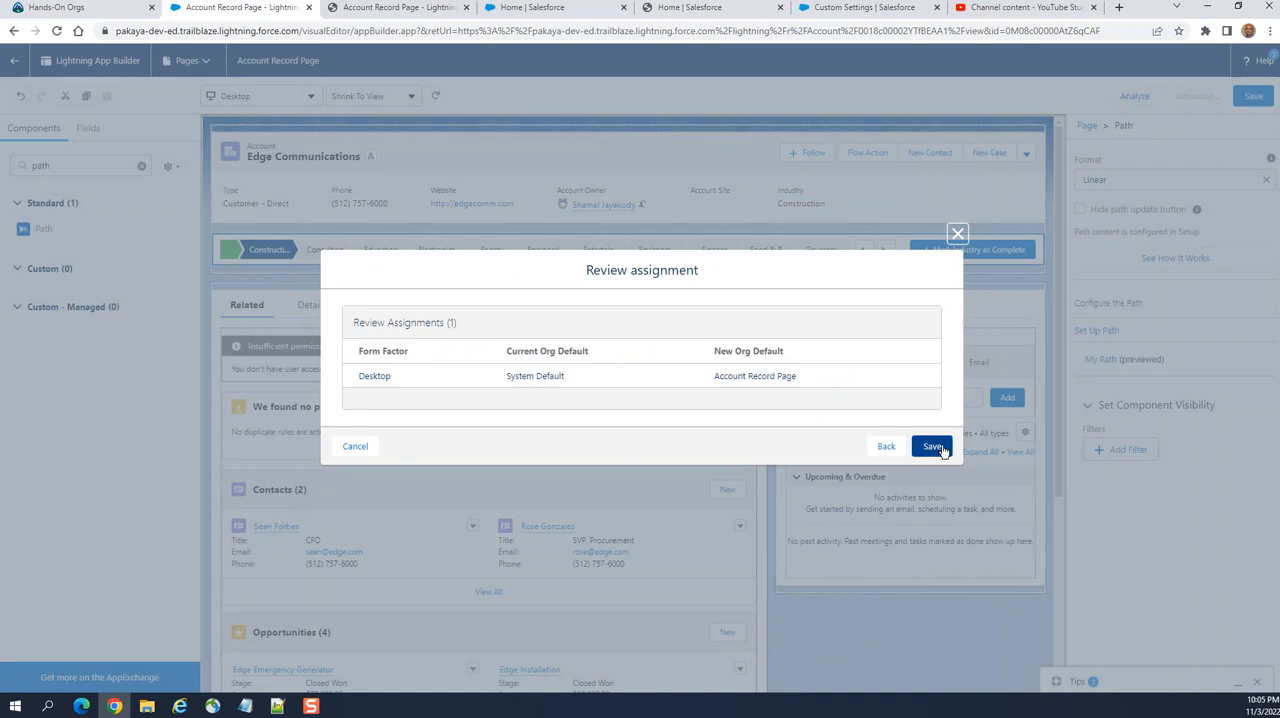
{"action": "left_click", "coordinate": [931, 446]}
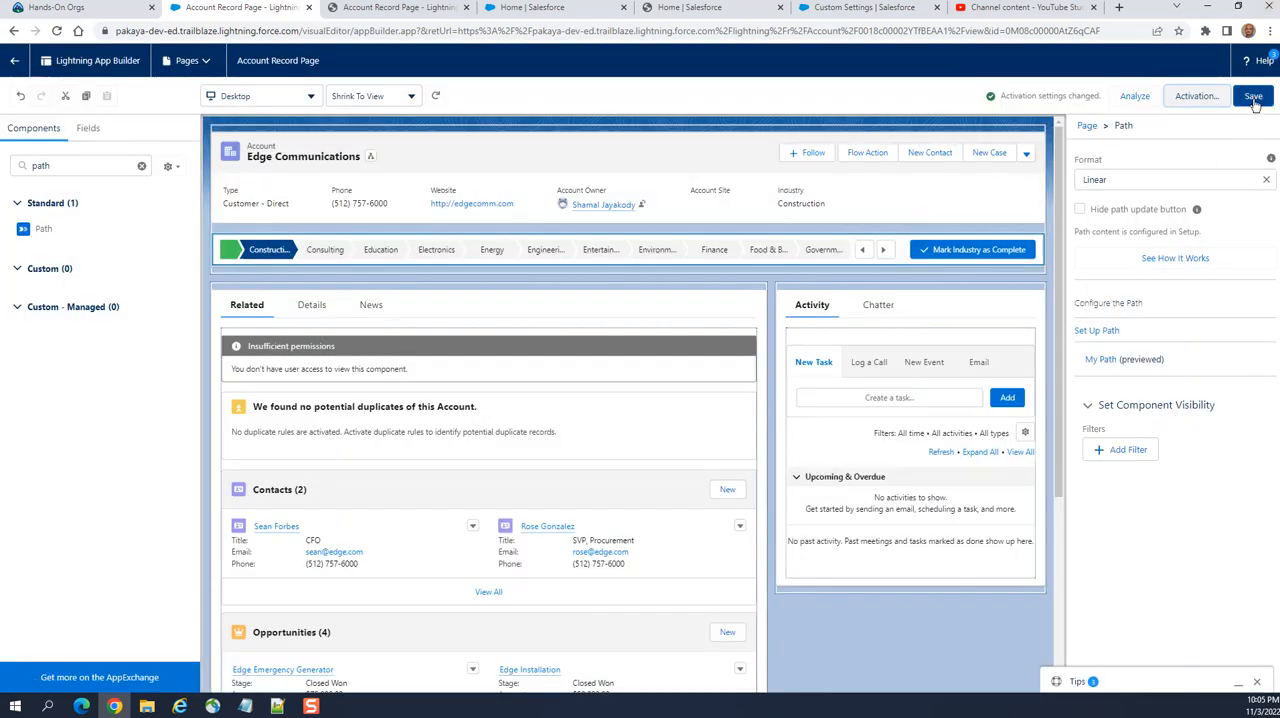
{"action": "left_click", "coordinate": [1253, 95]}
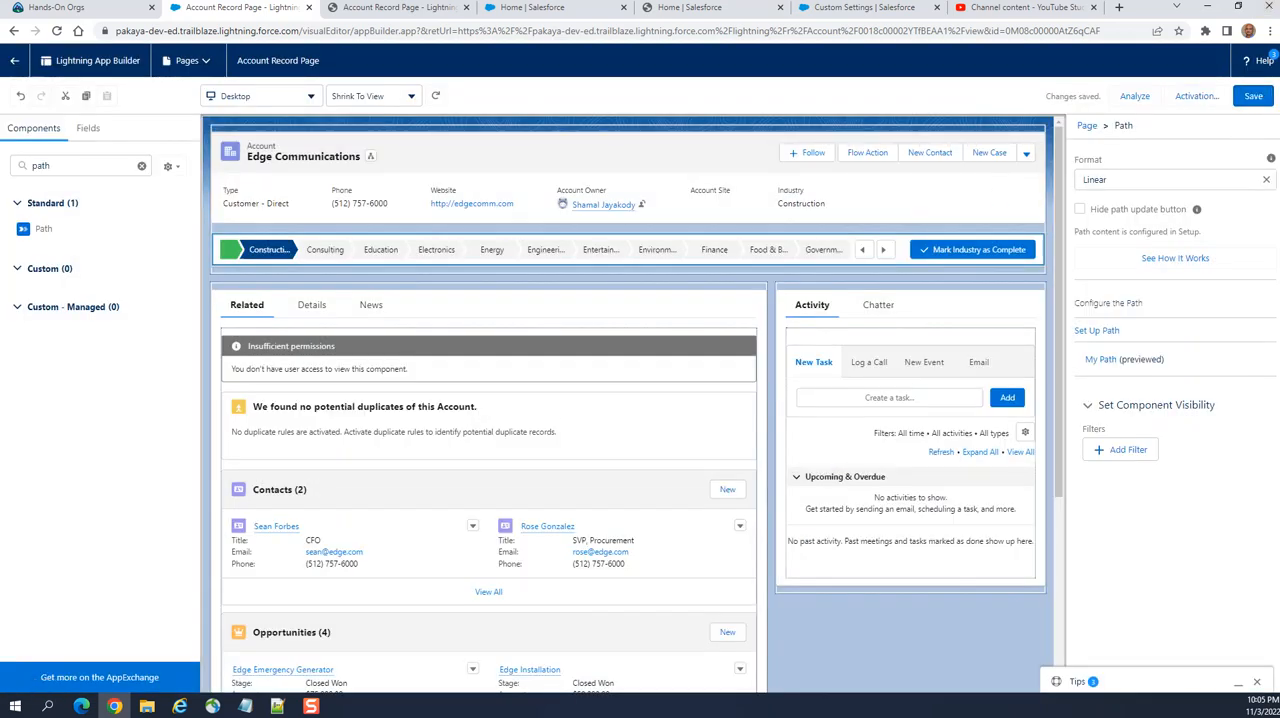
{"action": "left_click", "coordinate": [1253, 95]}
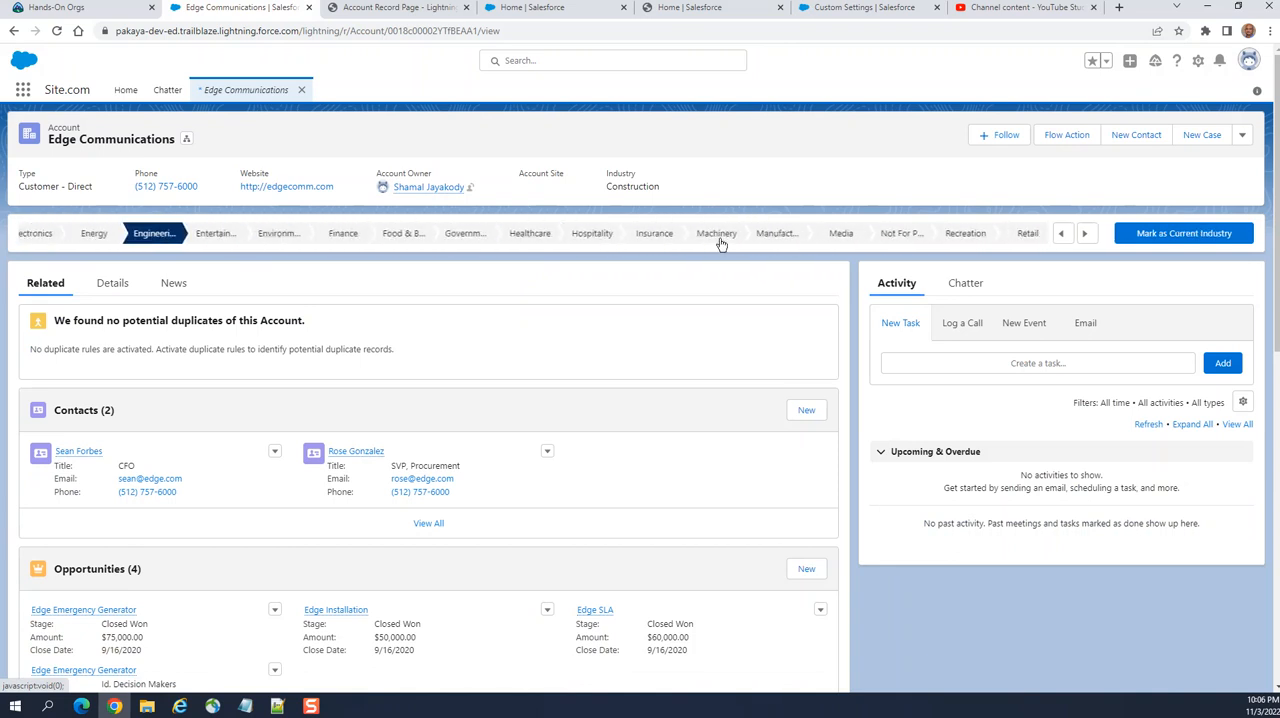
- On Edge Communications' path, select the Utilities stage and mark it as the current Industry
{"action": "left_click", "coordinate": [1086, 233]}
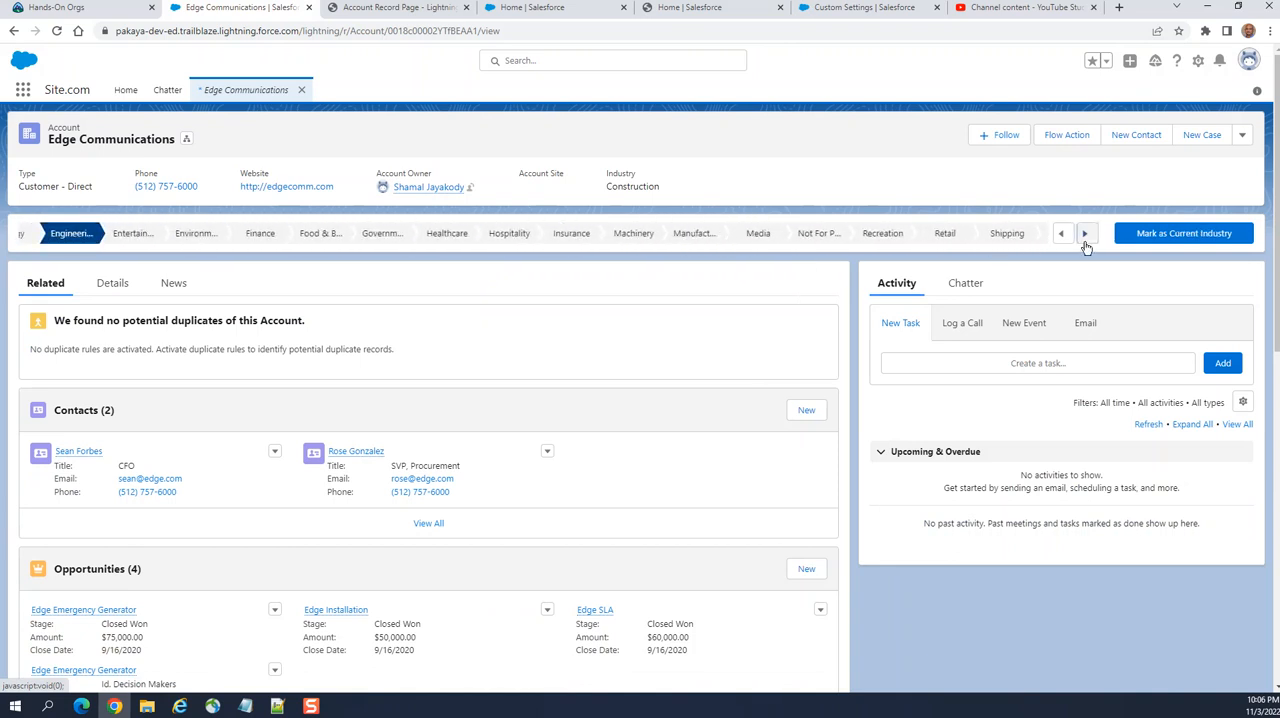
{"action": "left_click", "coordinate": [1086, 233]}
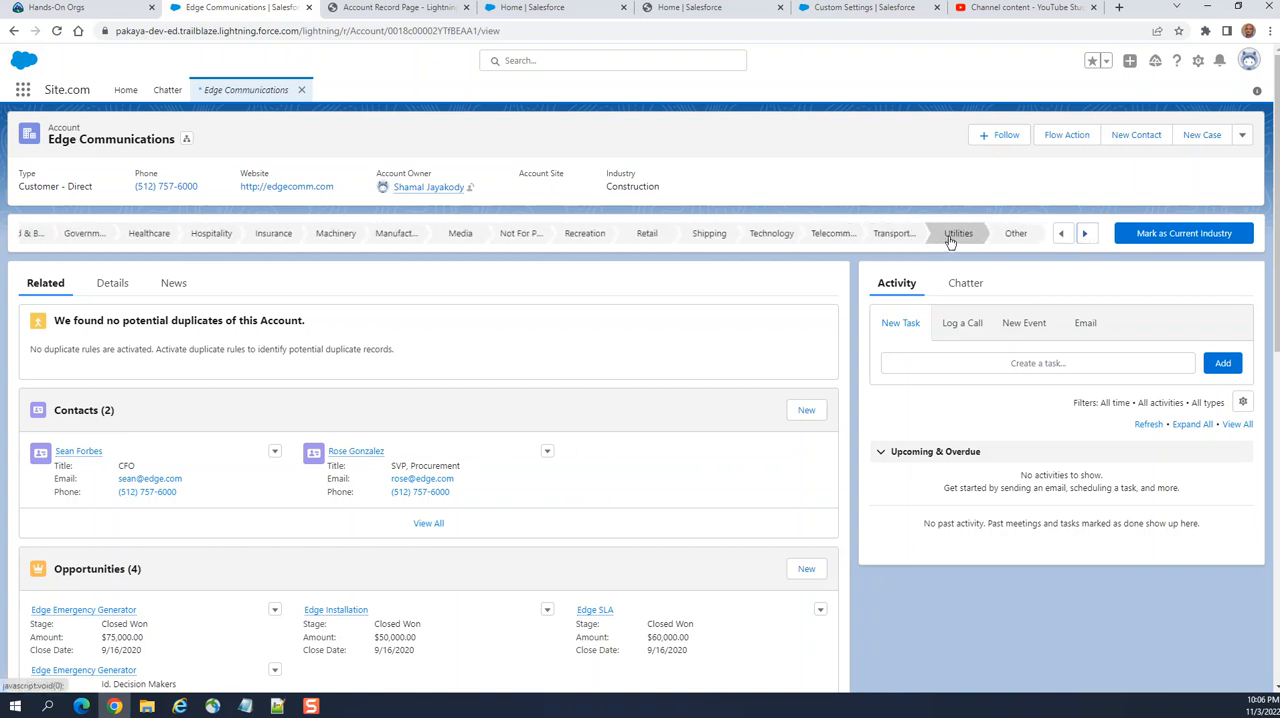
{"action": "left_click", "coordinate": [958, 233]}
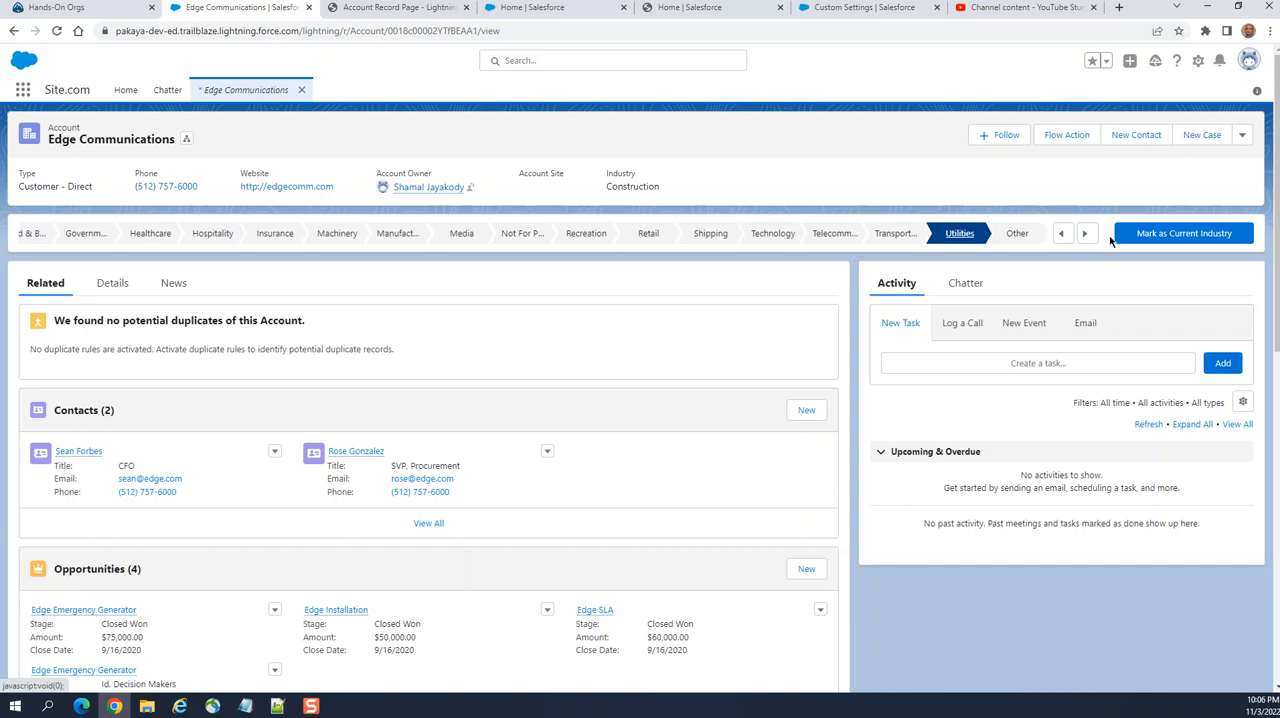
{"action": "left_click", "coordinate": [1184, 233]}
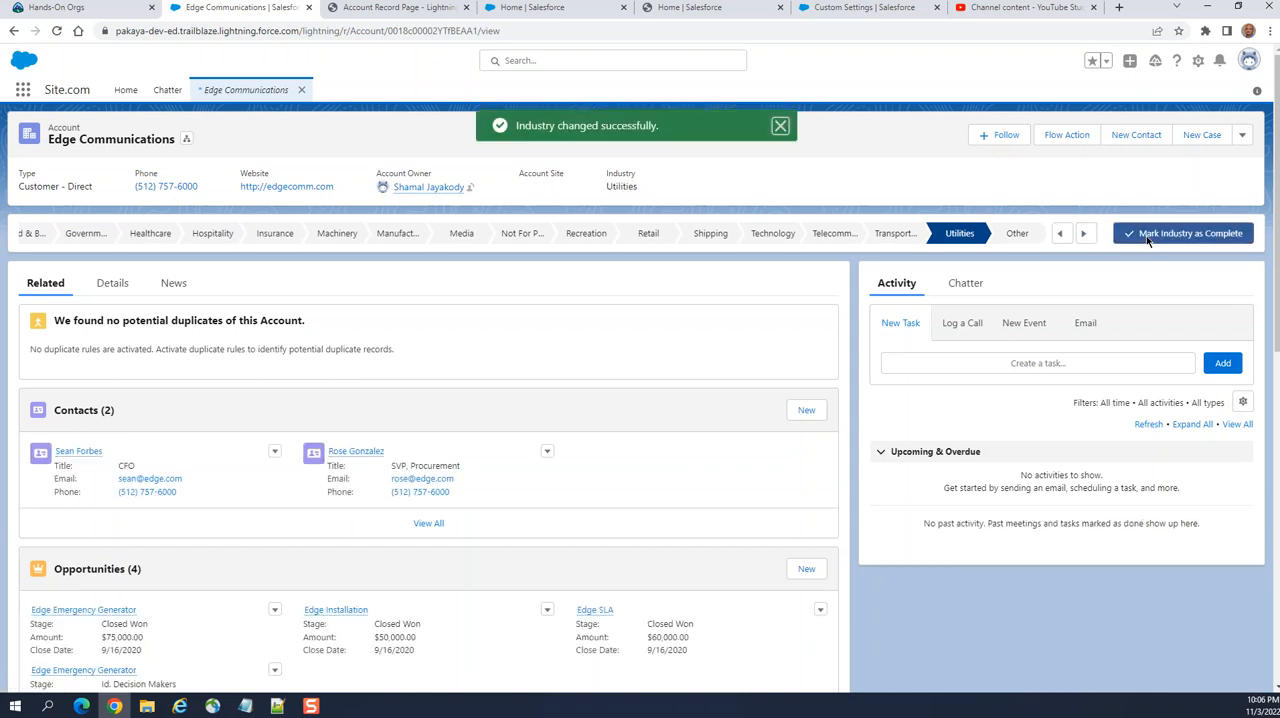
{"action": "left_click", "coordinate": [1184, 233]}
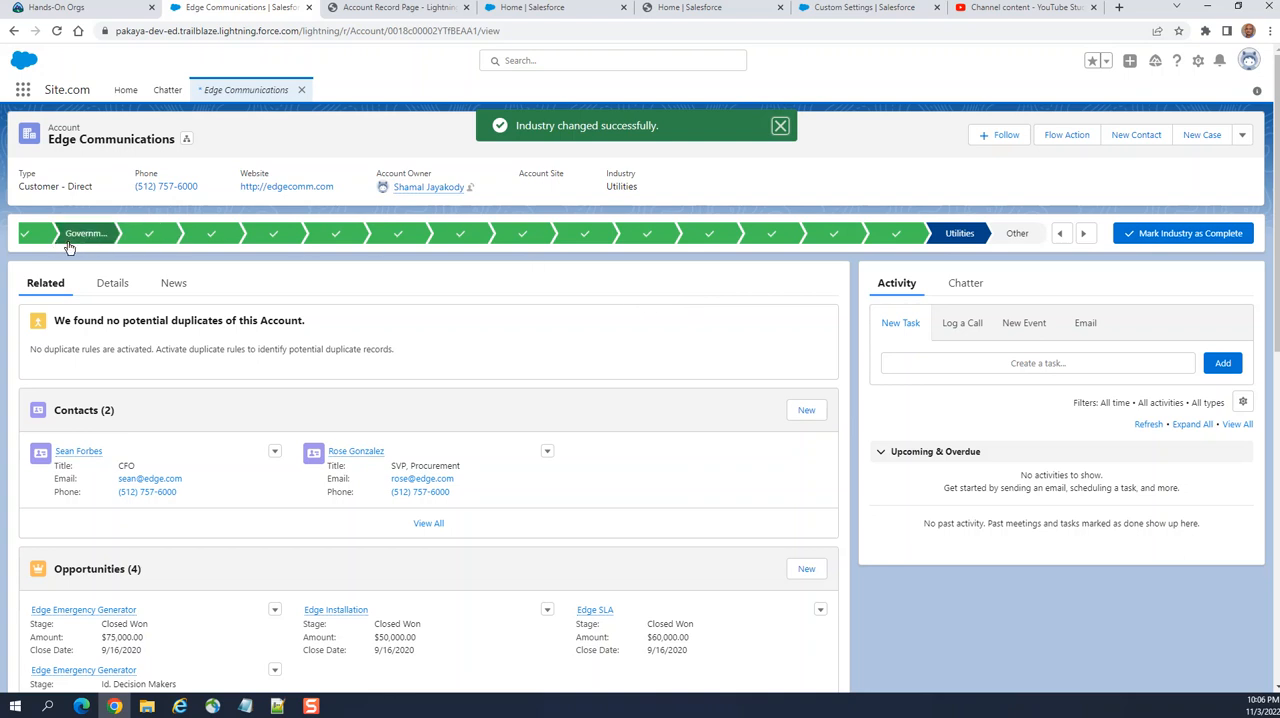
{"action": "left_click", "coordinate": [780, 125]}
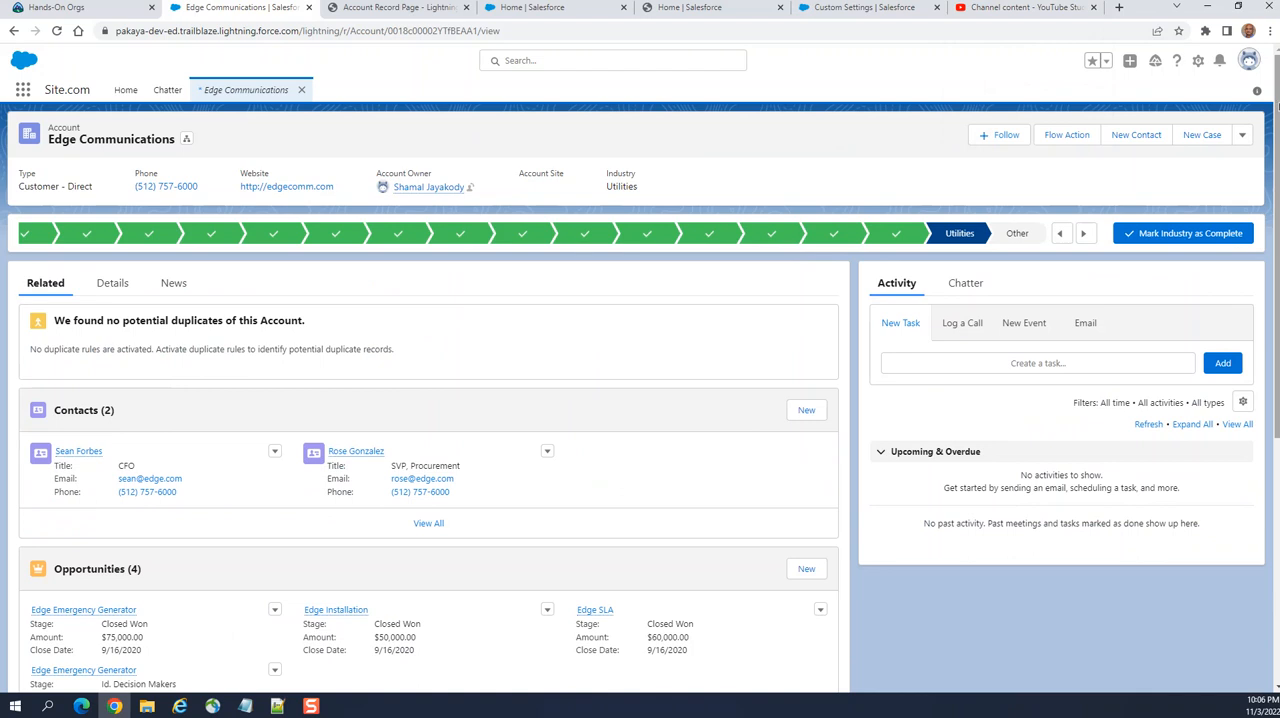
{"action": "mouse_move", "coordinate": [1013, 551]}
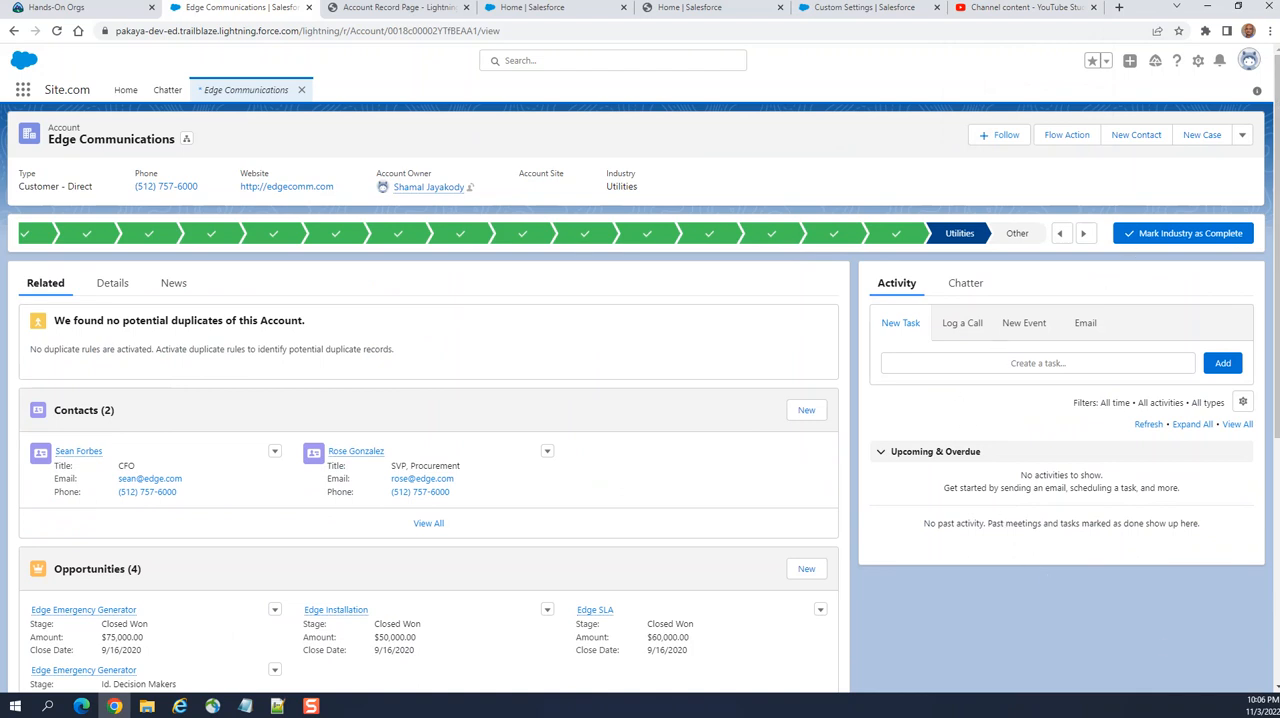
{"action": "mouse_move", "coordinate": [904, 405]}
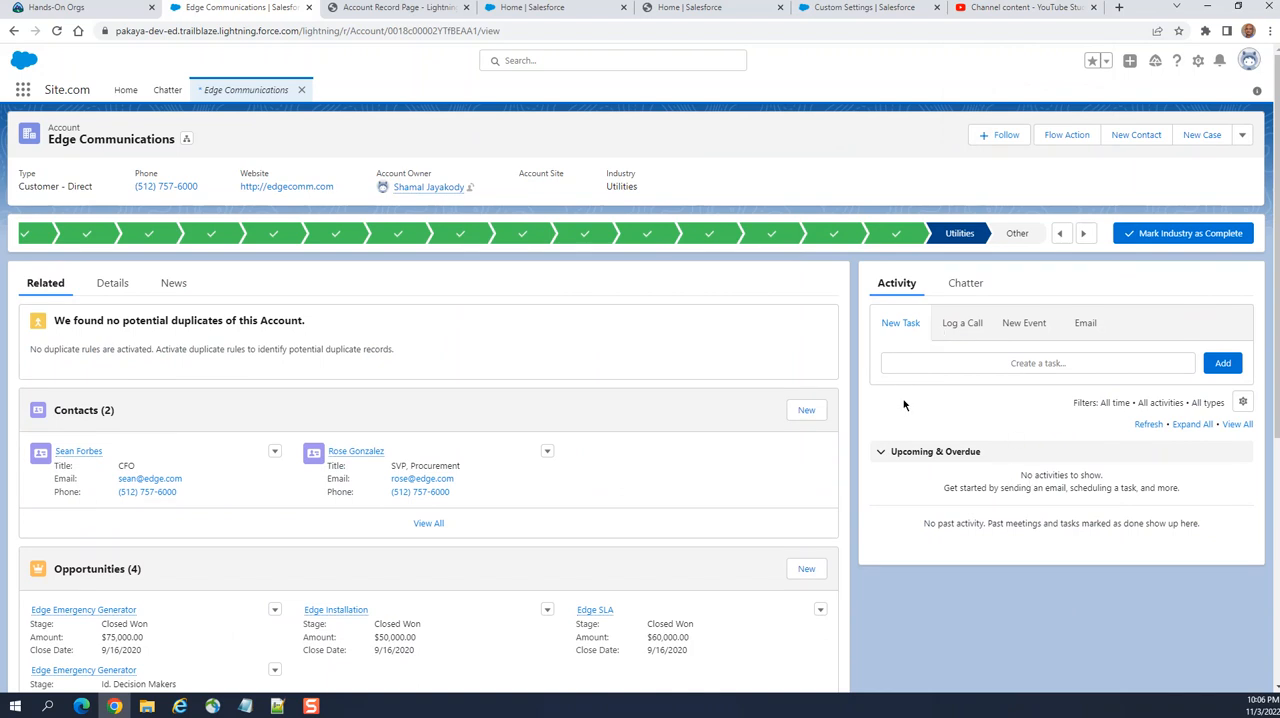
{"action": "mouse_move", "coordinate": [530, 370]}
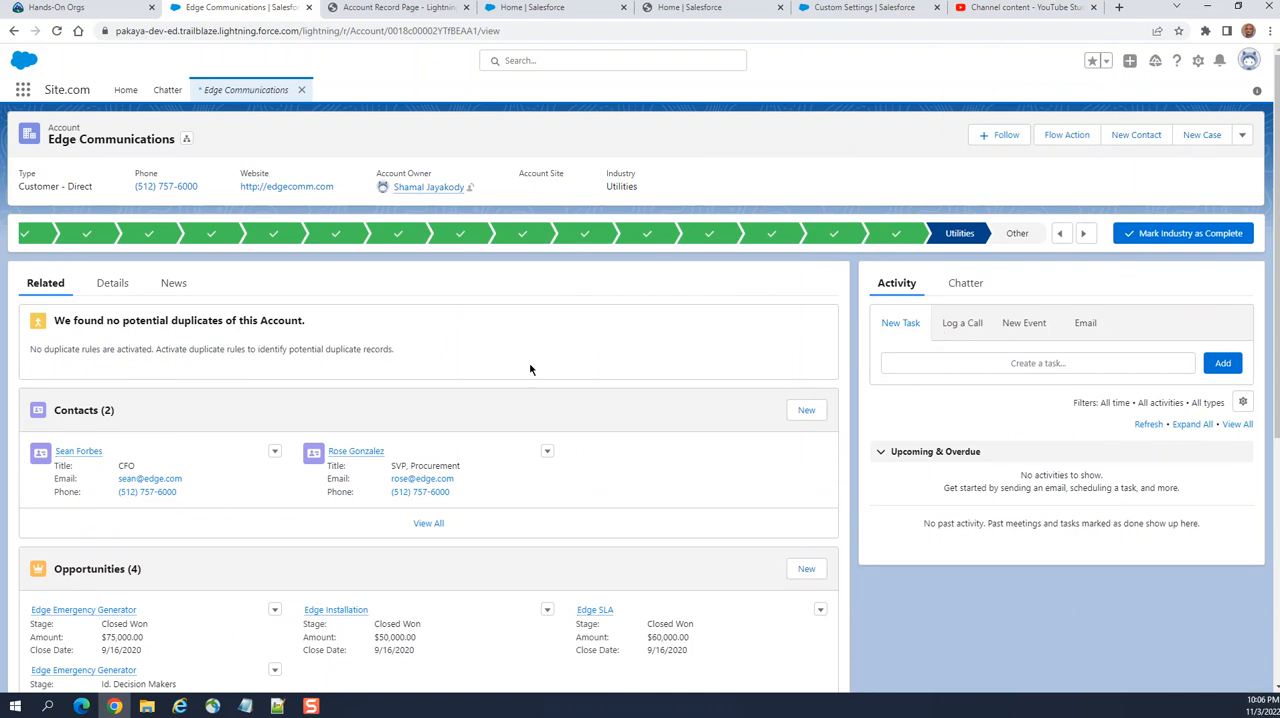